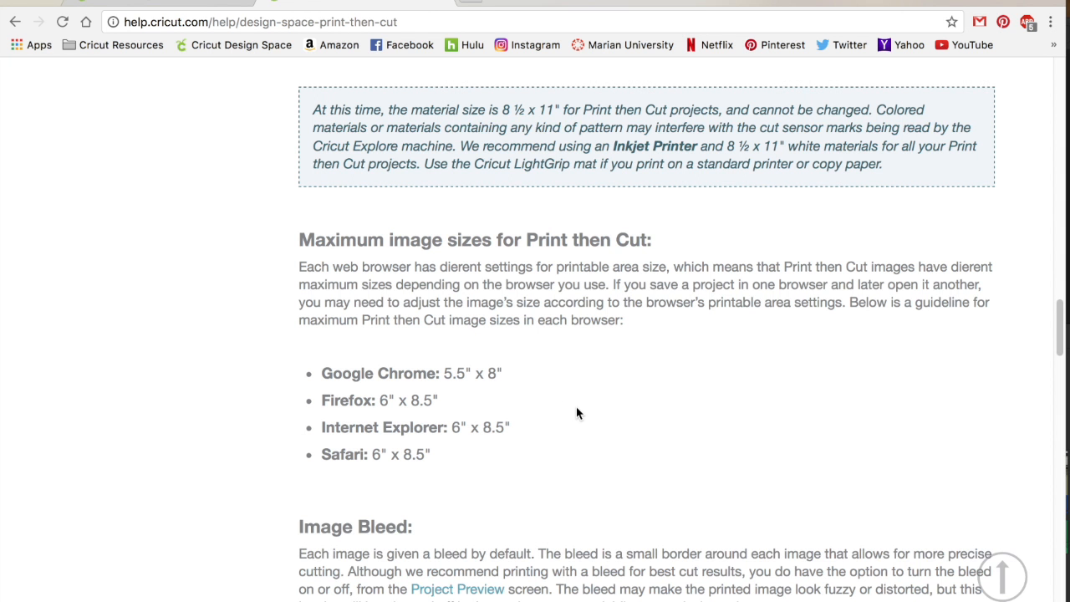
pyautogui.moveTo(268, 351)
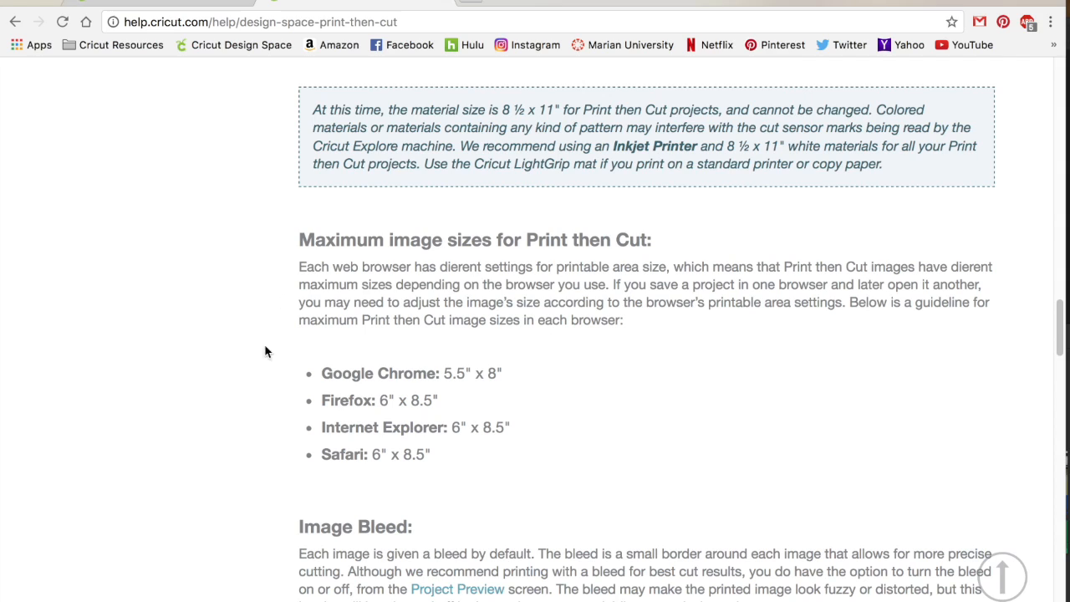
pyautogui.moveTo(515, 471)
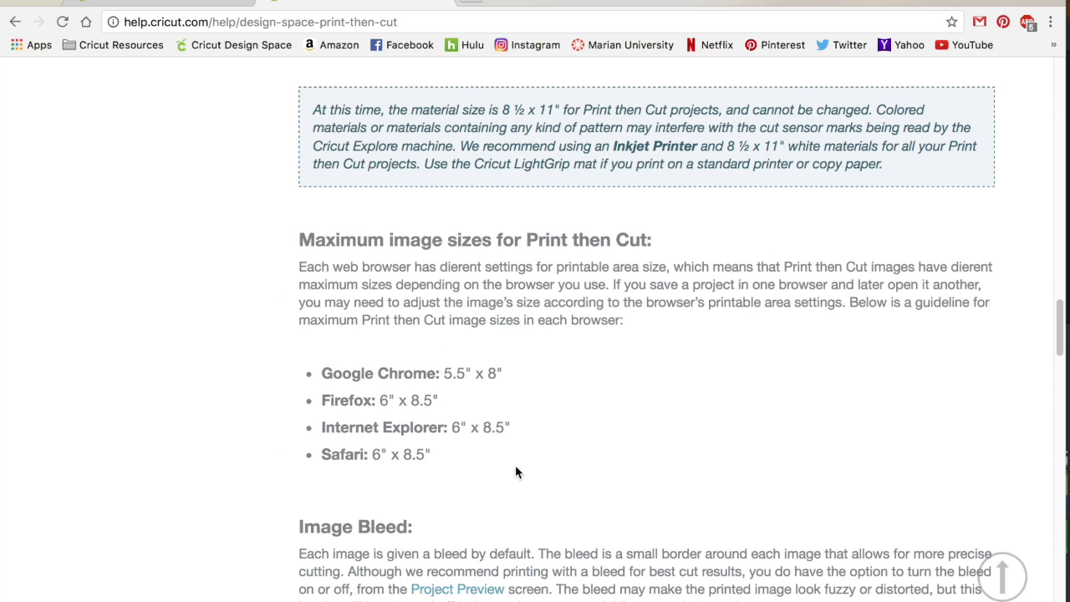
pyautogui.moveTo(314, 318)
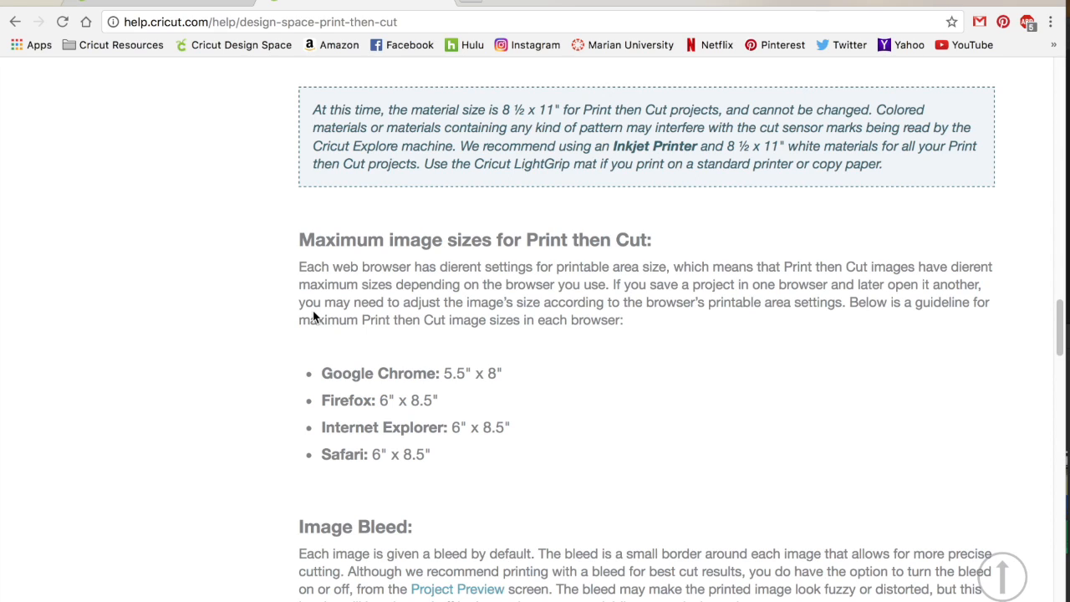
pyautogui.moveTo(511, 231)
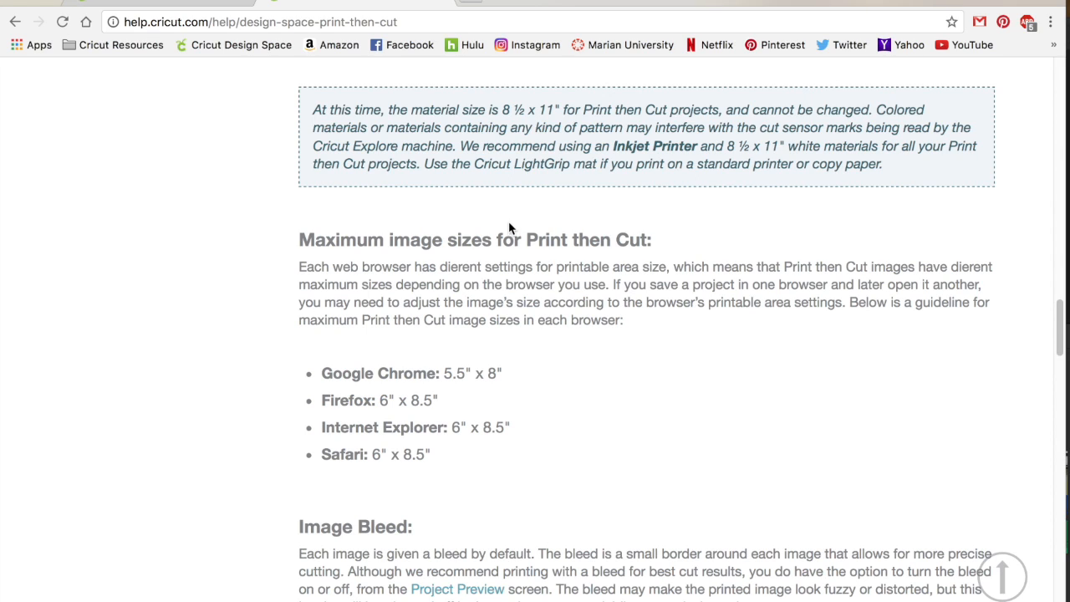
pyautogui.moveTo(499, 107)
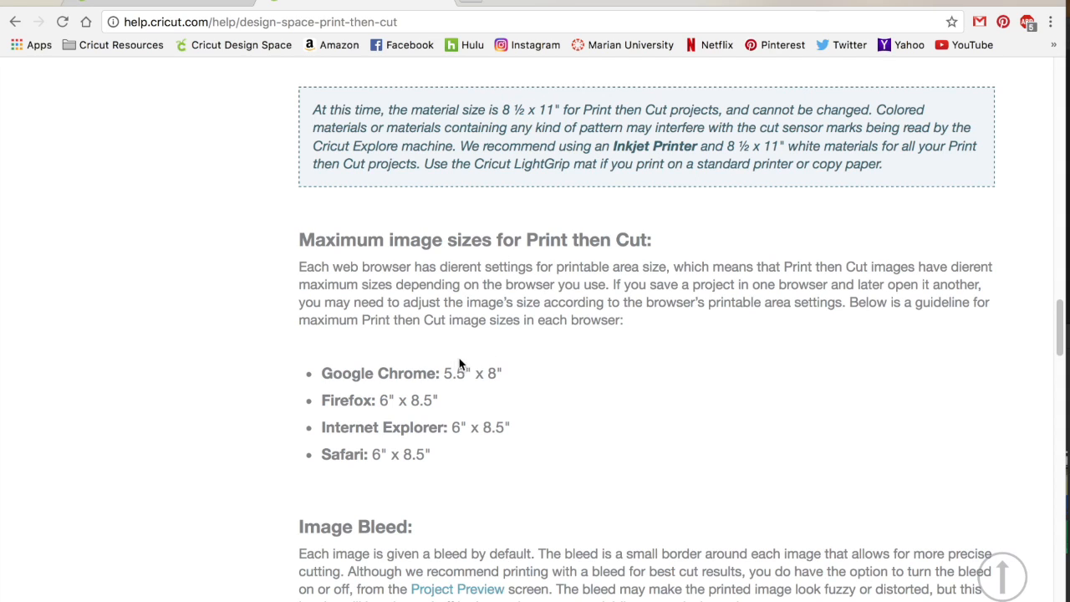
pyautogui.moveTo(399, 393)
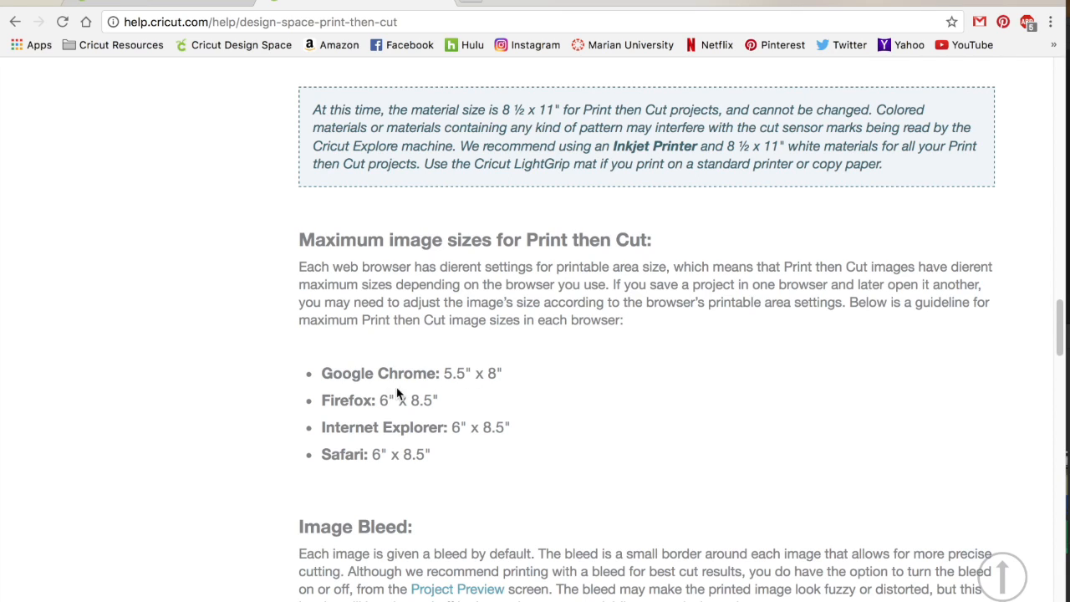
pyautogui.moveTo(441, 414)
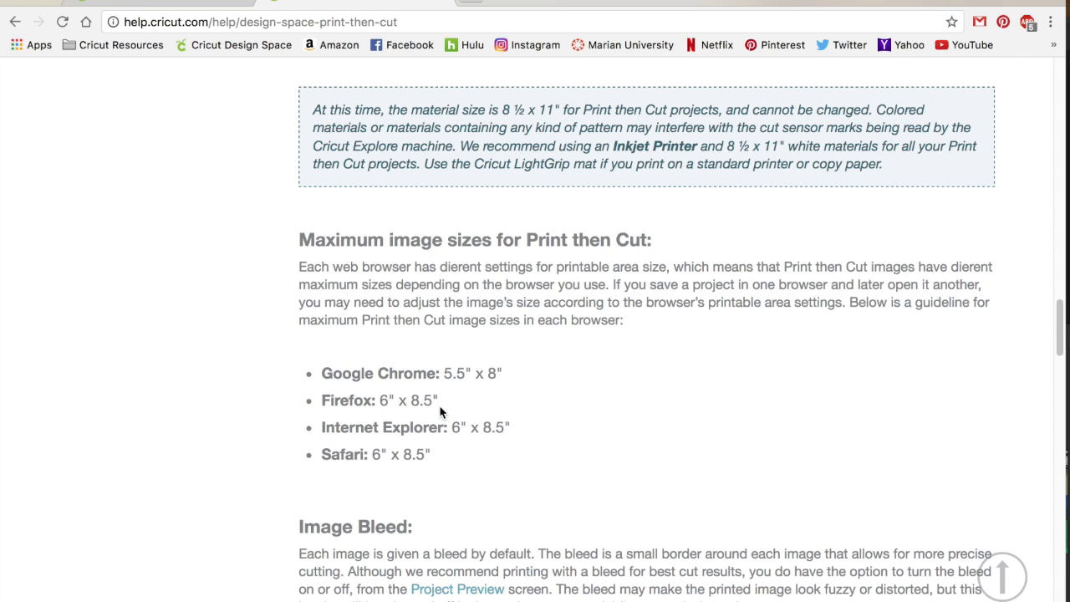
pyautogui.moveTo(502, 371)
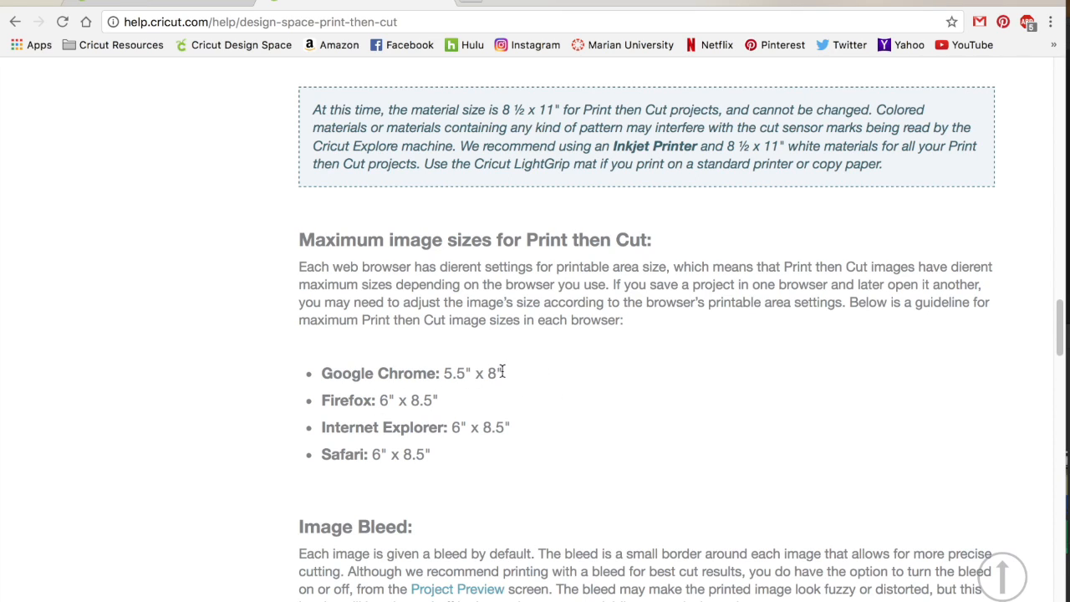
pyautogui.moveTo(505, 395)
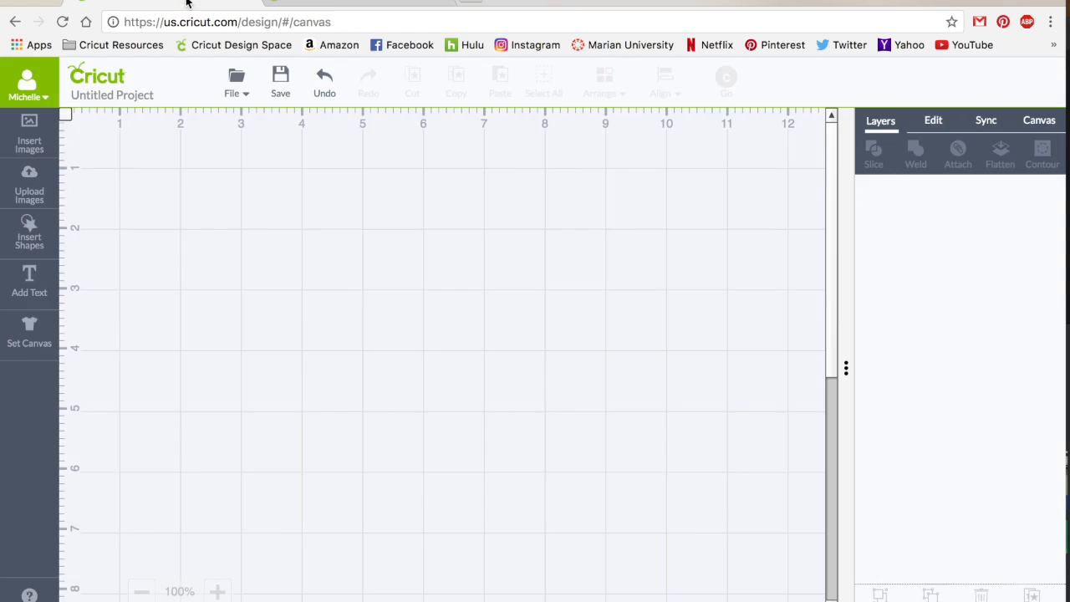
pyautogui.moveTo(321, 321)
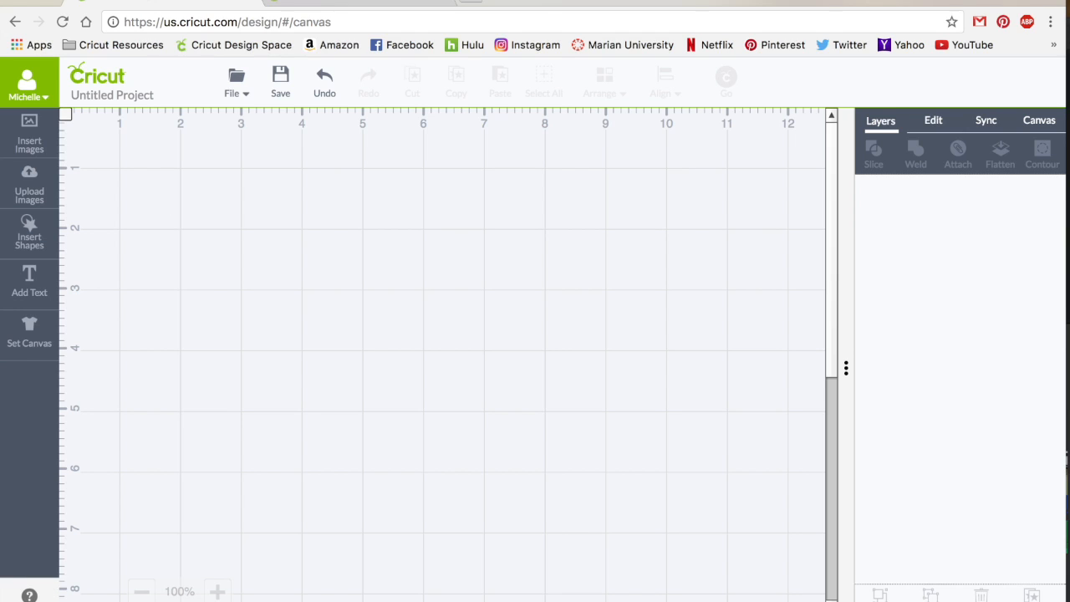
pyautogui.moveTo(30, 134)
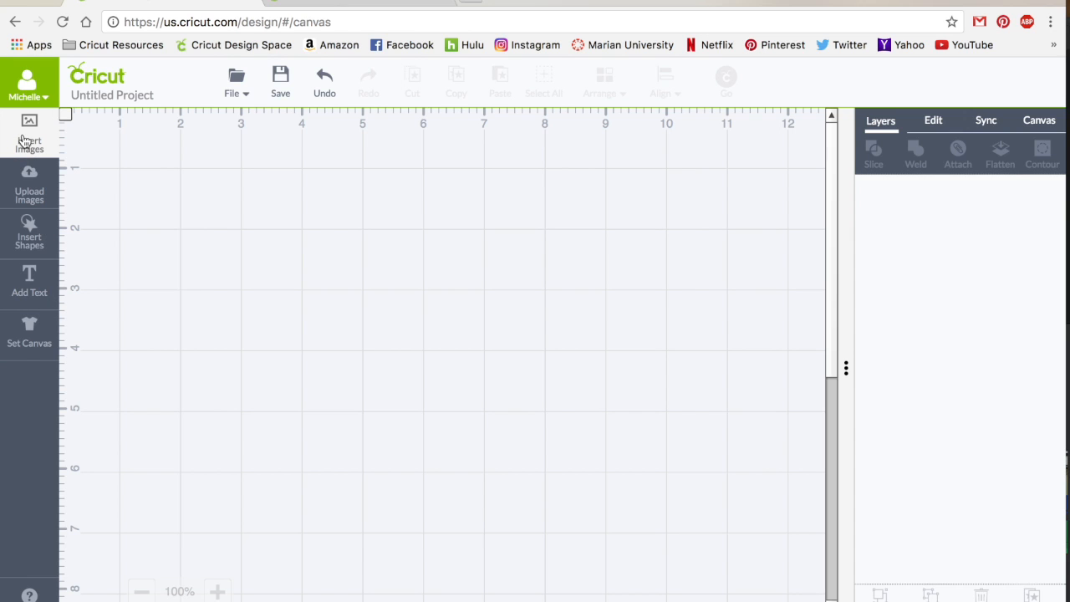
# Insert the Cricut Access 'spring' banner print-and-cut image with squirrel, flowers and bird.
pyautogui.click(30, 134)
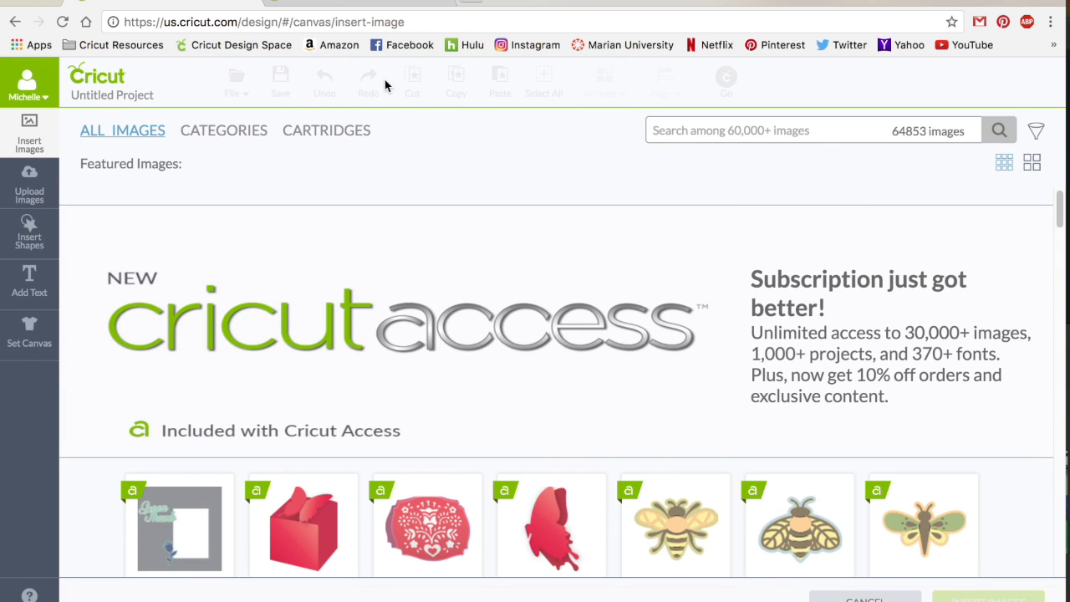
pyautogui.click(1036, 130)
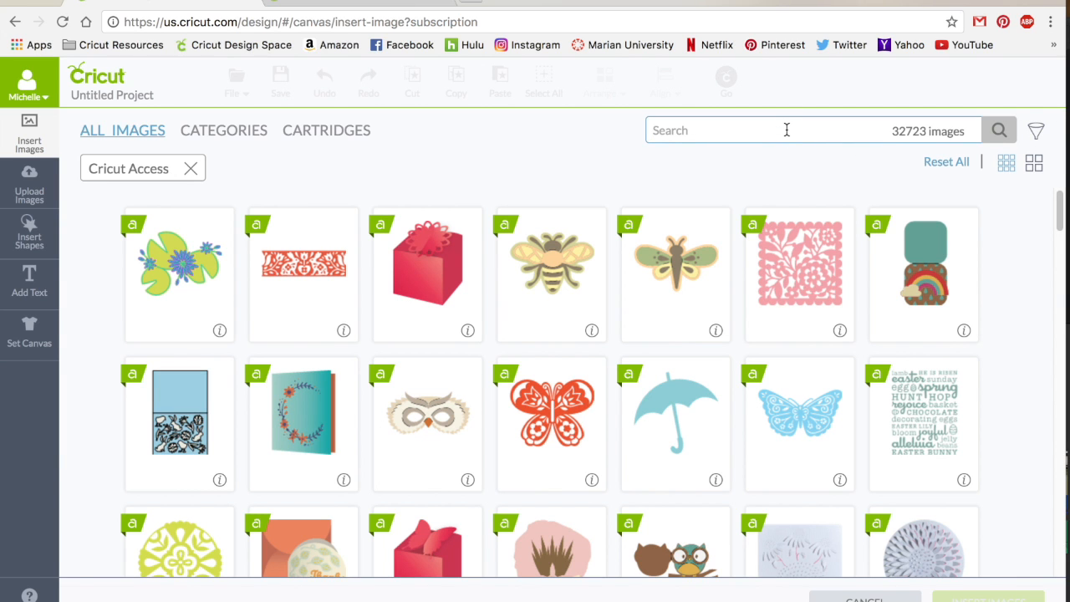
pyautogui.write('spring')
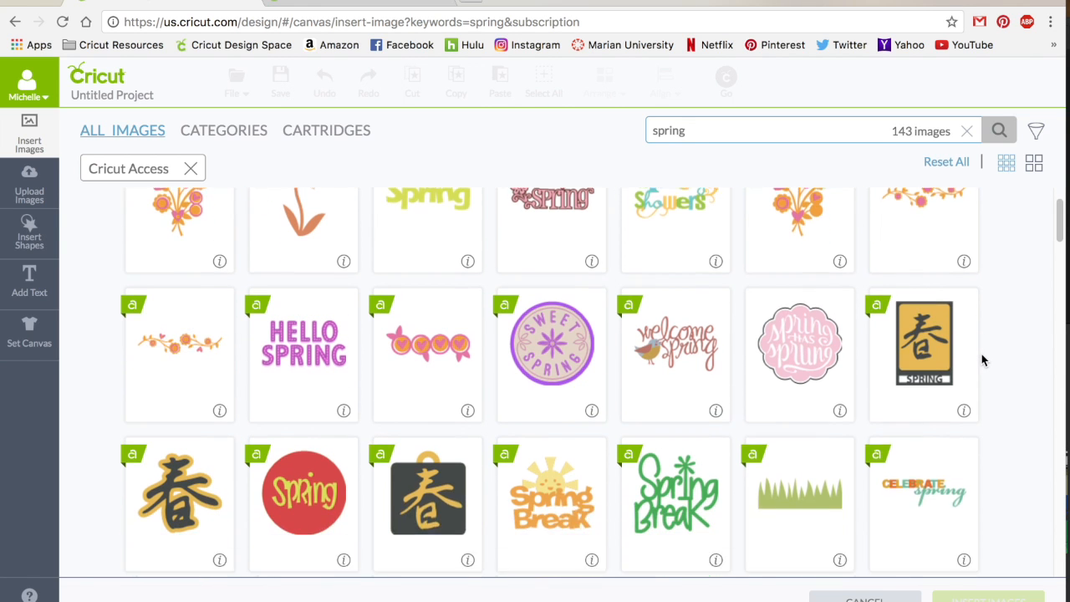
pyautogui.scroll(-3)
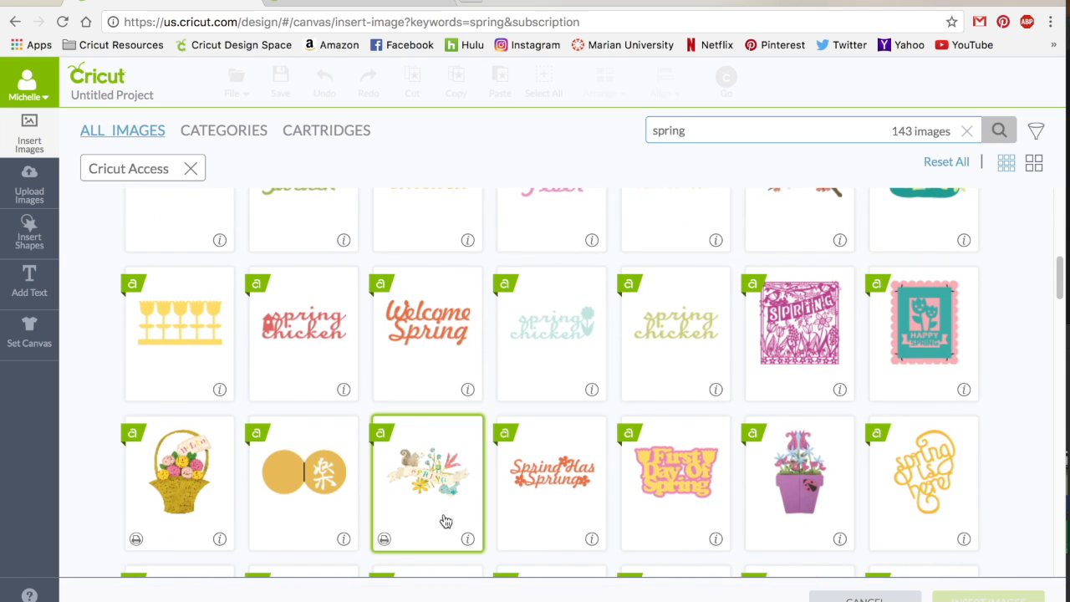
pyautogui.moveTo(388, 552)
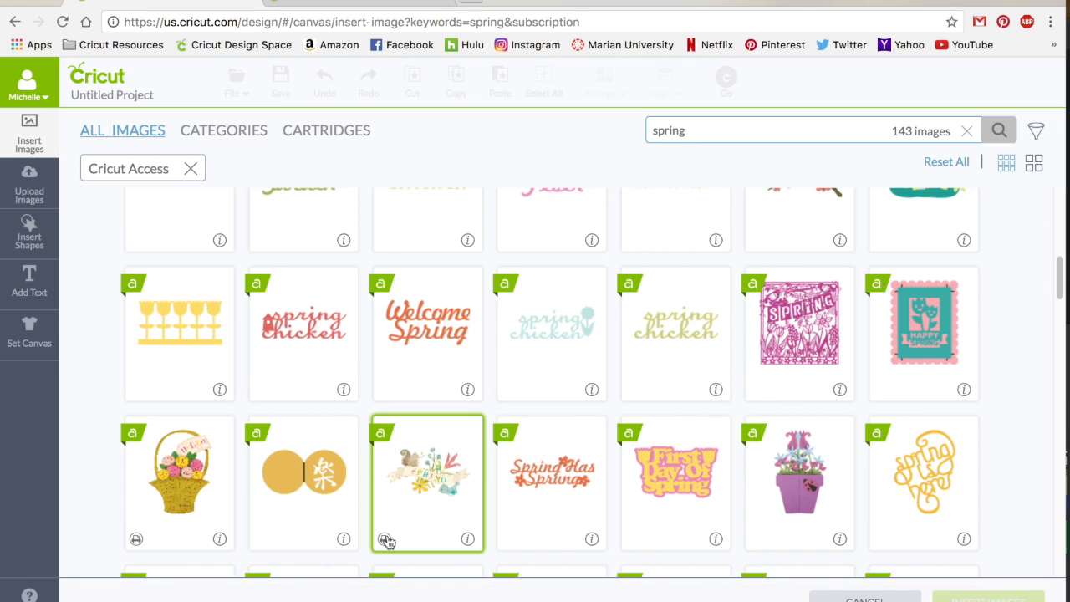
pyautogui.moveTo(450, 475)
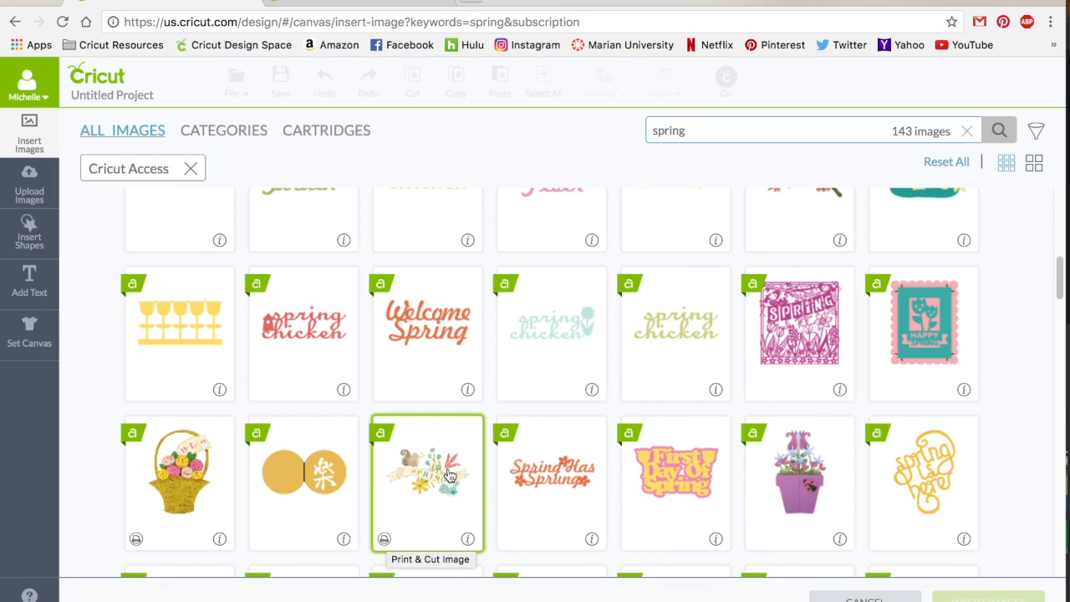
pyautogui.click(429, 471)
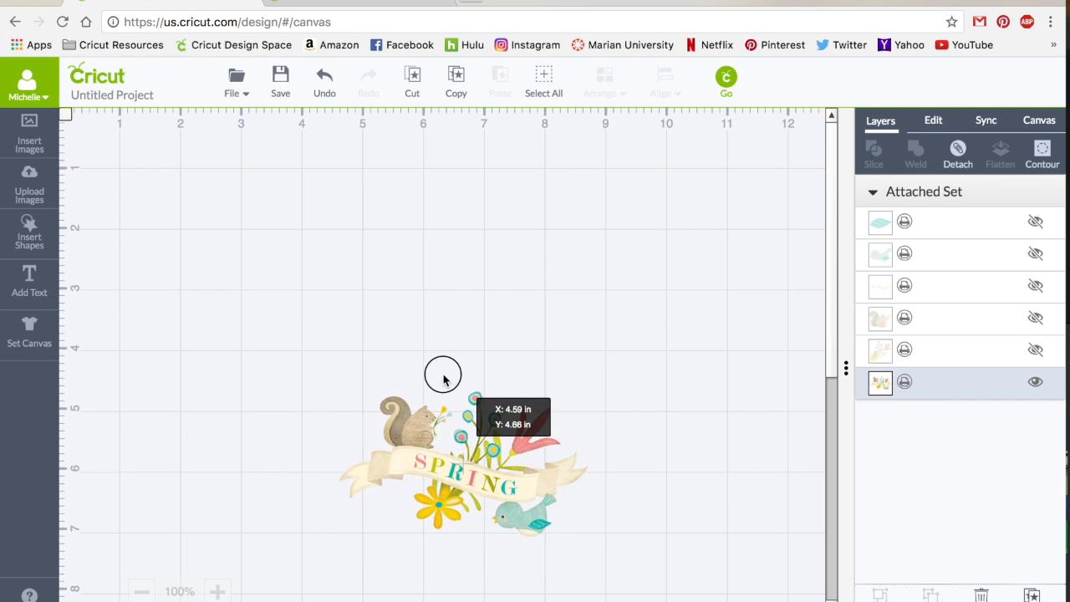
# Move the SPRING image up the mat, set a blue canvas background and hide the grid.
pyautogui.moveTo(460, 460); pyautogui.dragTo(424, 305)
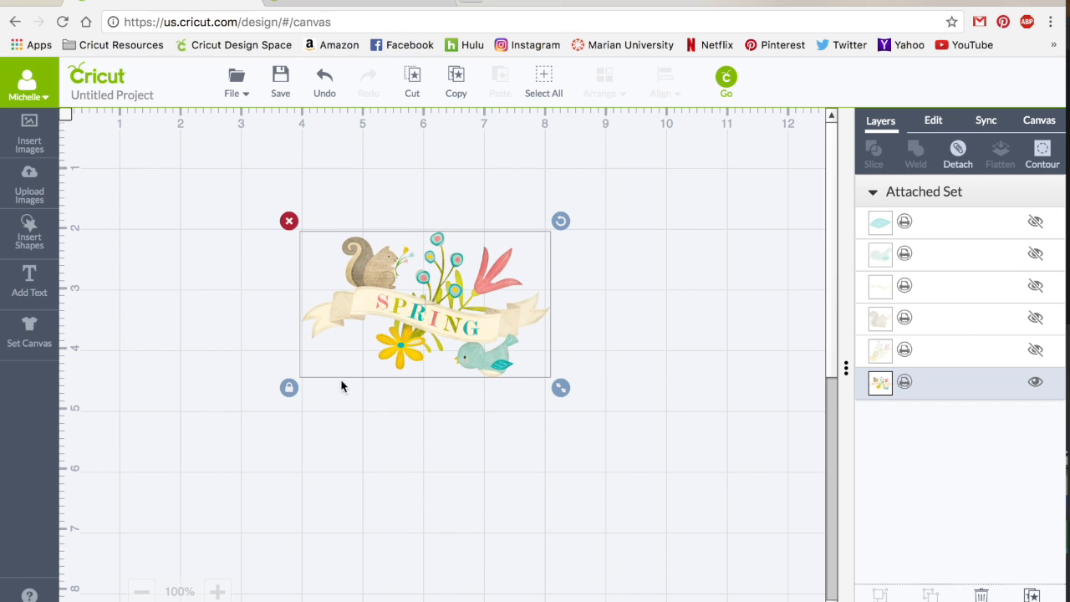
pyautogui.click(30, 333)
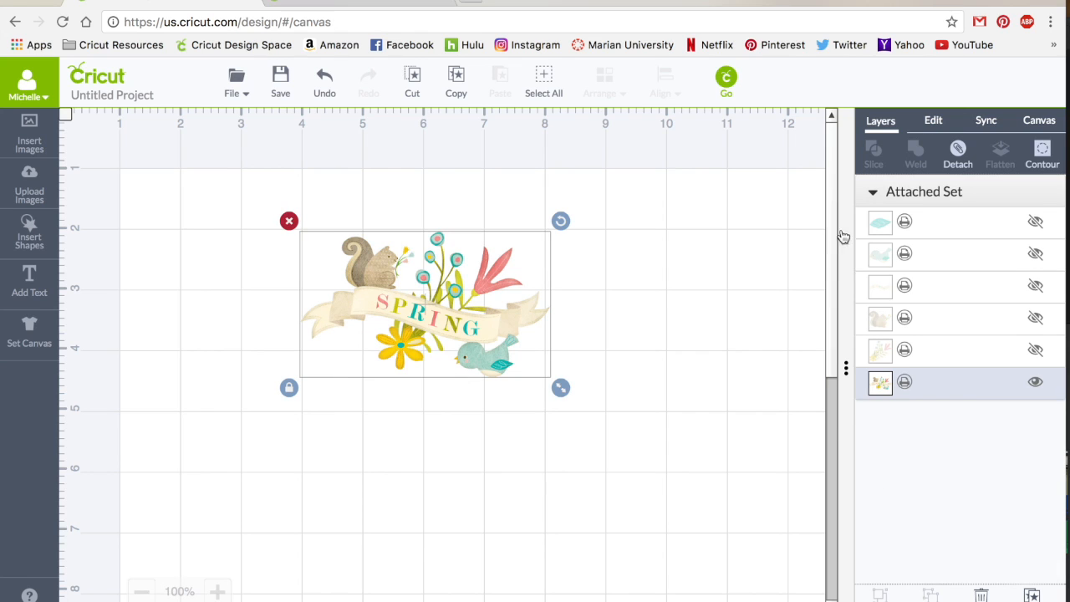
pyautogui.click(1041, 121)
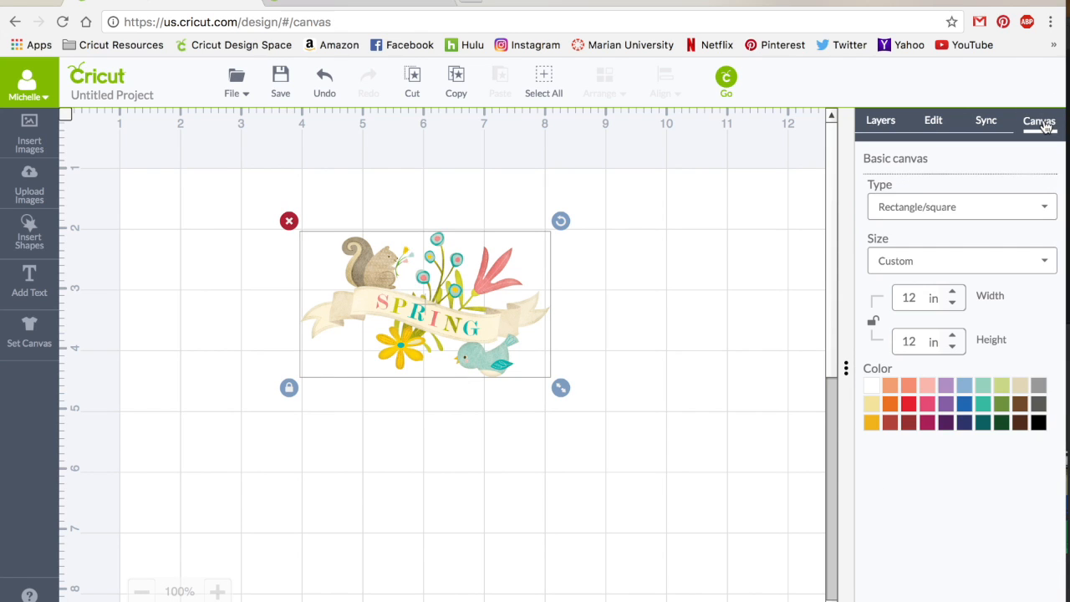
pyautogui.click(969, 403)
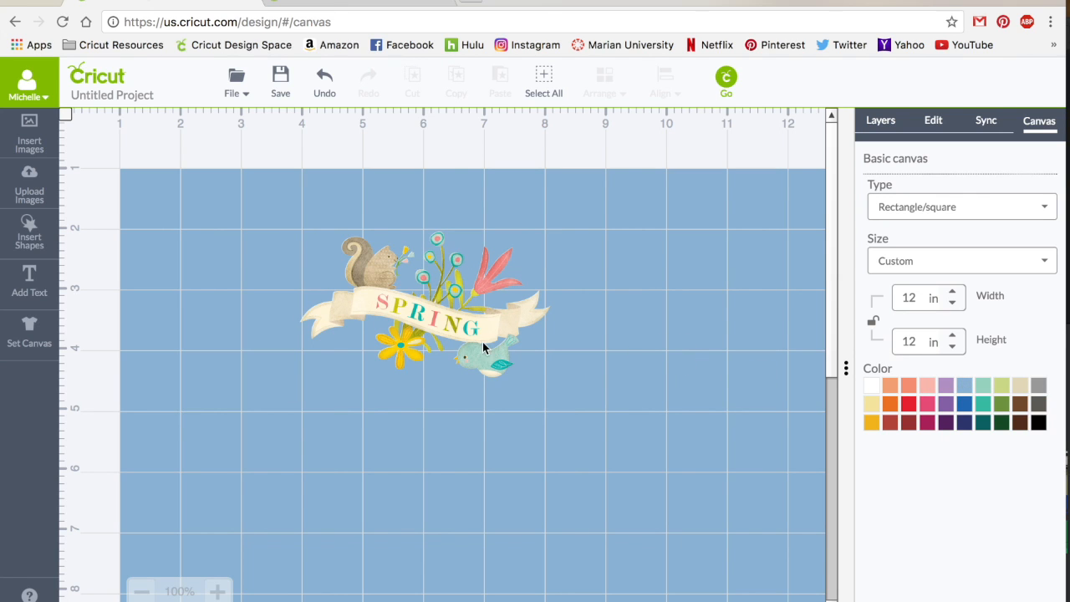
pyautogui.click(77, 81)
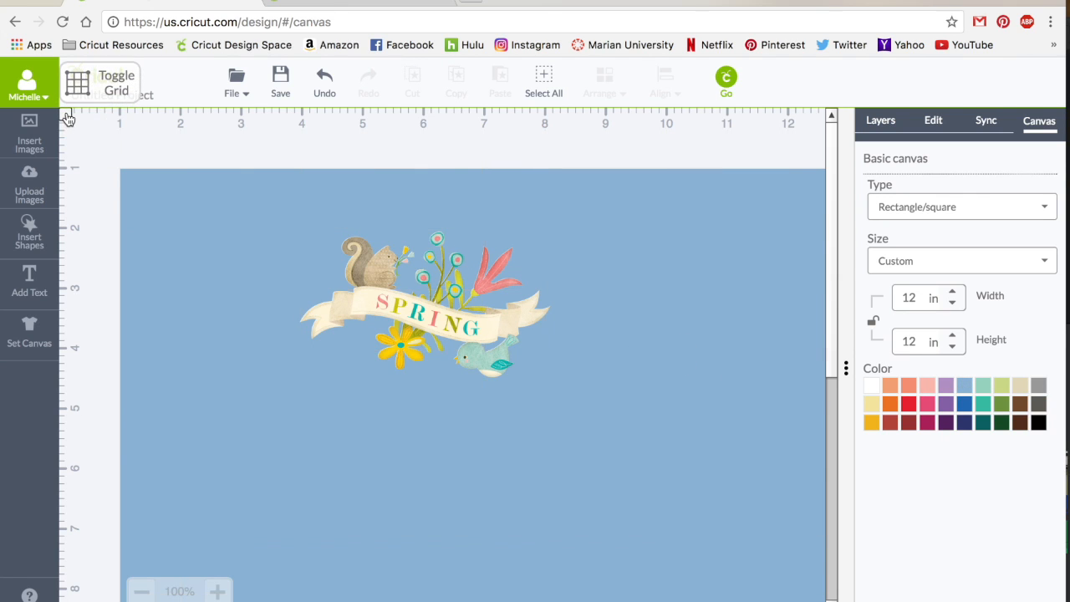
pyautogui.moveTo(483, 258)
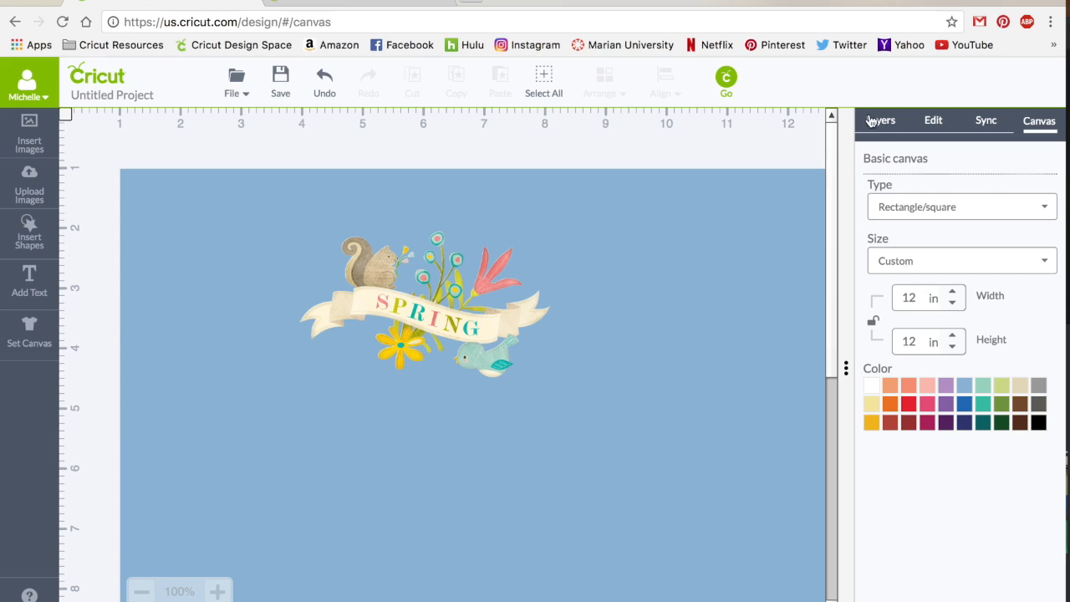
pyautogui.click(880, 120)
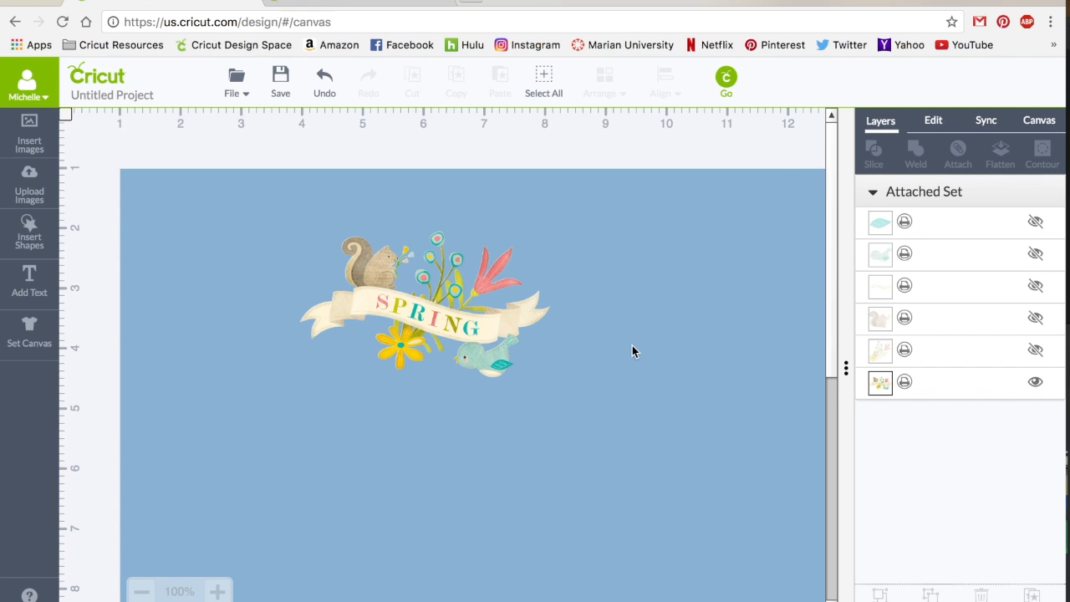
pyautogui.moveTo(893, 200)
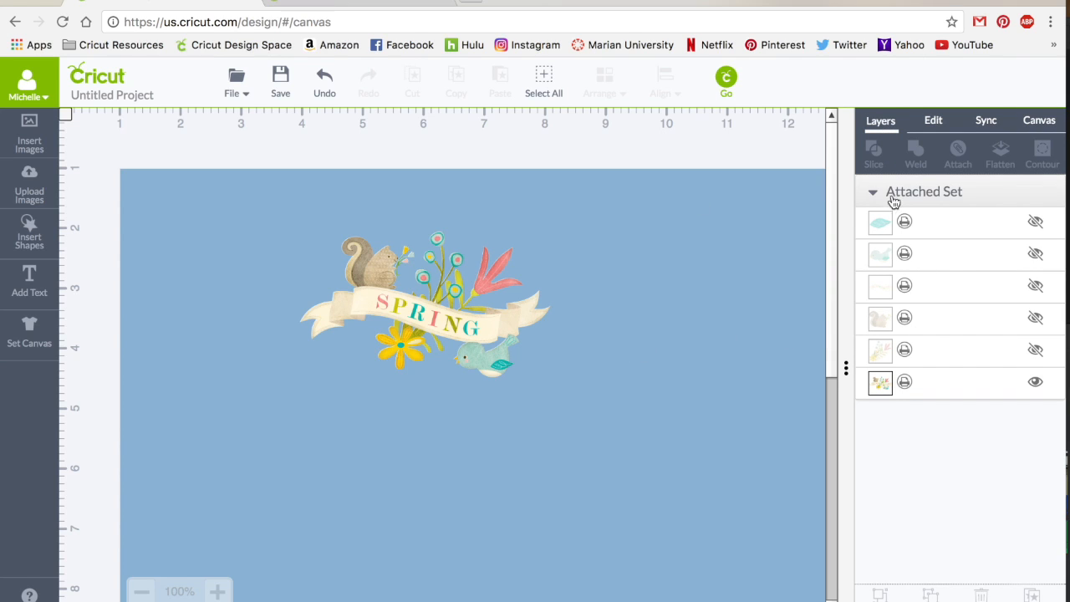
pyautogui.moveTo(926, 180)
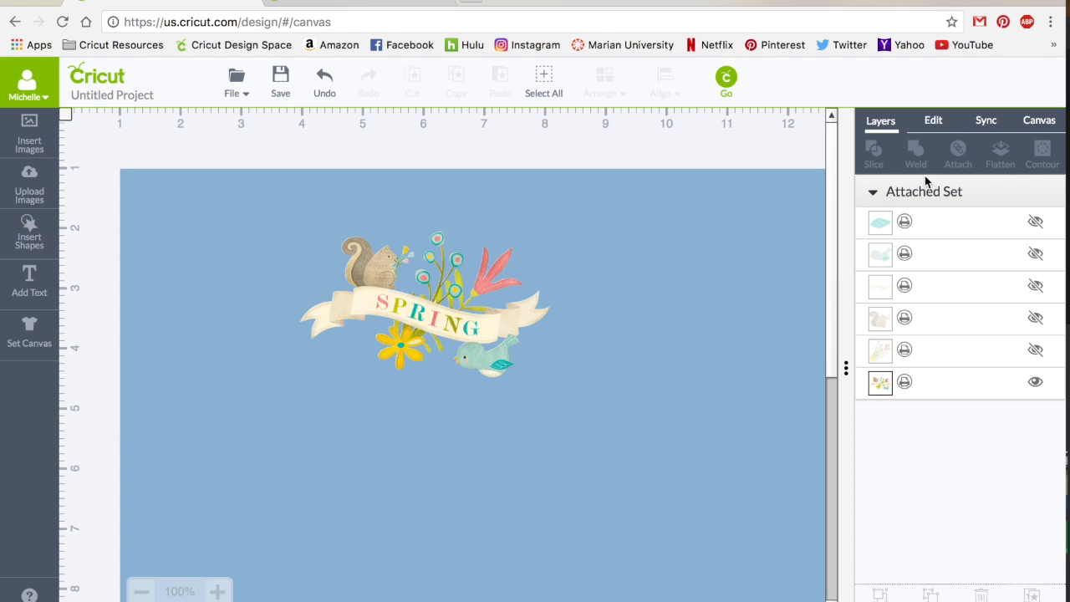
pyautogui.moveTo(937, 198)
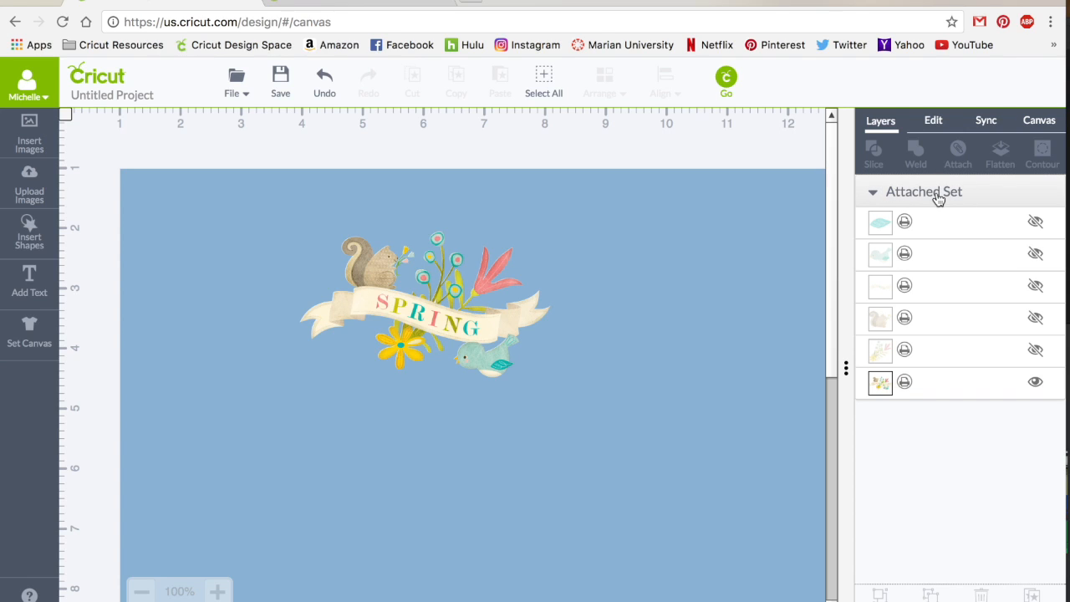
pyautogui.moveTo(768, 416)
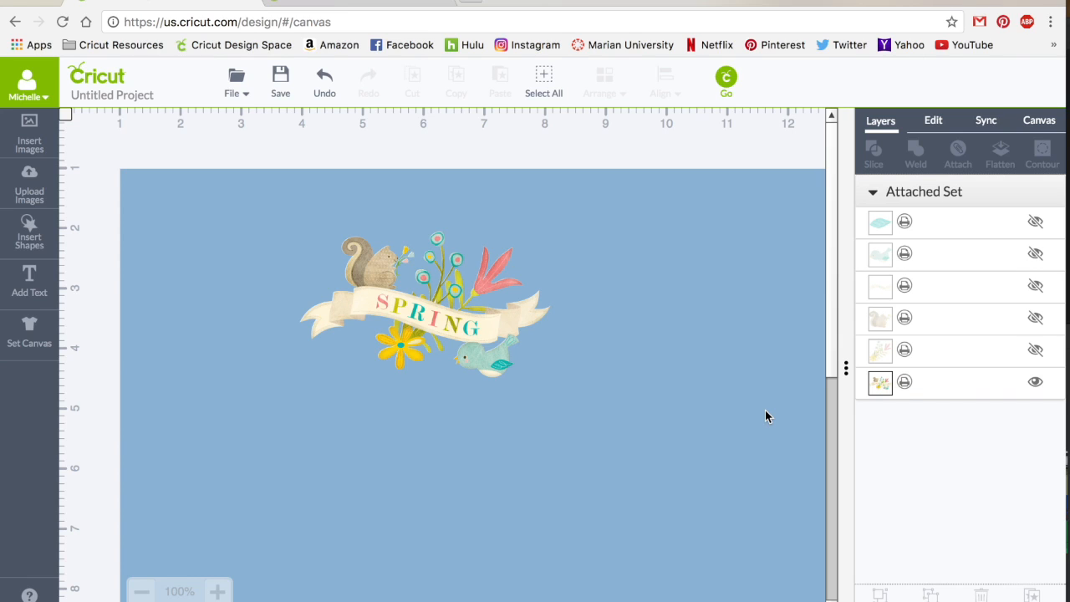
pyautogui.moveTo(1037, 351)
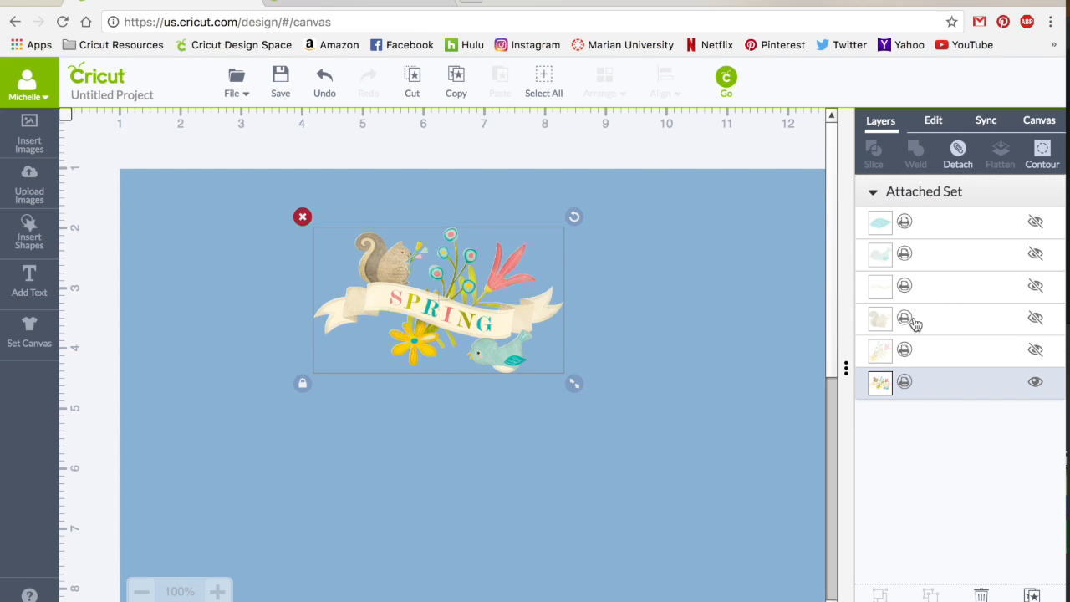
pyautogui.click(1035, 381)
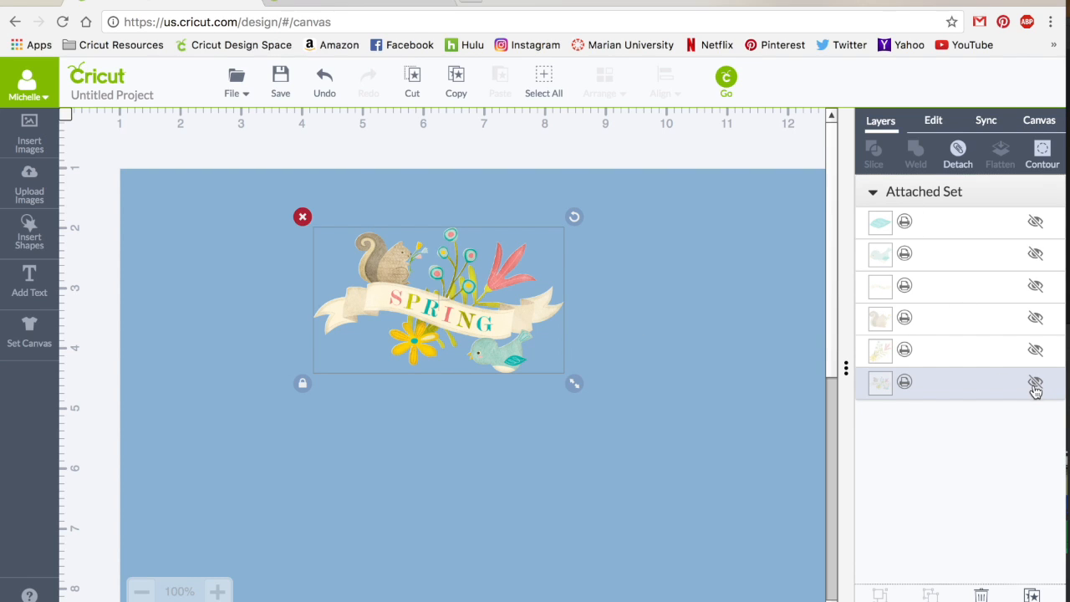
pyautogui.click(1035, 381)
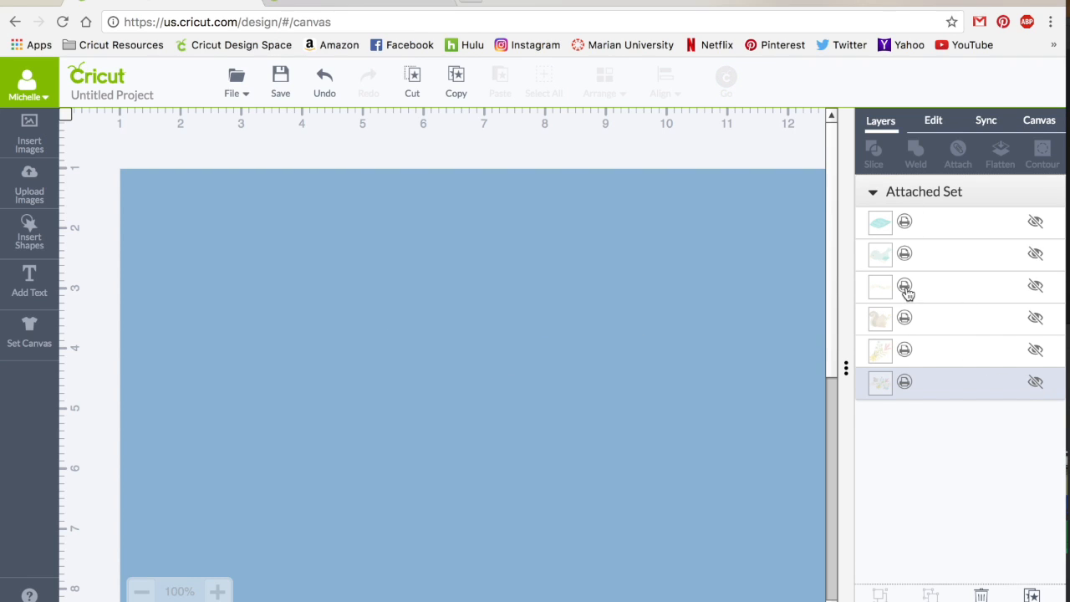
pyautogui.click(1035, 286)
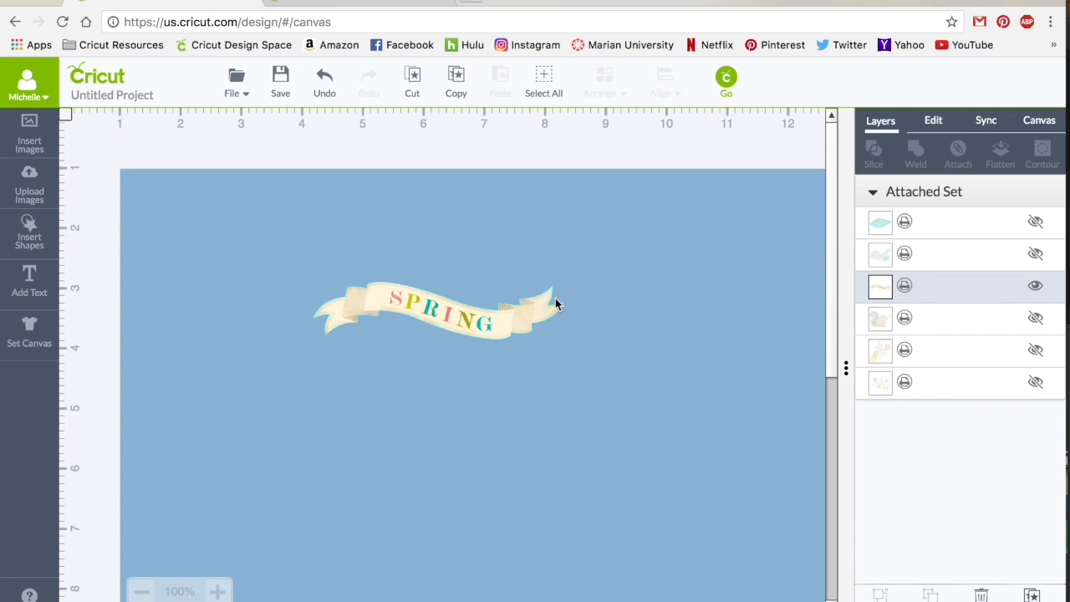
pyautogui.click(1035, 286)
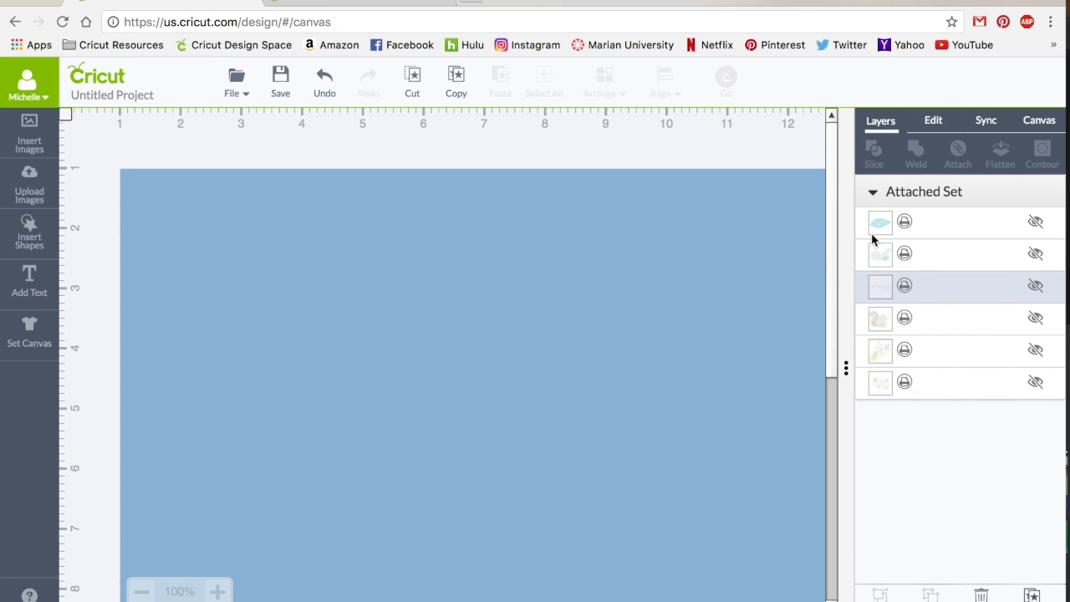
pyautogui.moveTo(885, 393)
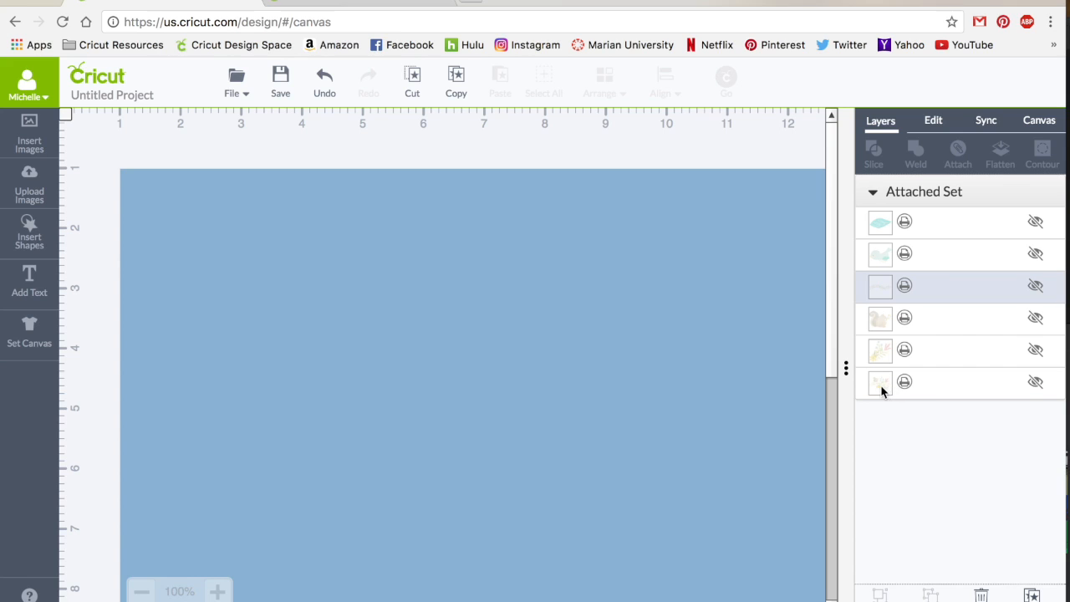
pyautogui.click(1035, 381)
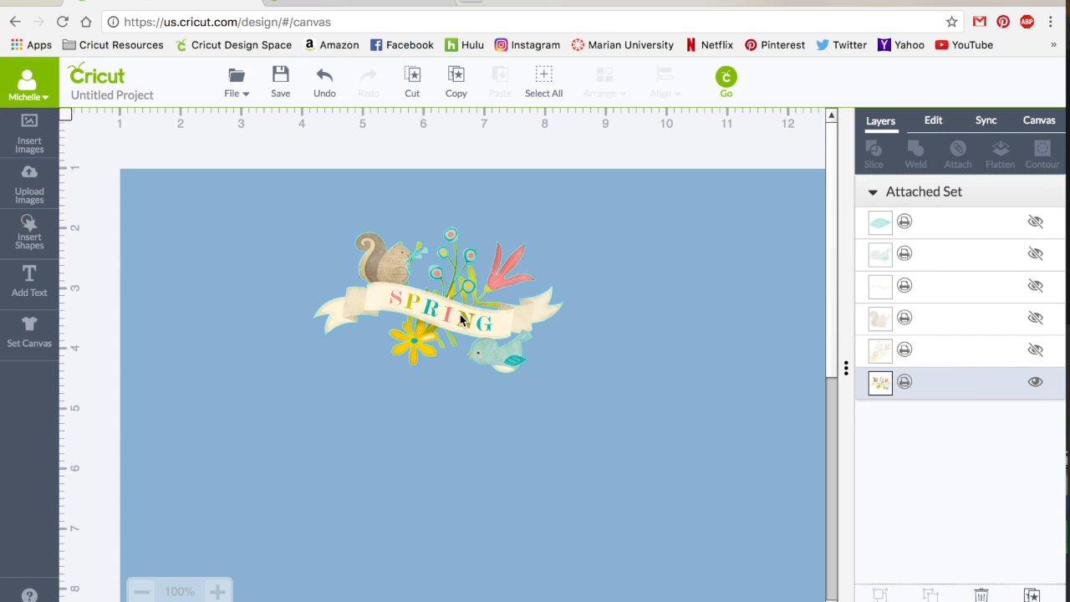
pyautogui.click(684, 331)
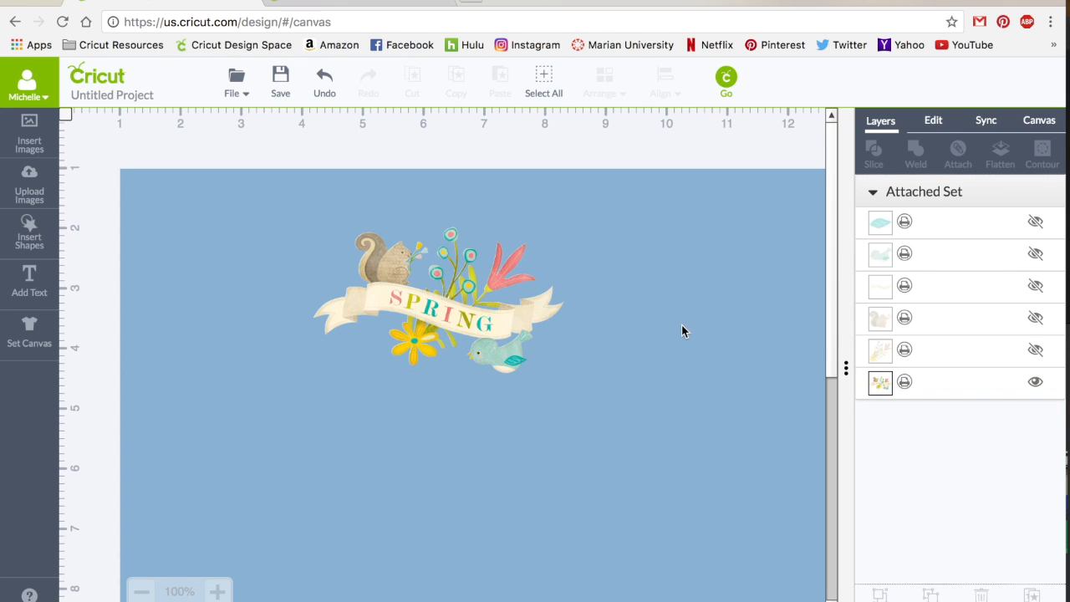
pyautogui.moveTo(634, 326)
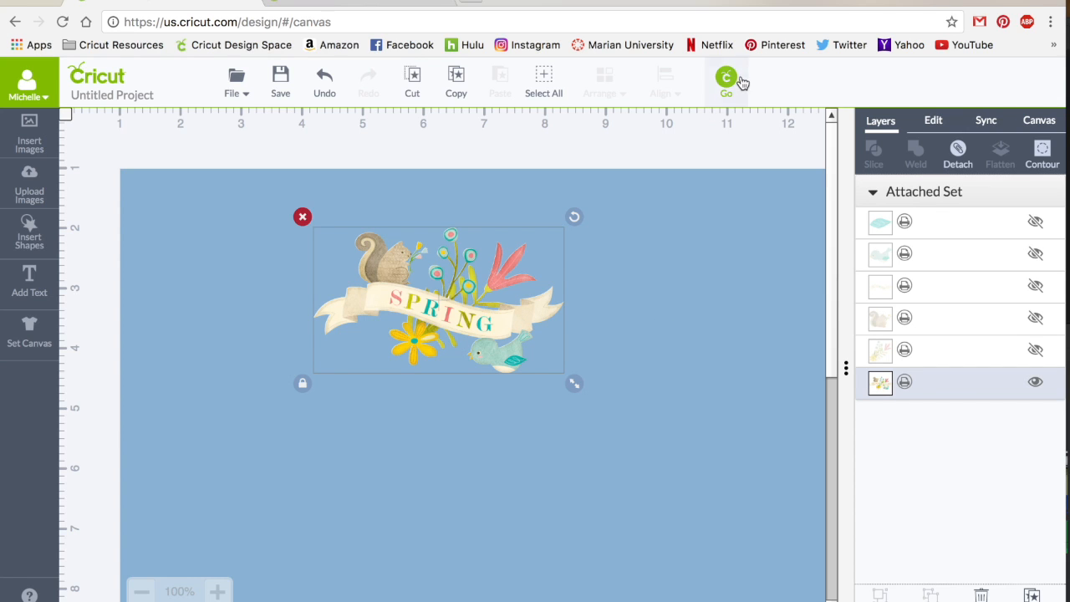
# Send the spring design to the mat preview via Go, showing its sensor marks.
pyautogui.click(726, 80)
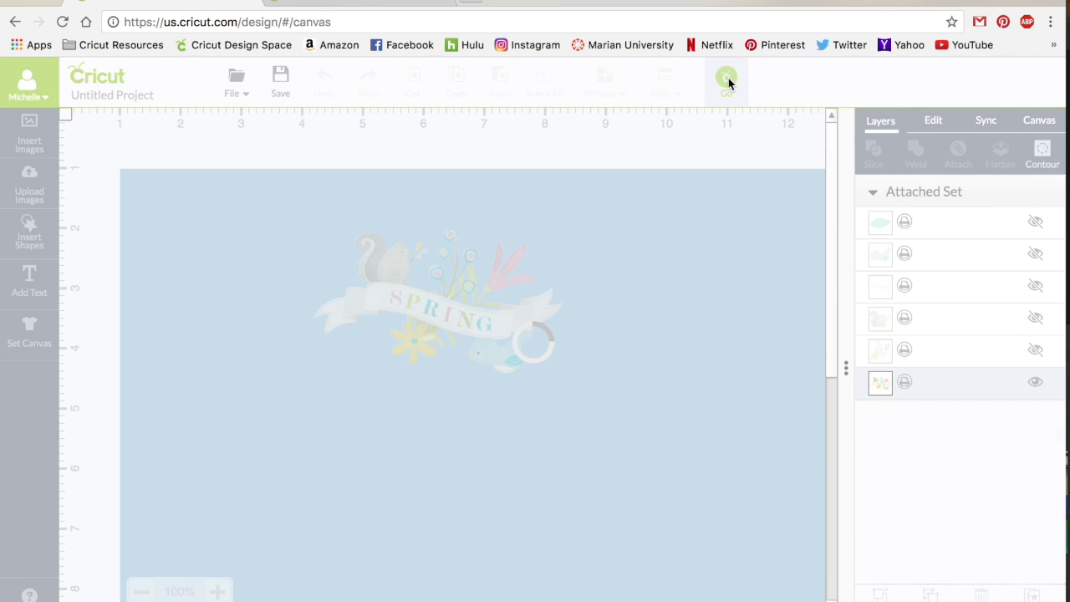
pyautogui.click(725, 80)
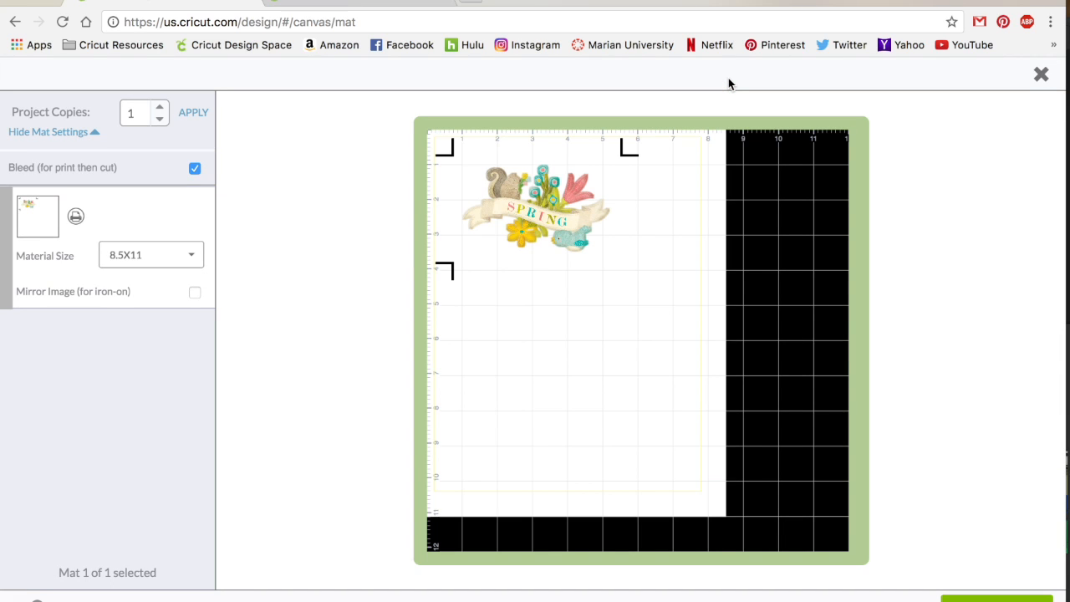
pyautogui.moveTo(545, 129)
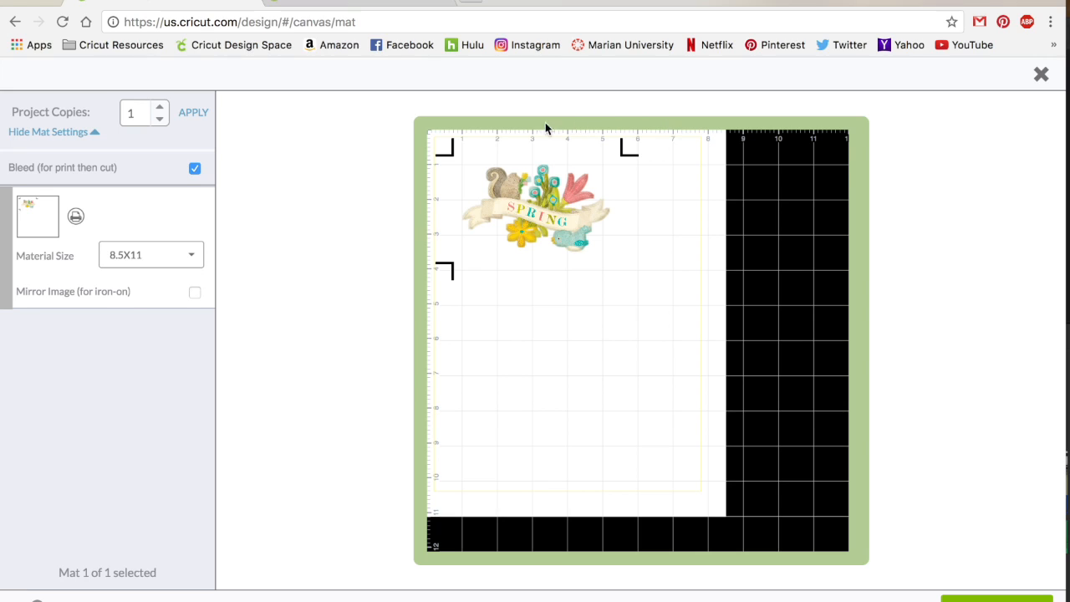
pyautogui.moveTo(726, 221)
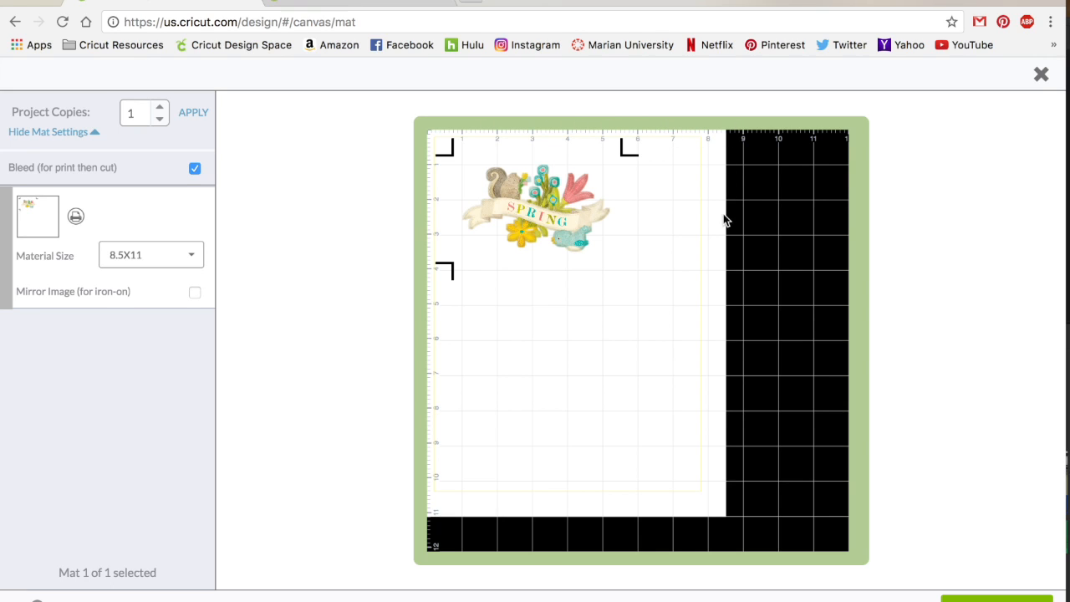
pyautogui.moveTo(726, 467)
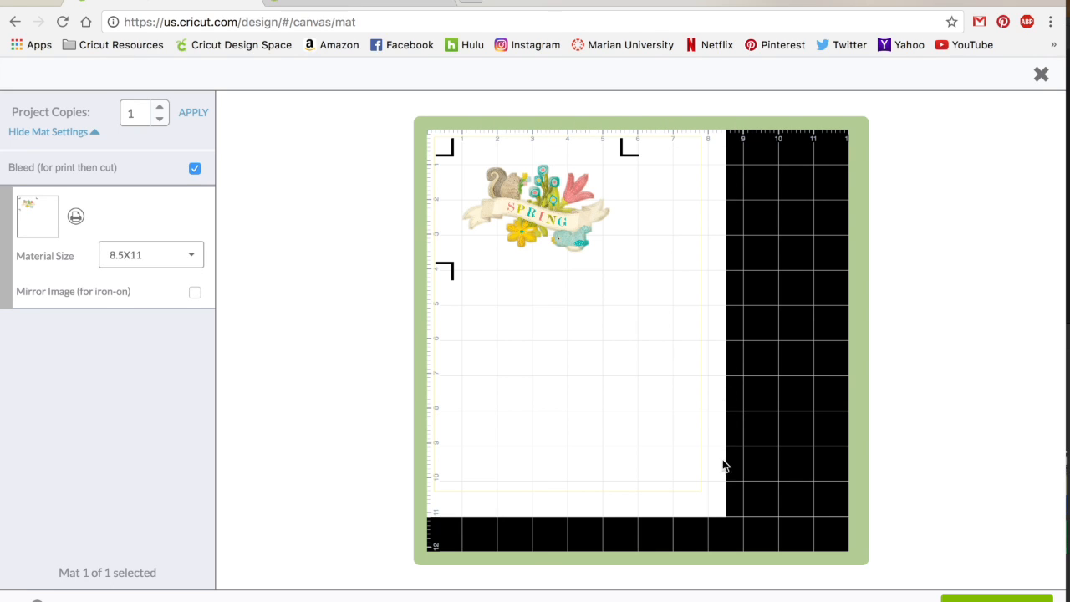
pyautogui.moveTo(460, 131)
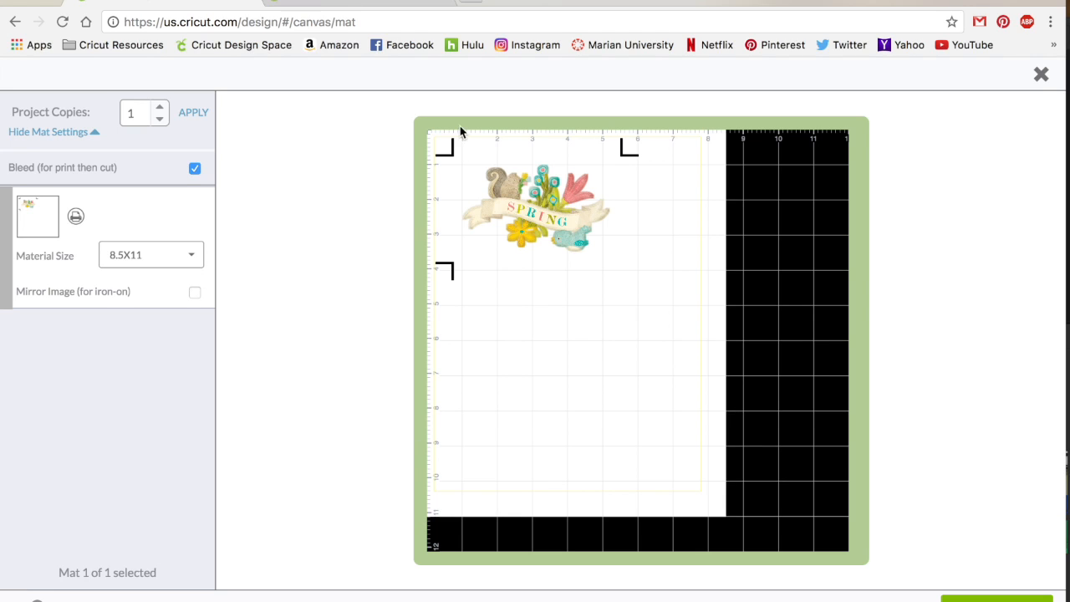
pyautogui.moveTo(435, 165)
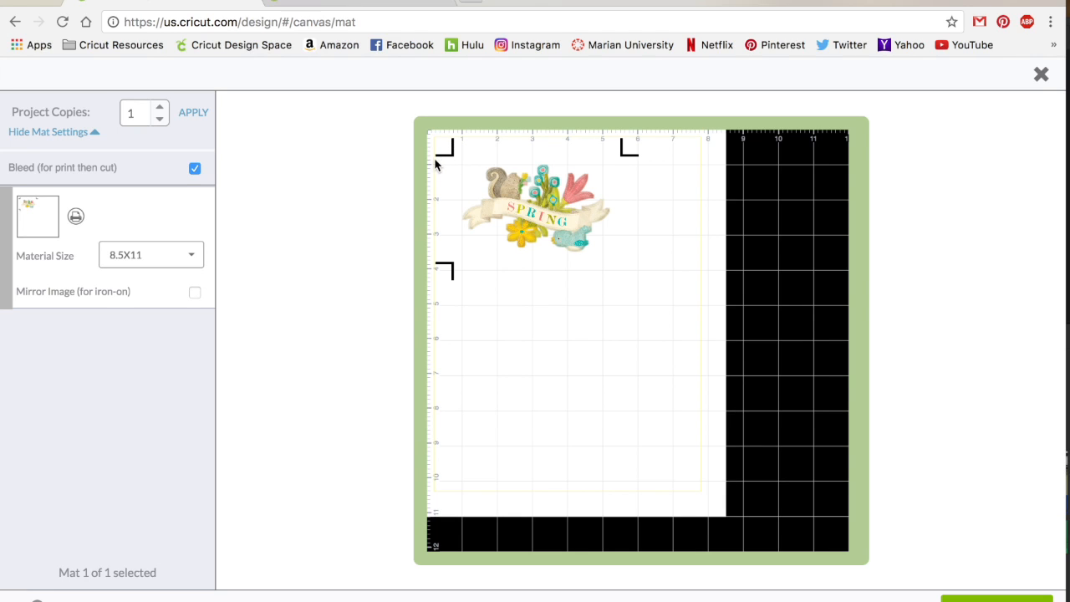
pyautogui.moveTo(455, 284)
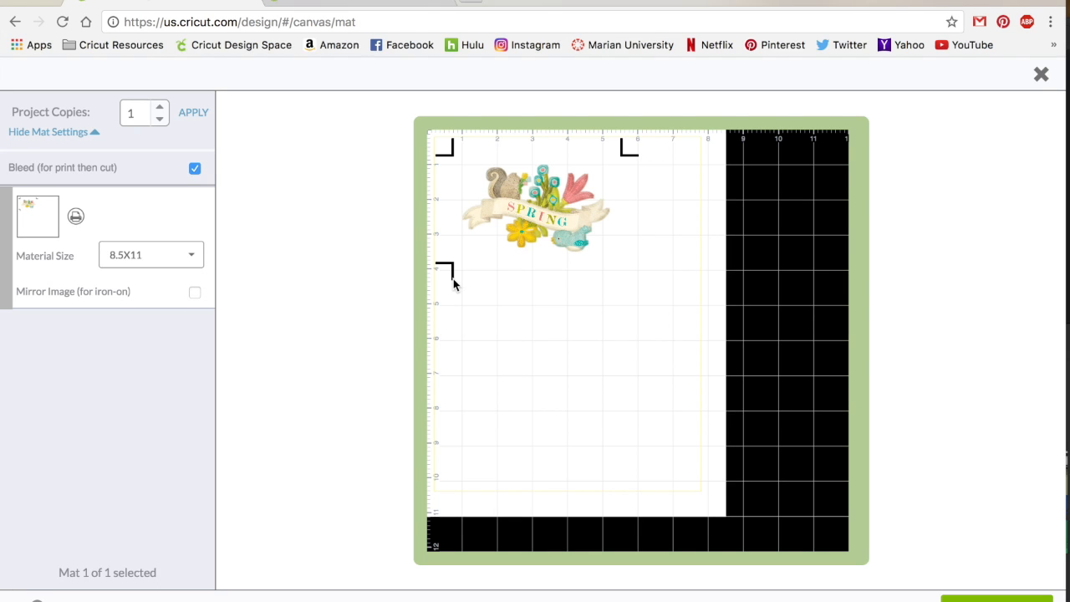
pyautogui.moveTo(622, 143)
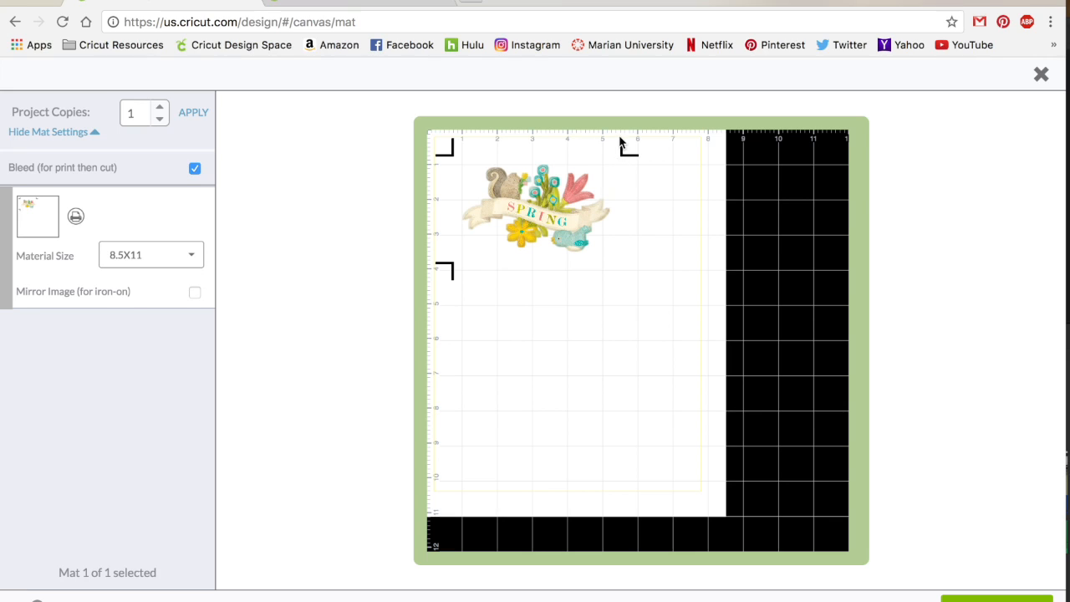
pyautogui.moveTo(445, 269)
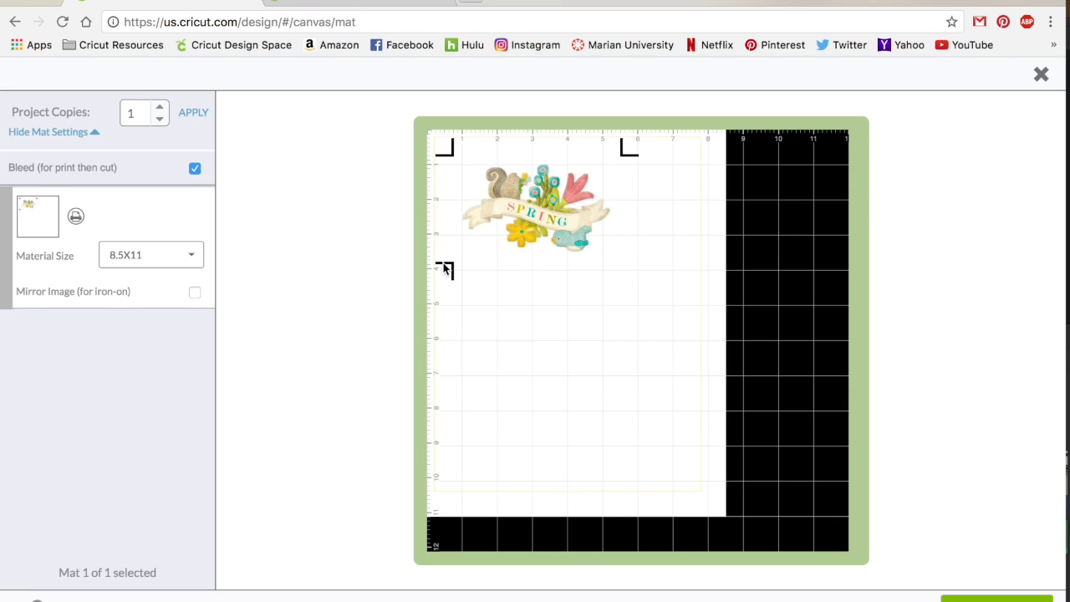
pyautogui.moveTo(226, 225)
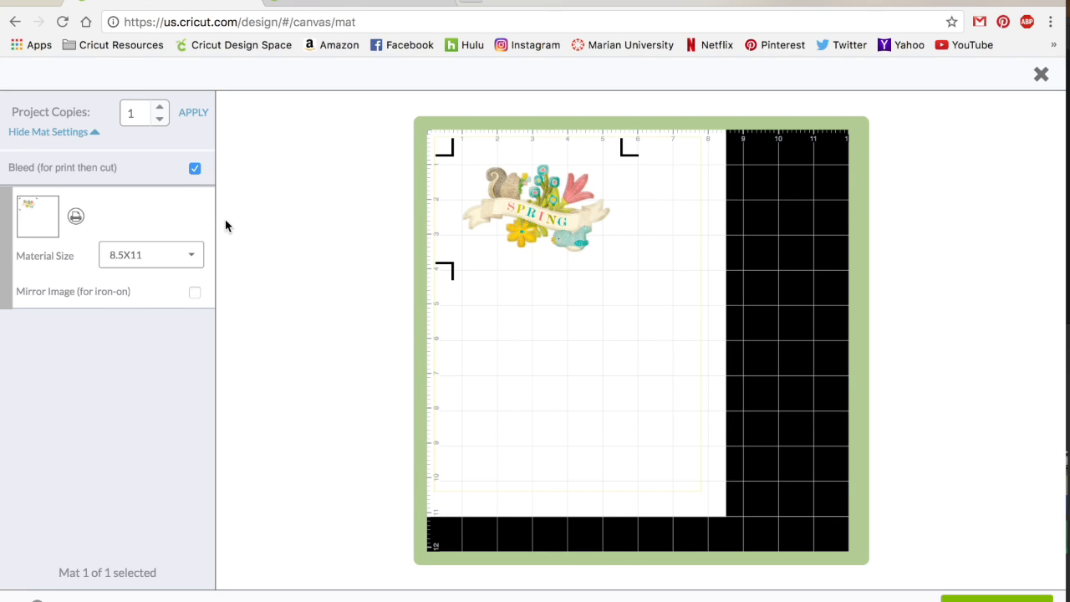
pyautogui.moveTo(164, 199)
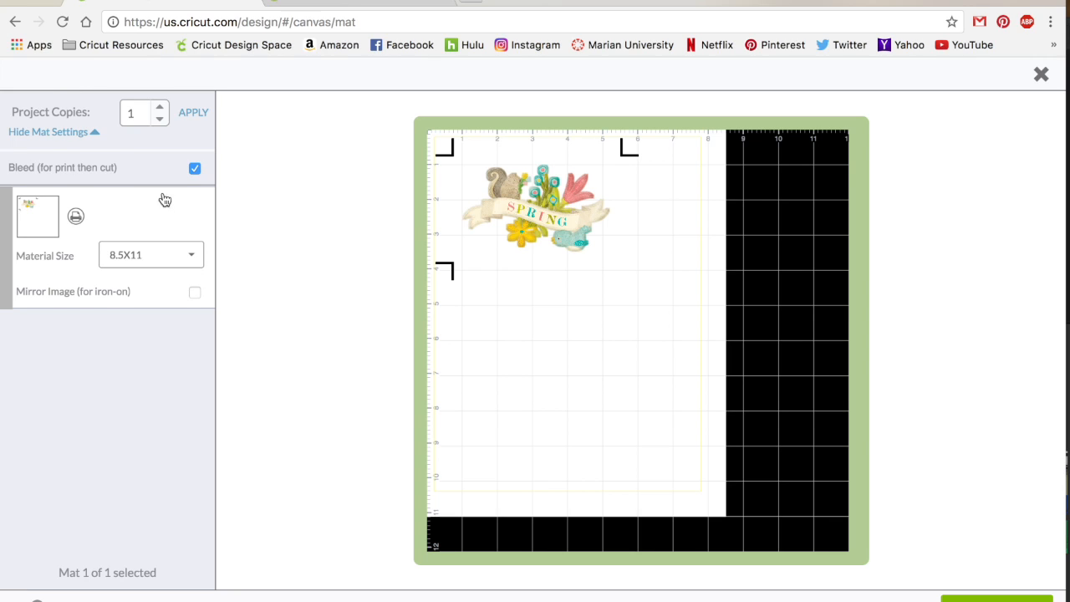
pyautogui.moveTo(14, 172)
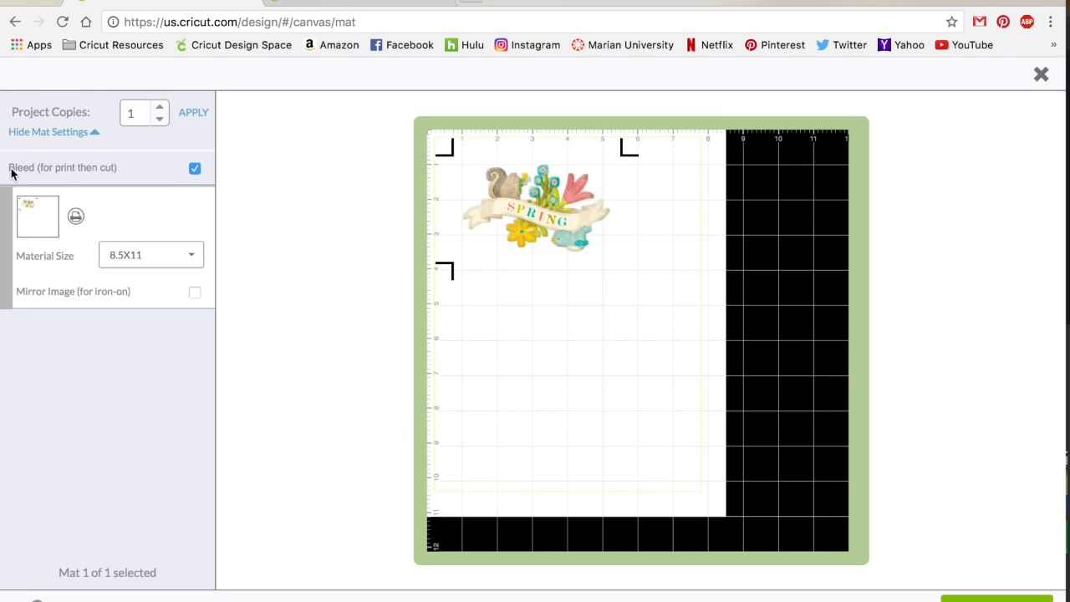
pyautogui.moveTo(142, 184)
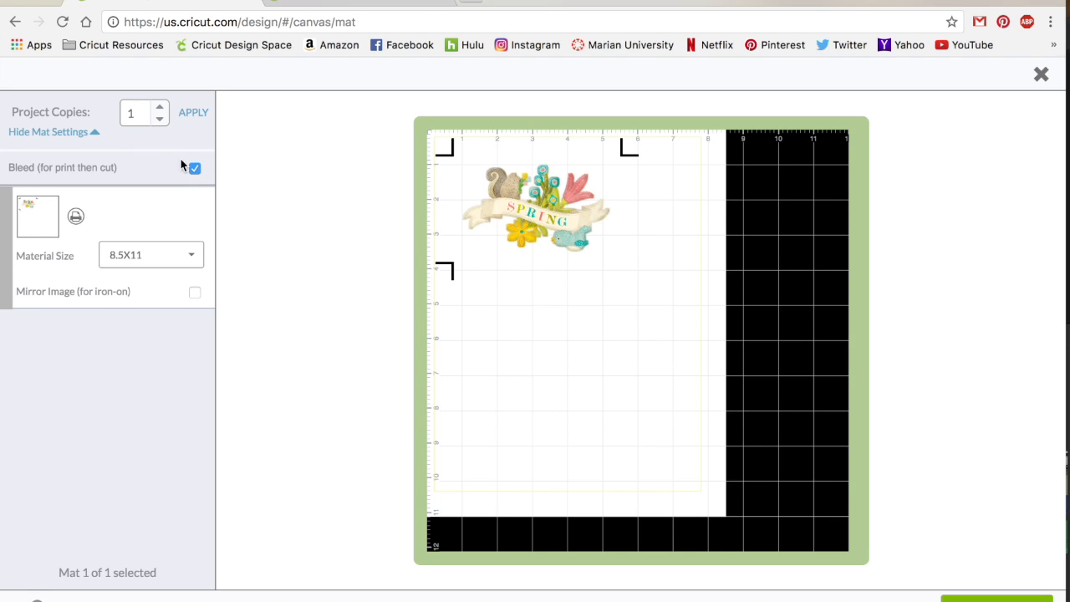
pyautogui.moveTo(204, 187)
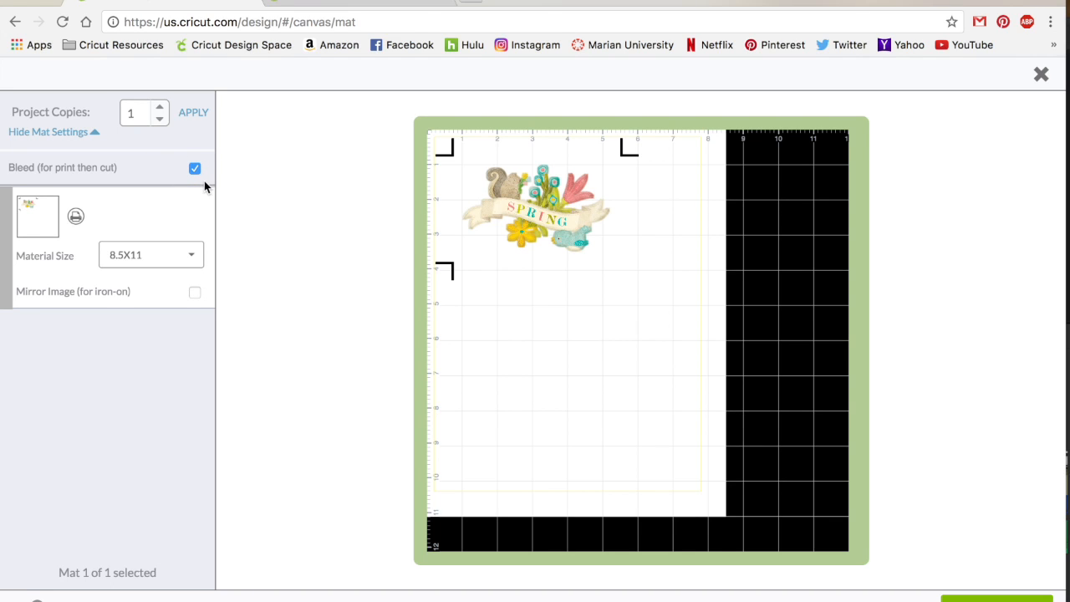
pyautogui.moveTo(263, 172)
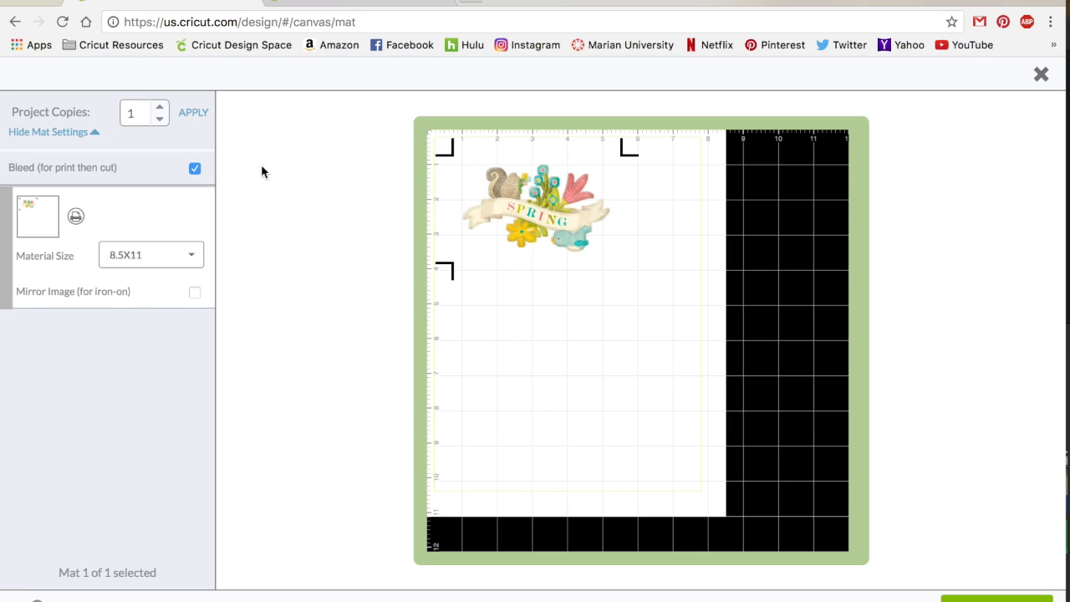
# Toggle Bleed off to compare plain edges, then back on for print then cut.
pyautogui.click(194, 167)
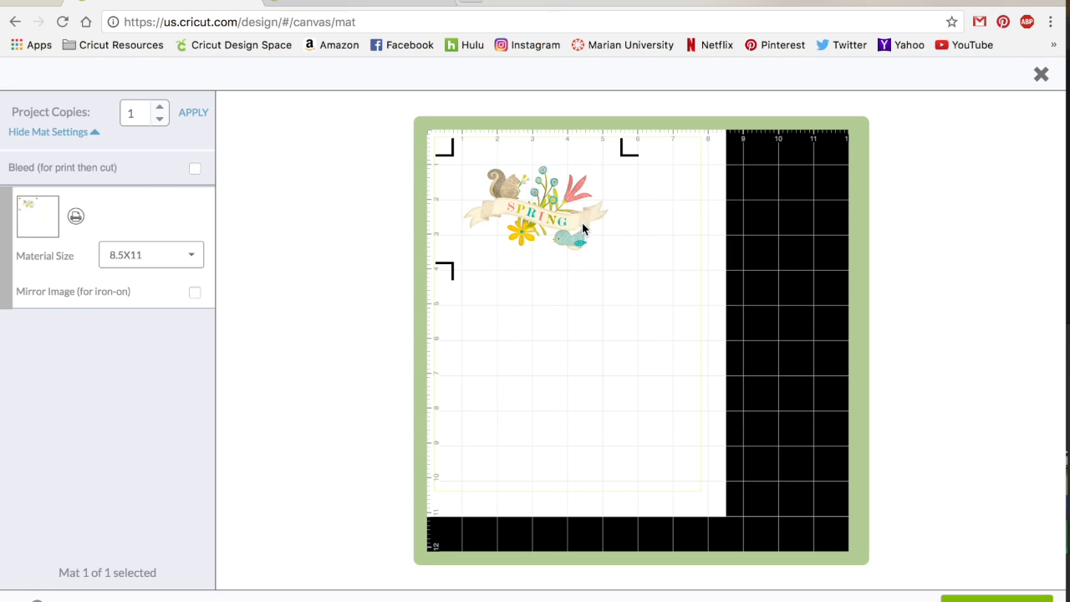
pyautogui.moveTo(207, 181)
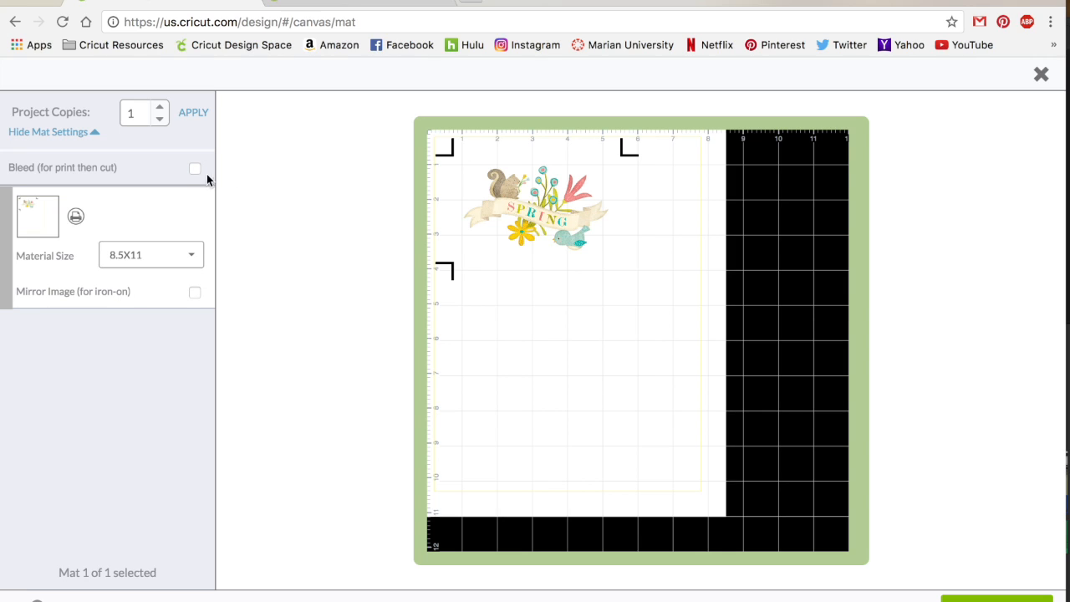
pyautogui.click(194, 167)
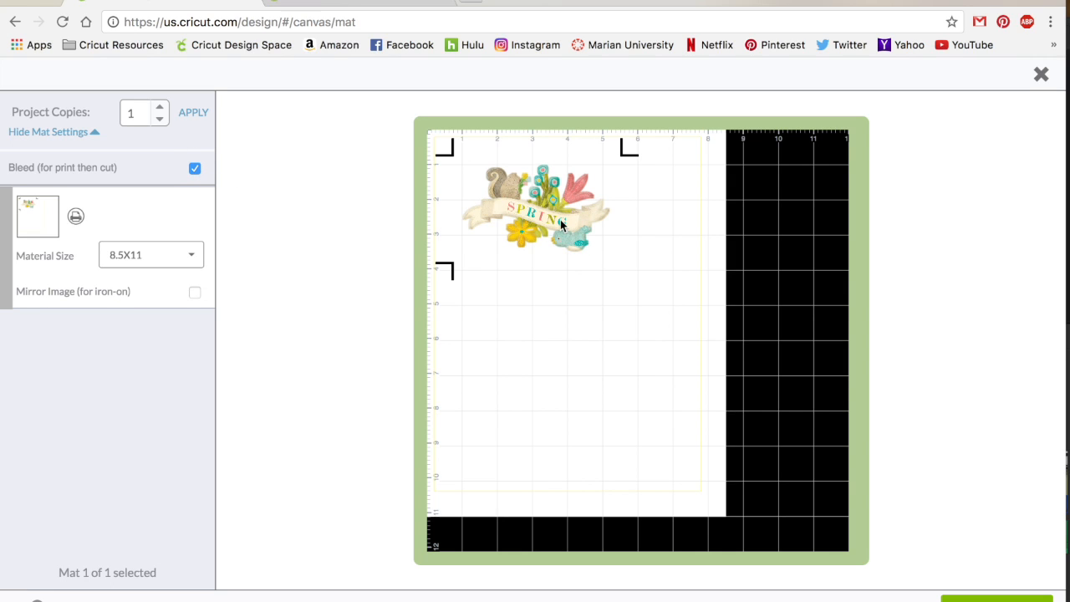
pyautogui.moveTo(578, 253)
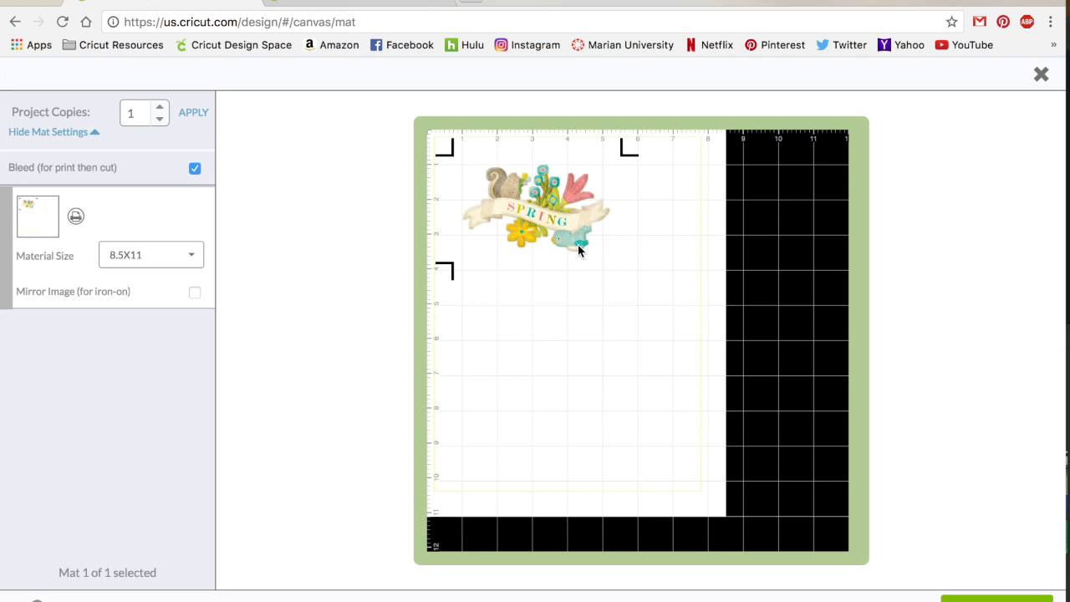
pyautogui.moveTo(552, 261)
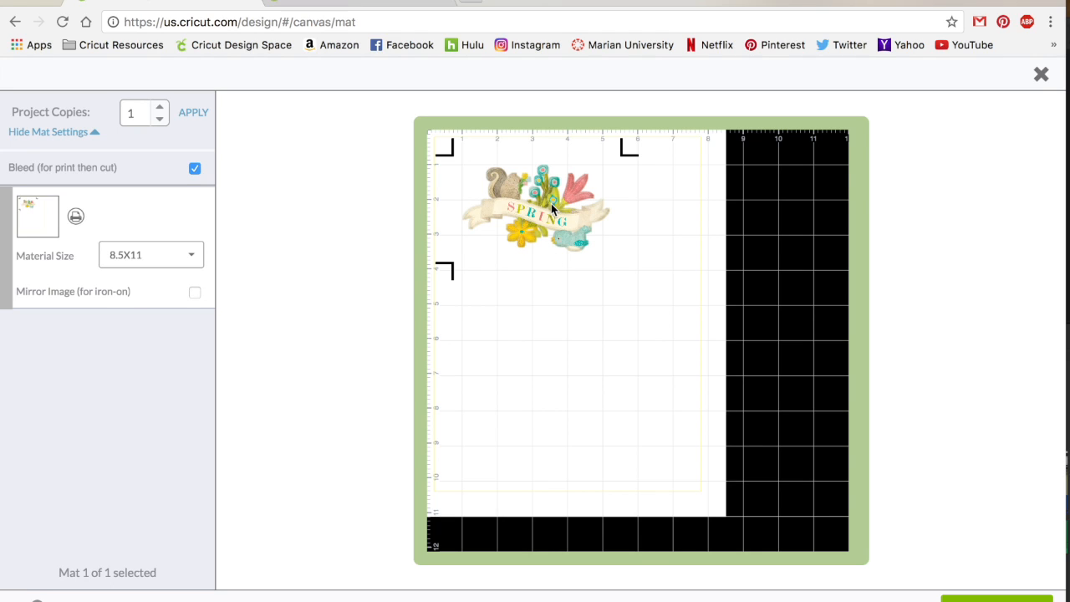
pyautogui.moveTo(567, 204)
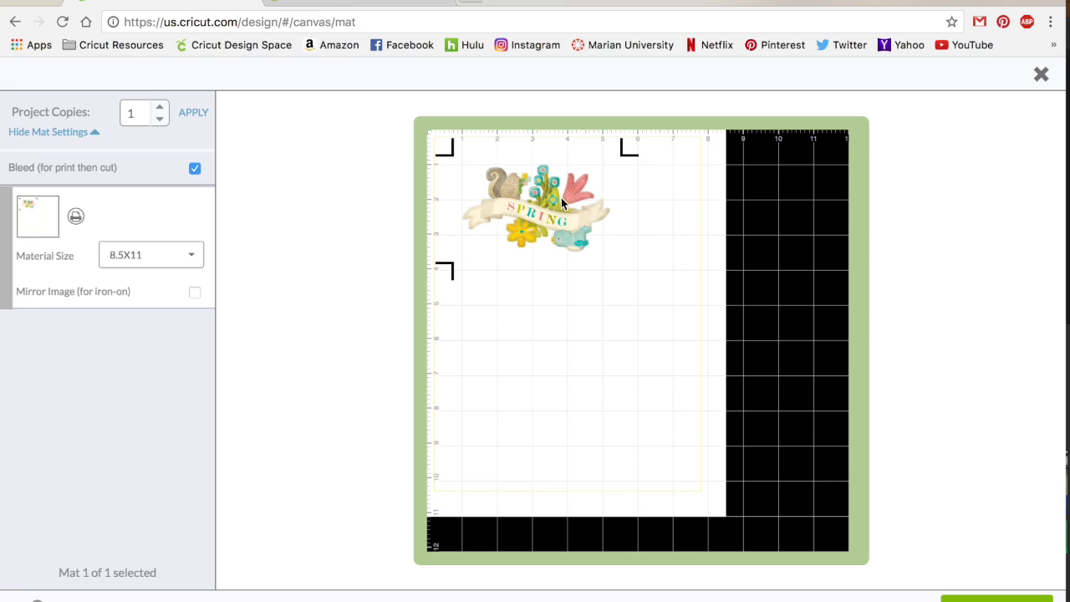
pyautogui.moveTo(575, 192)
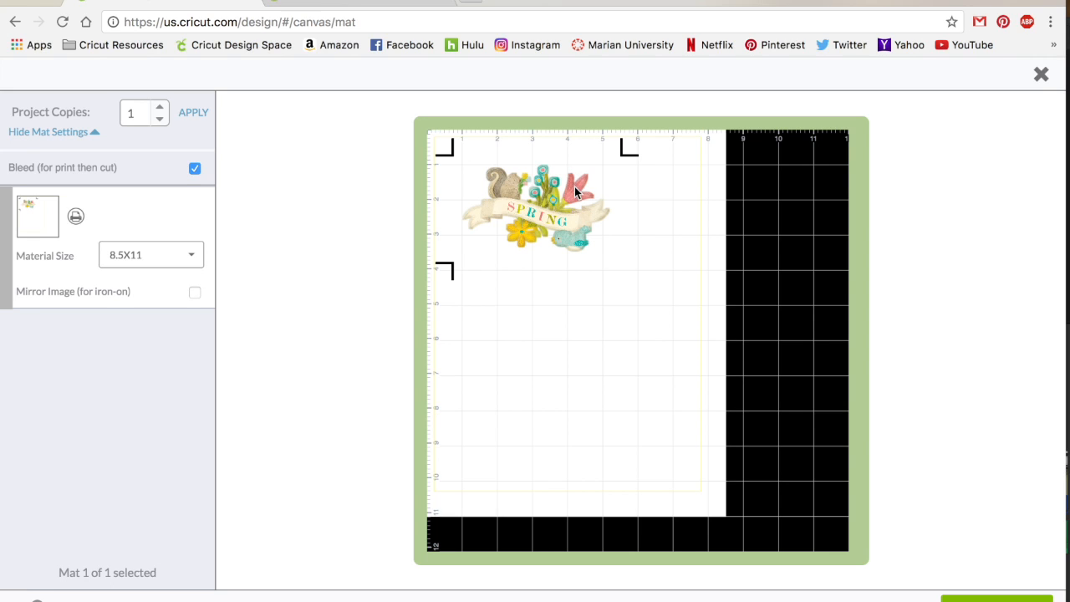
pyautogui.moveTo(579, 204)
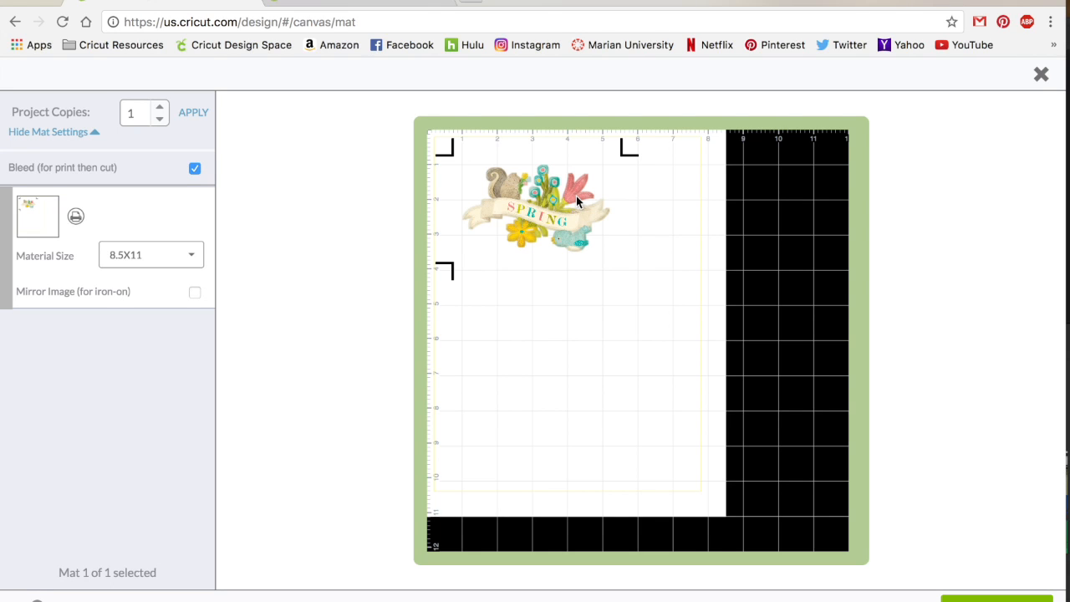
pyautogui.moveTo(572, 190)
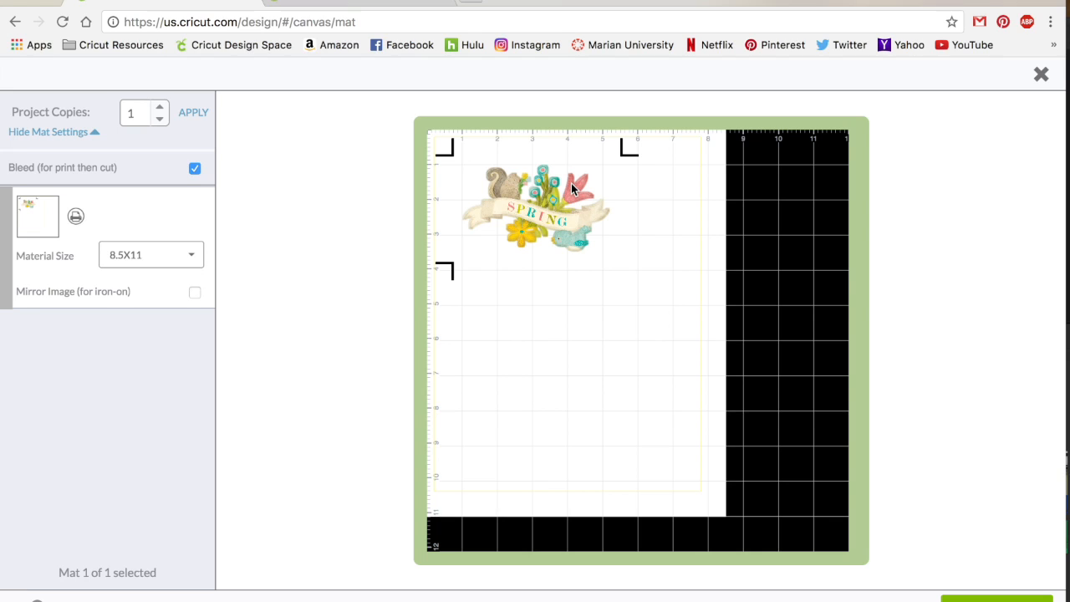
pyautogui.moveTo(575, 204)
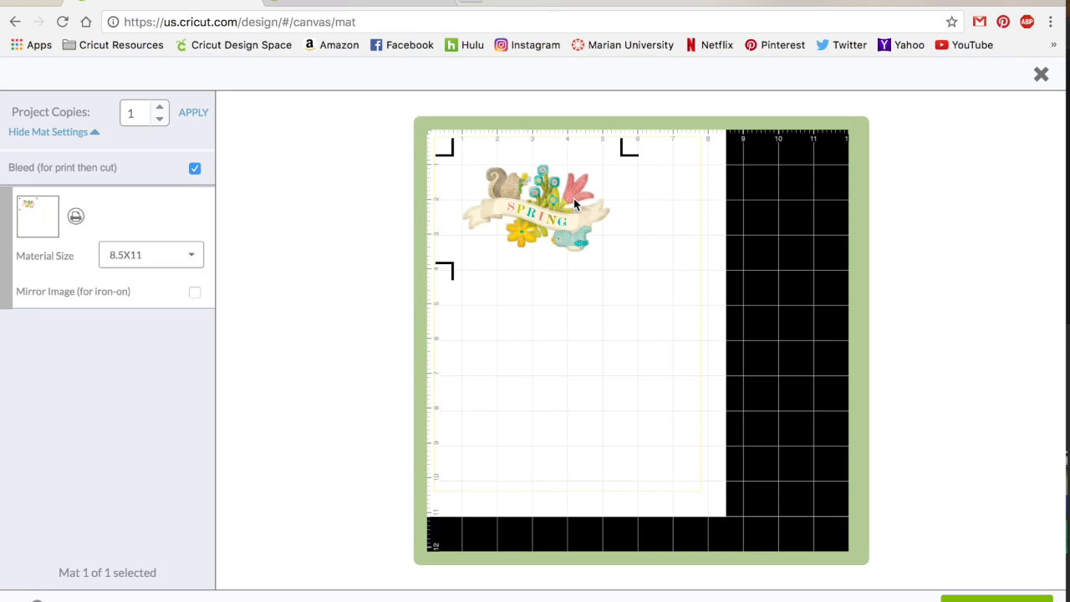
pyautogui.moveTo(582, 204)
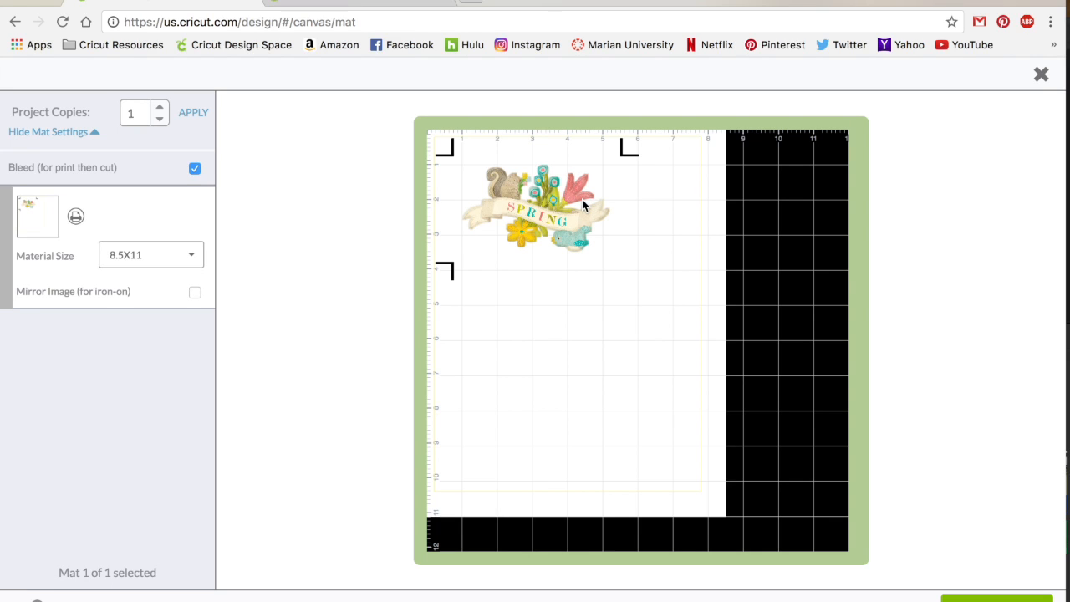
pyautogui.moveTo(693, 247)
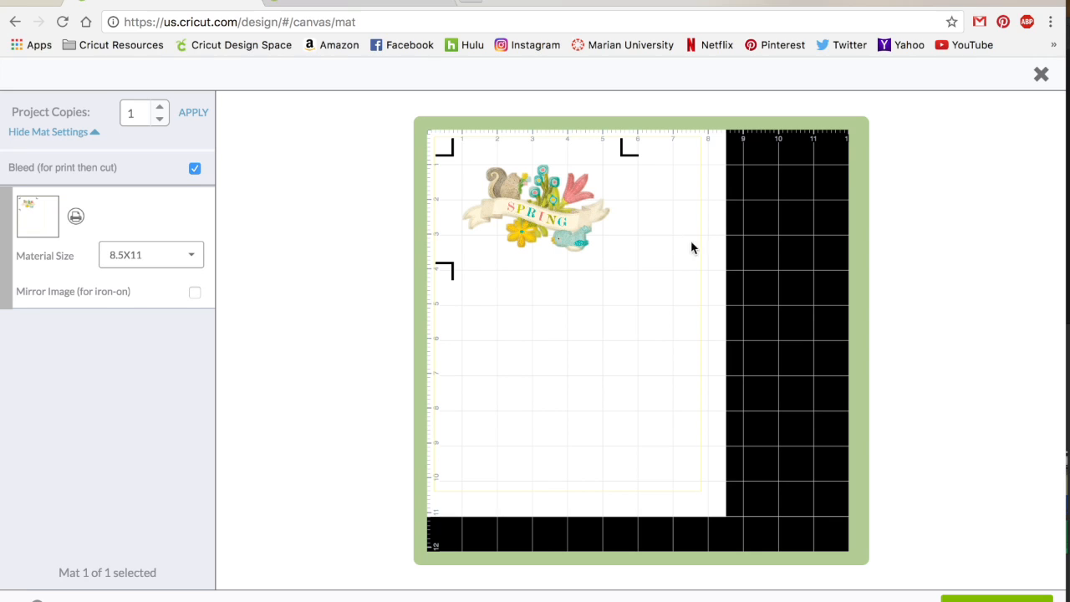
pyautogui.moveTo(616, 277)
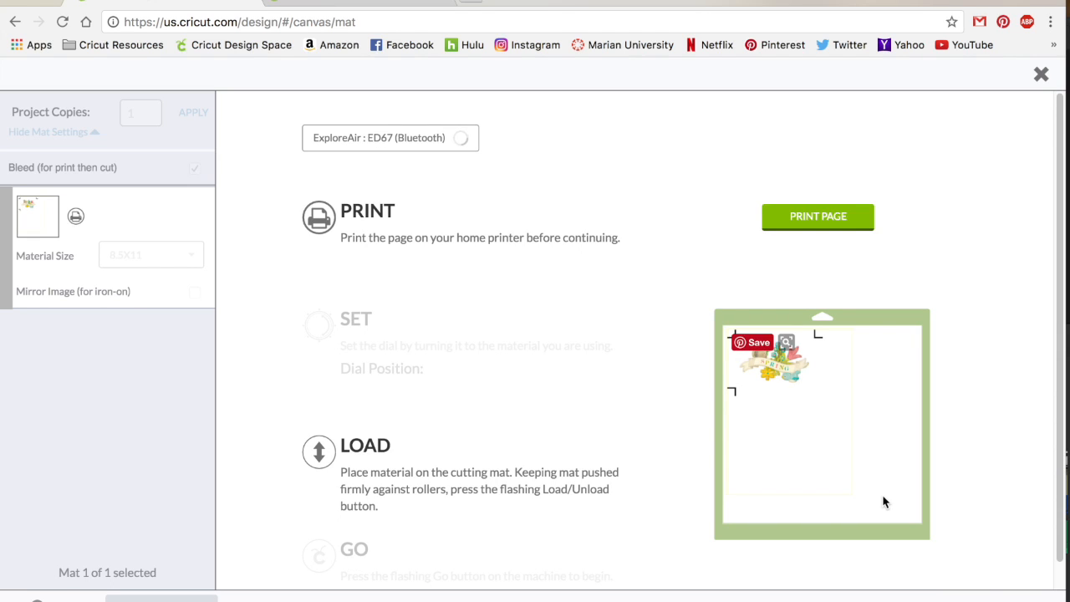
pyautogui.moveTo(525, 243)
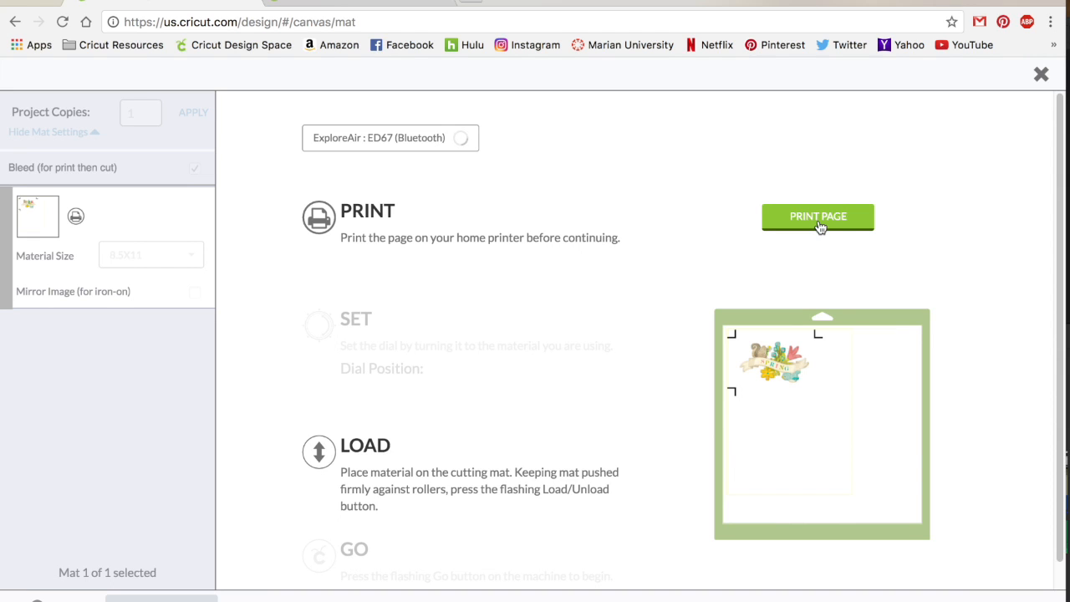
# Print the page and switch from Chrome's preview to the HP Deskjet system print dialog.
pyautogui.click(816, 216)
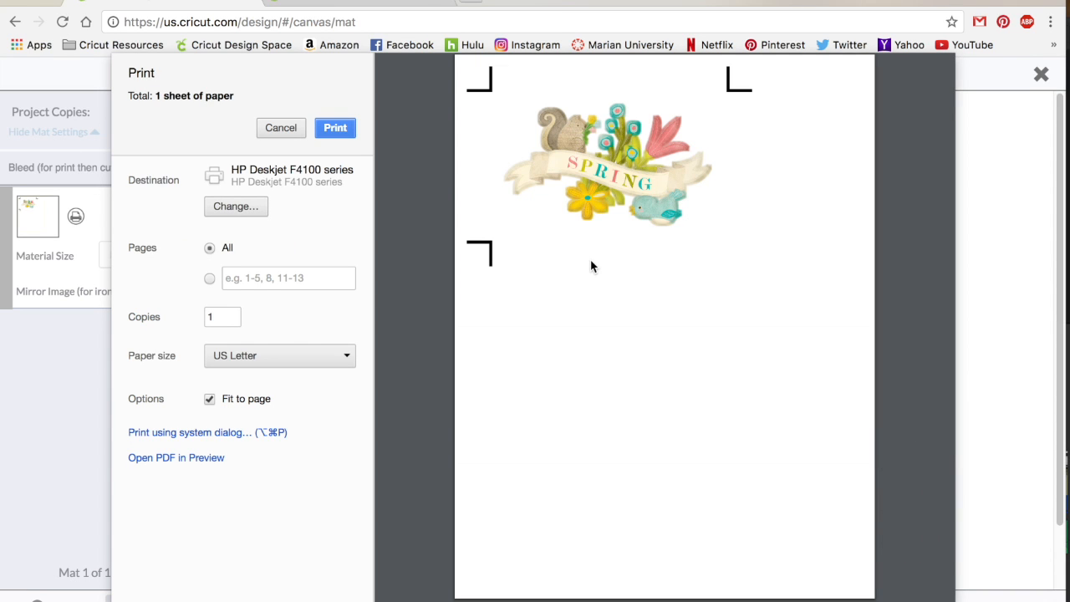
pyautogui.moveTo(386, 372)
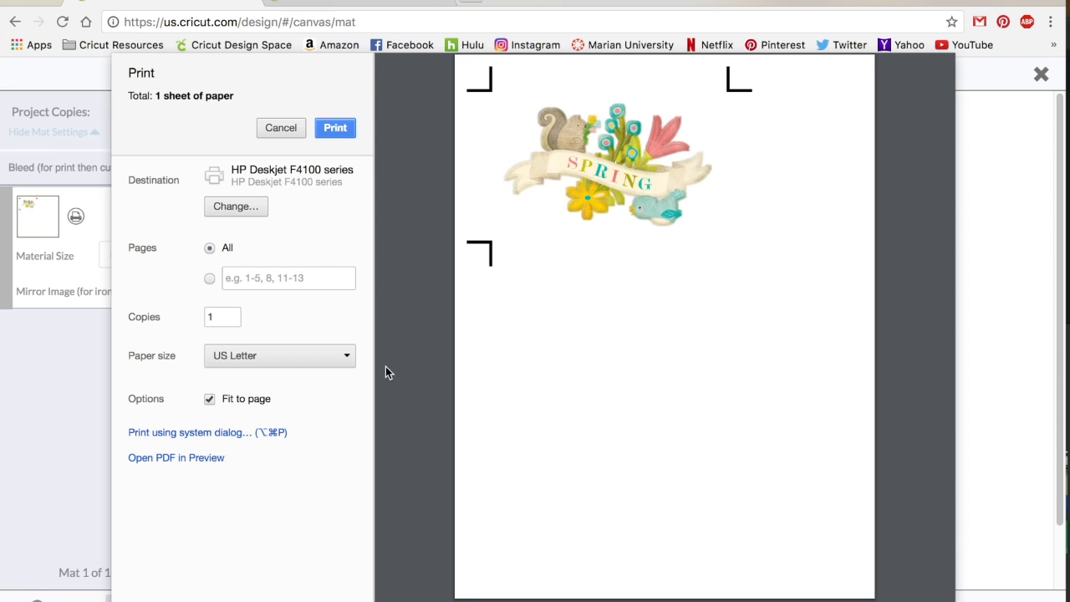
pyautogui.moveTo(207, 420)
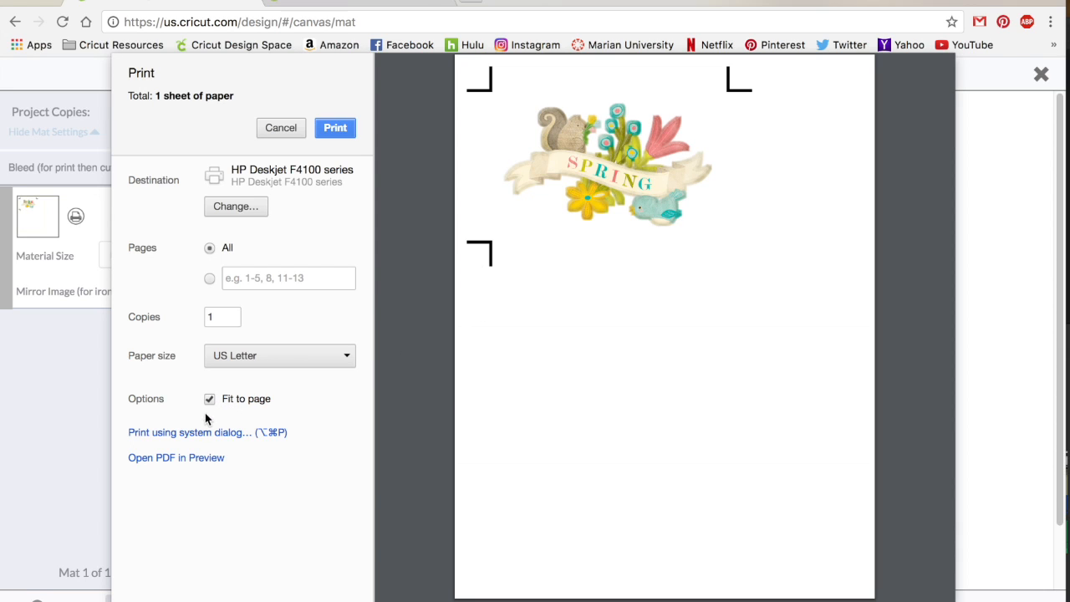
pyautogui.moveTo(248, 398)
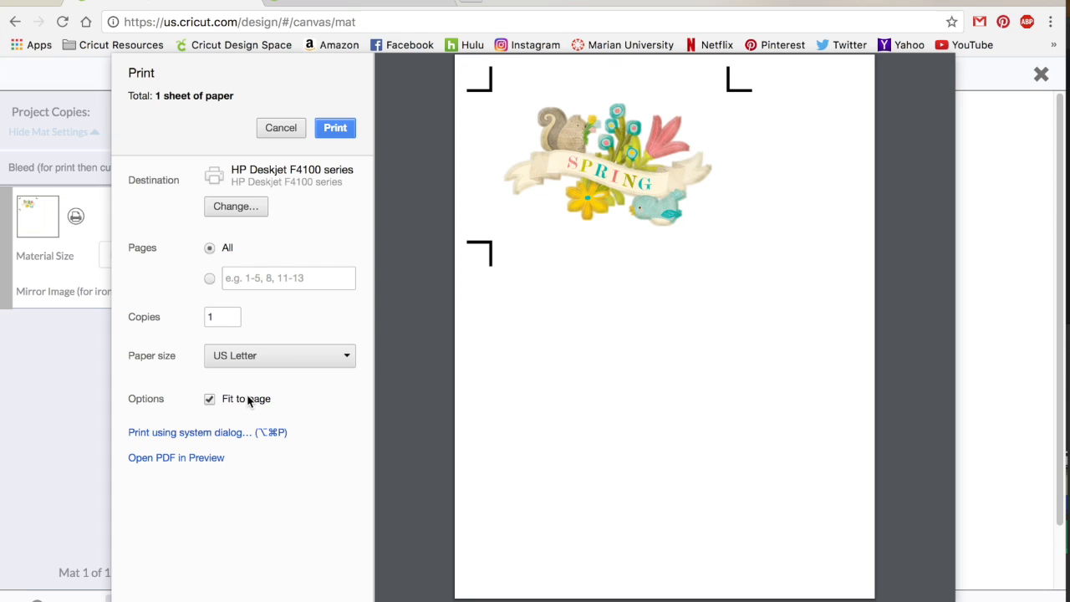
pyautogui.moveTo(224, 408)
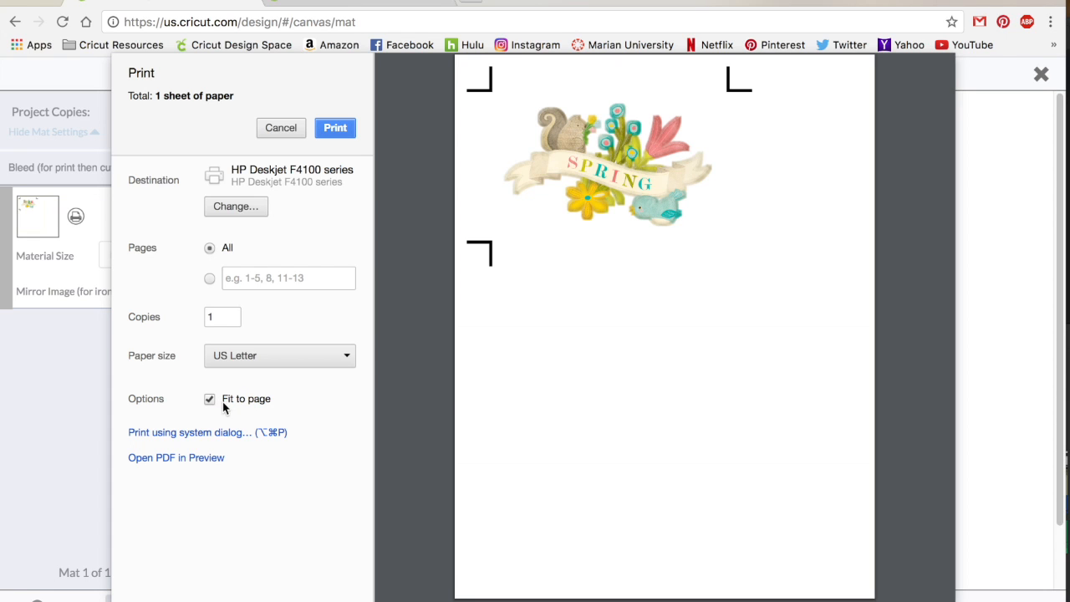
pyautogui.click(334, 128)
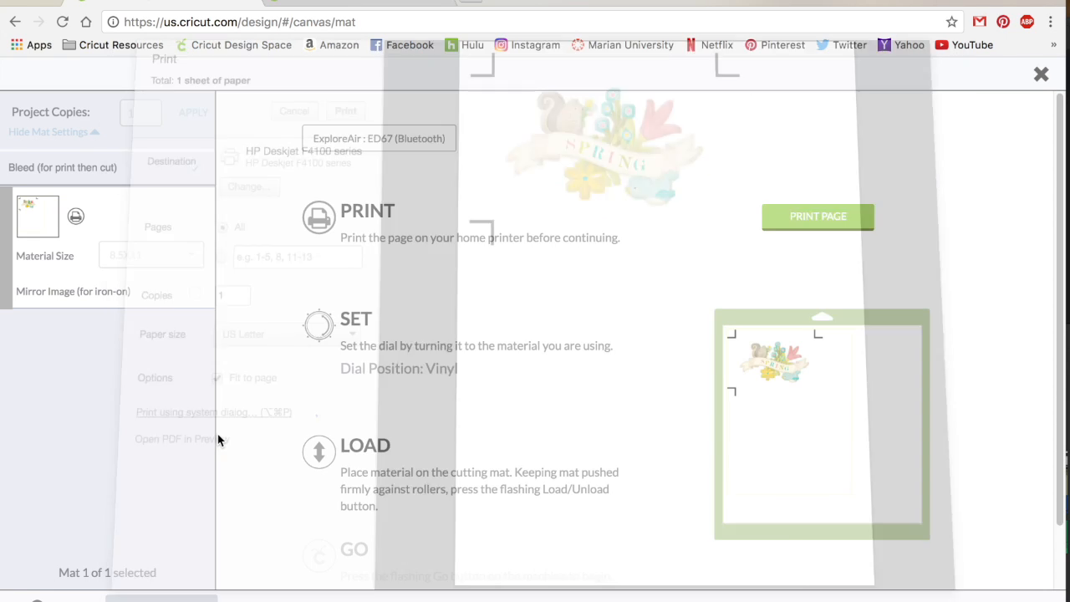
pyautogui.click(194, 412)
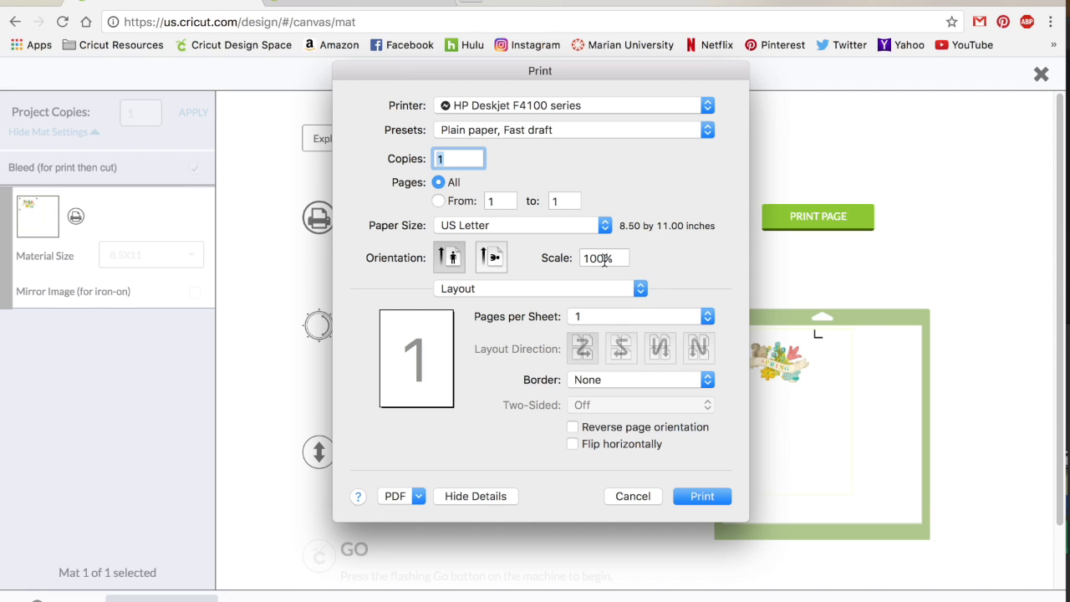
pyautogui.moveTo(633, 400)
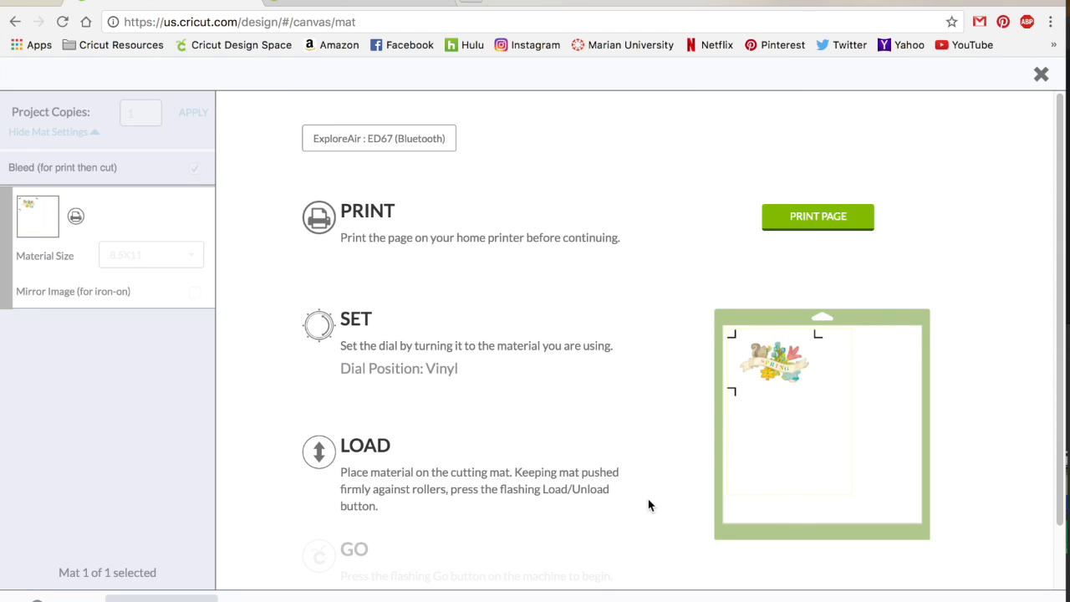
pyautogui.moveTo(667, 478)
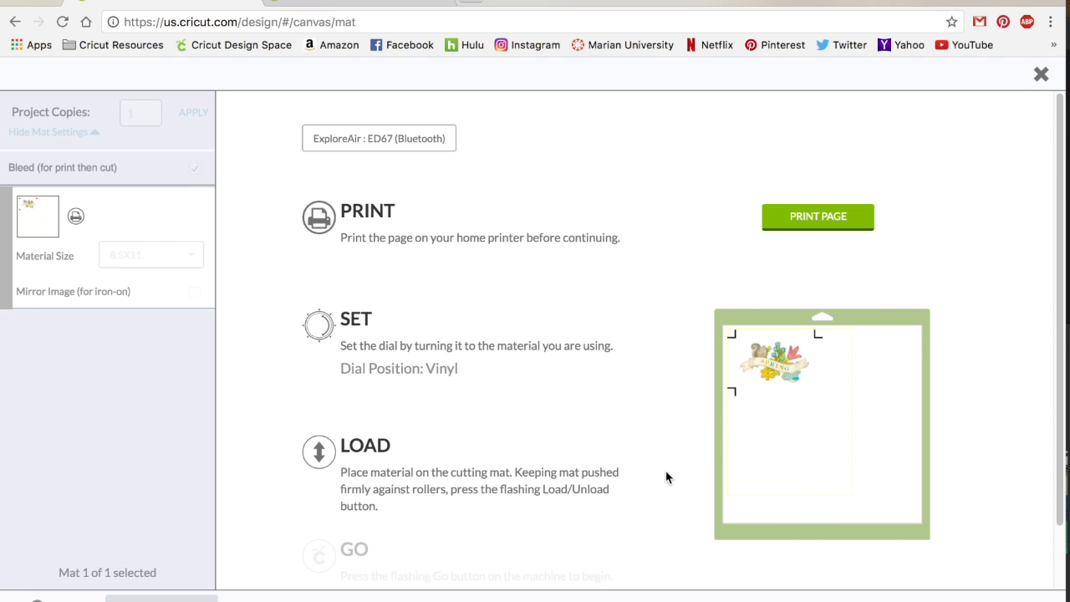
pyautogui.moveTo(693, 418)
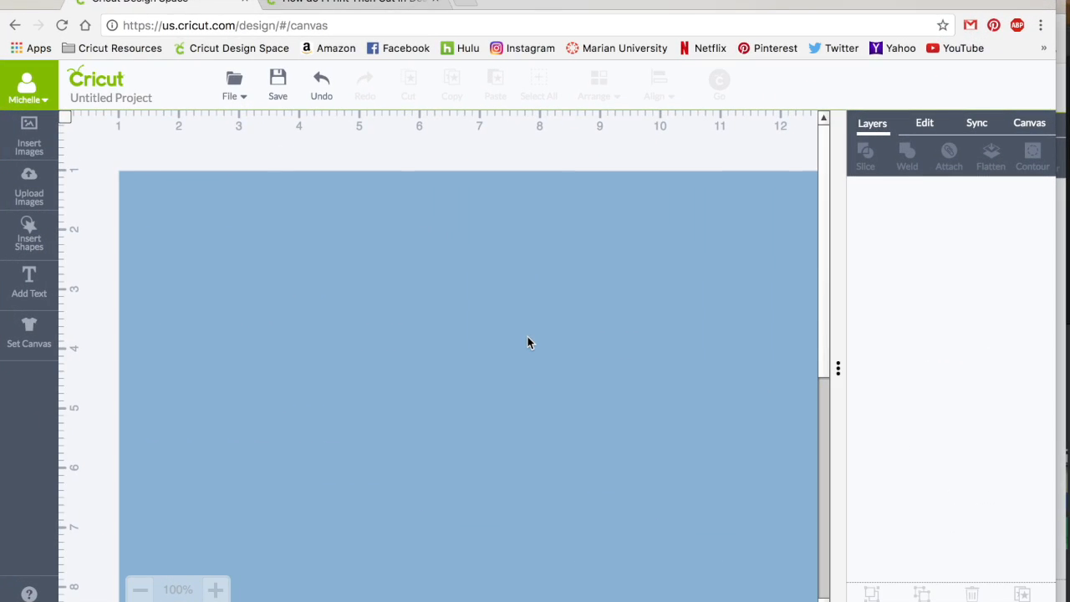
pyautogui.moveTo(482, 319)
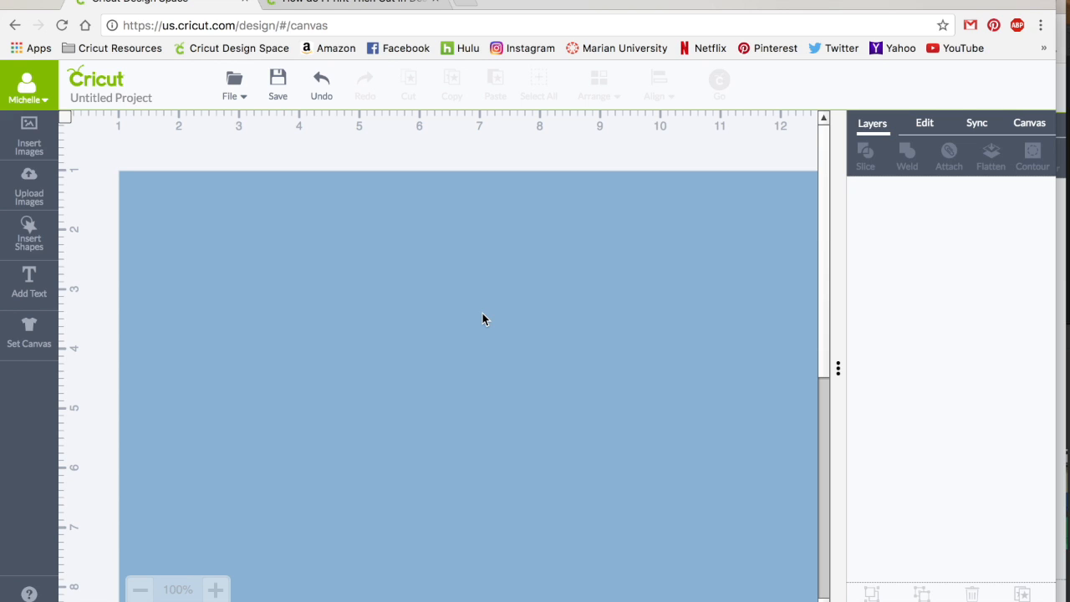
pyautogui.moveTo(332, 306)
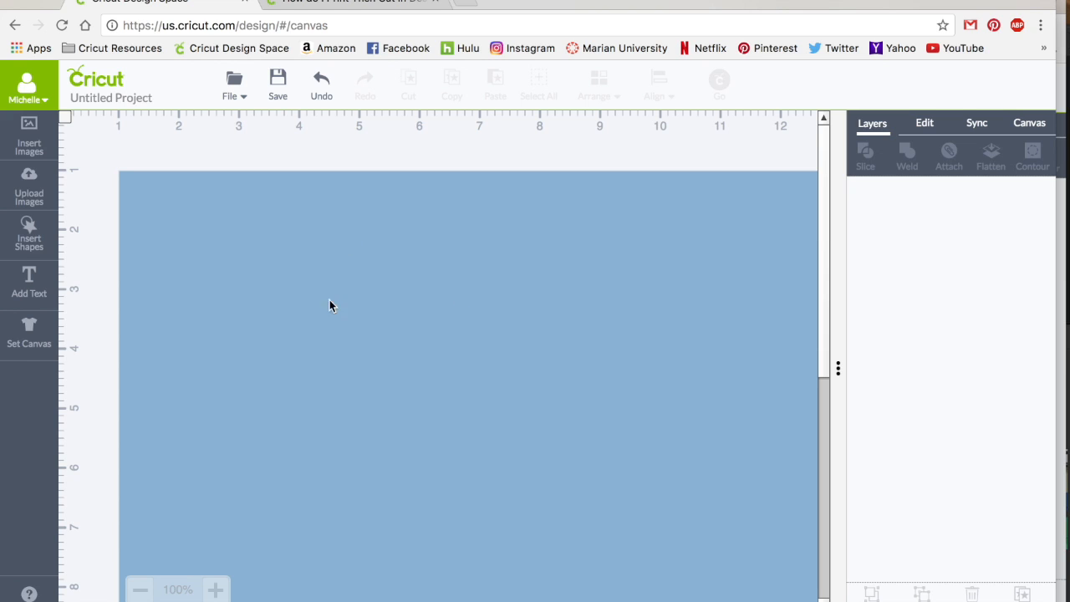
# Bring up the Insert Images library for the blank project.
pyautogui.click(29, 133)
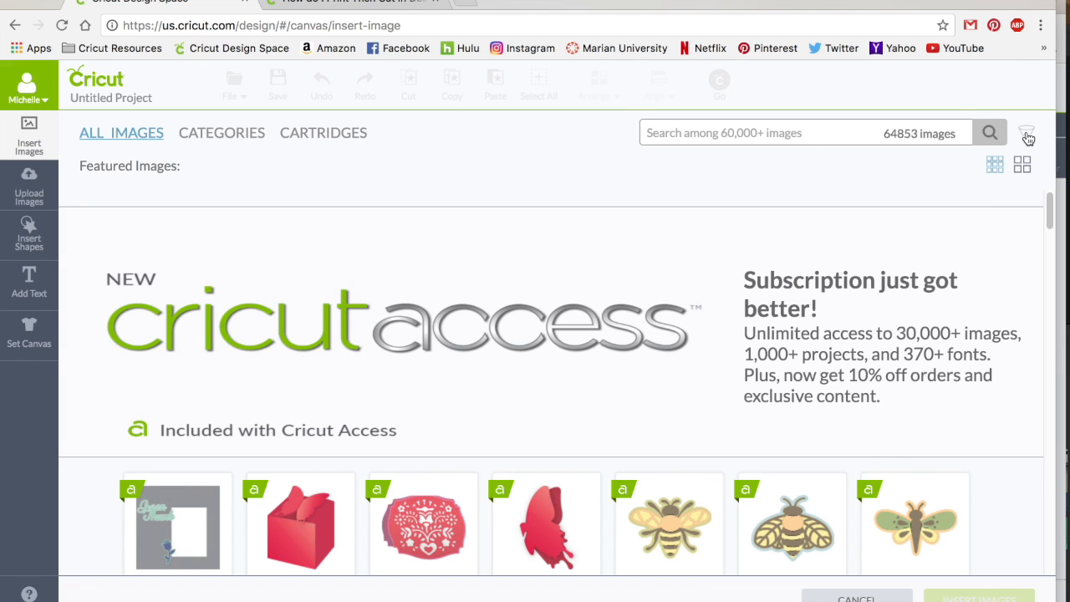
# Search the library for 'spri' and insert the Welcome Spring bird image.
pyautogui.click(1027, 133)
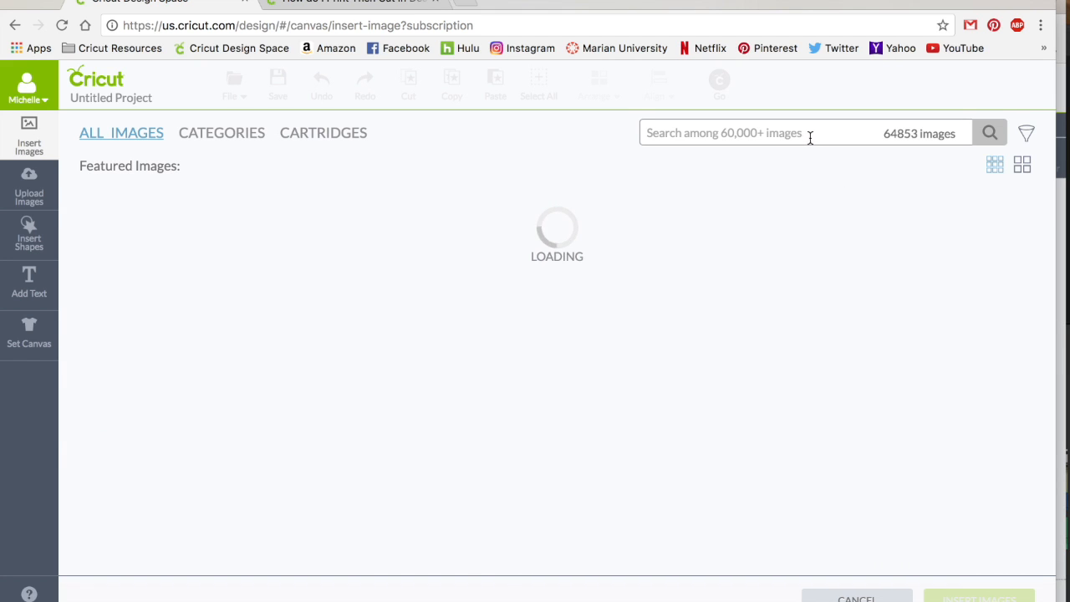
pyautogui.write('spri')
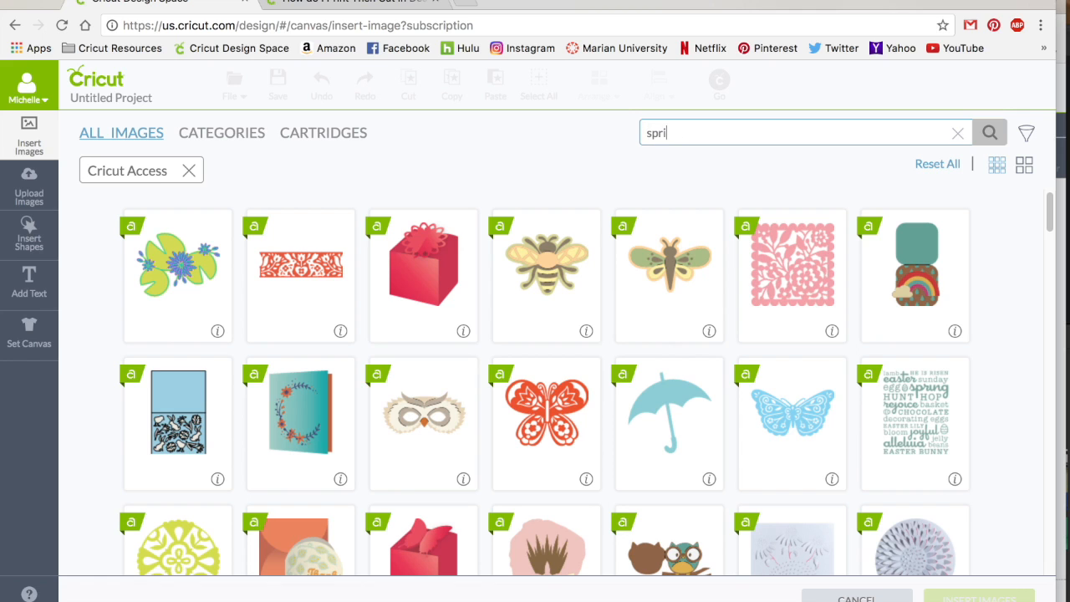
pyautogui.press('Return')
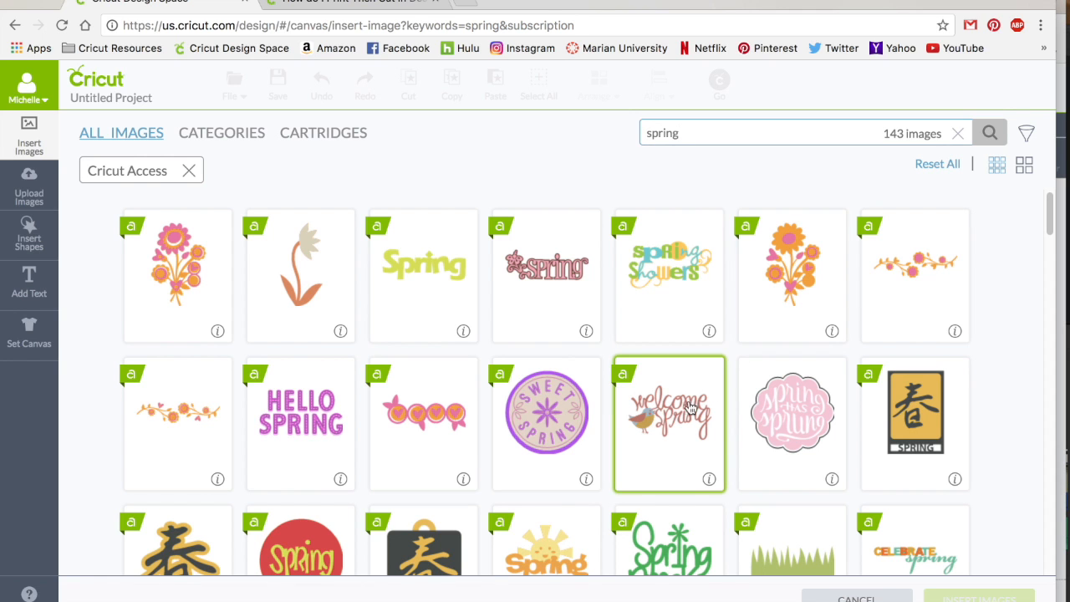
pyautogui.click(669, 422)
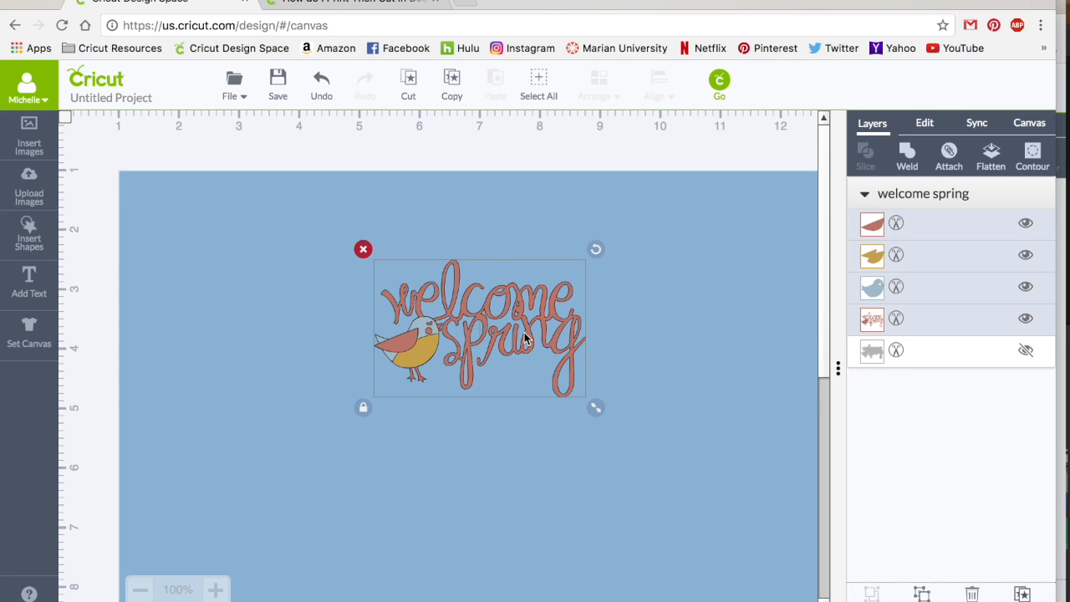
pyautogui.moveTo(863, 291)
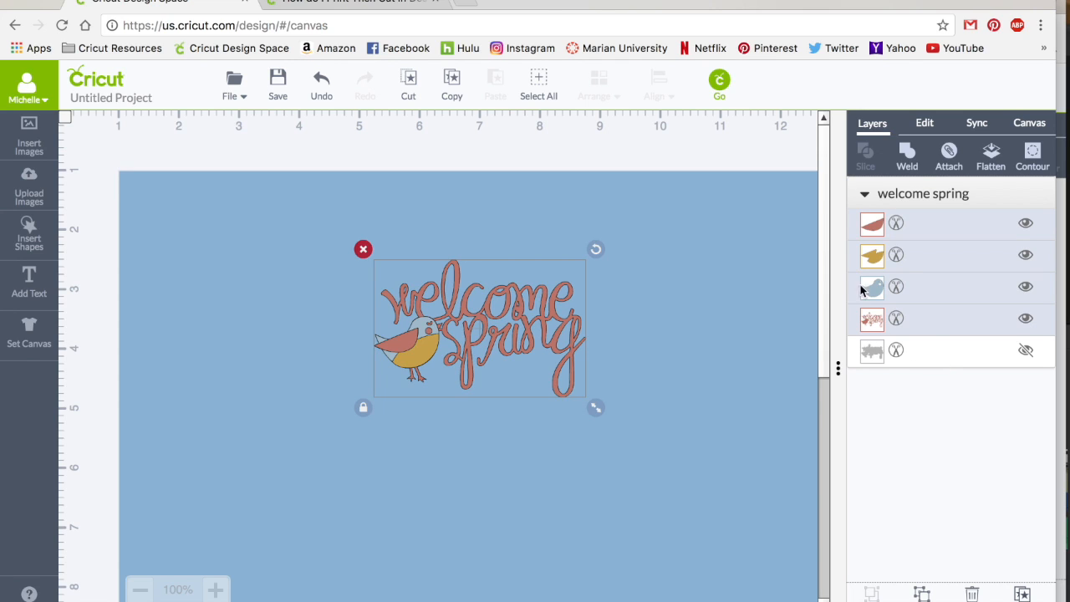
pyautogui.moveTo(717, 378)
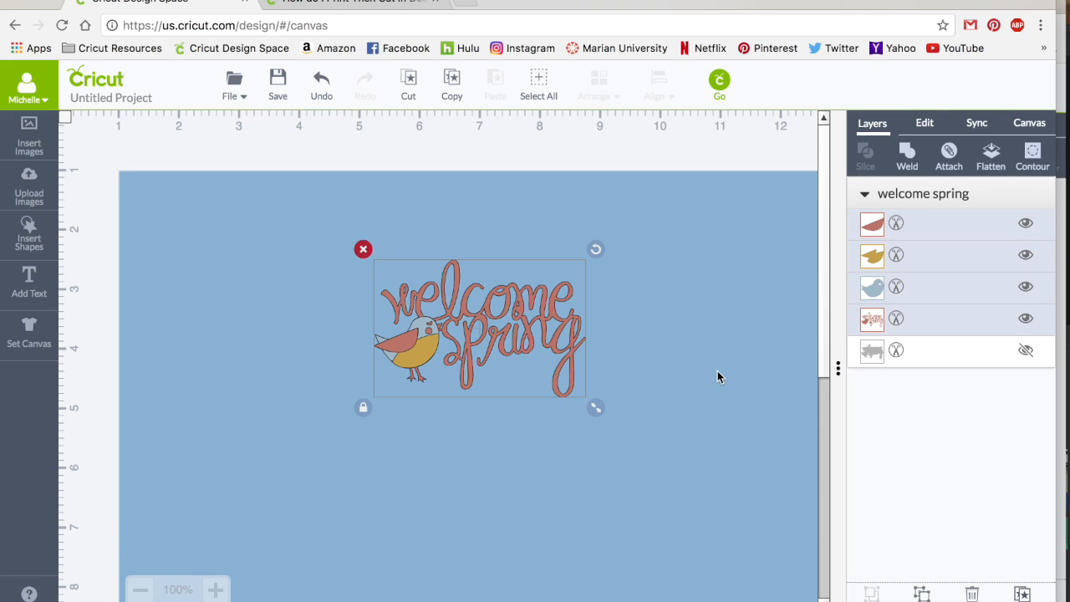
pyautogui.moveTo(539, 450)
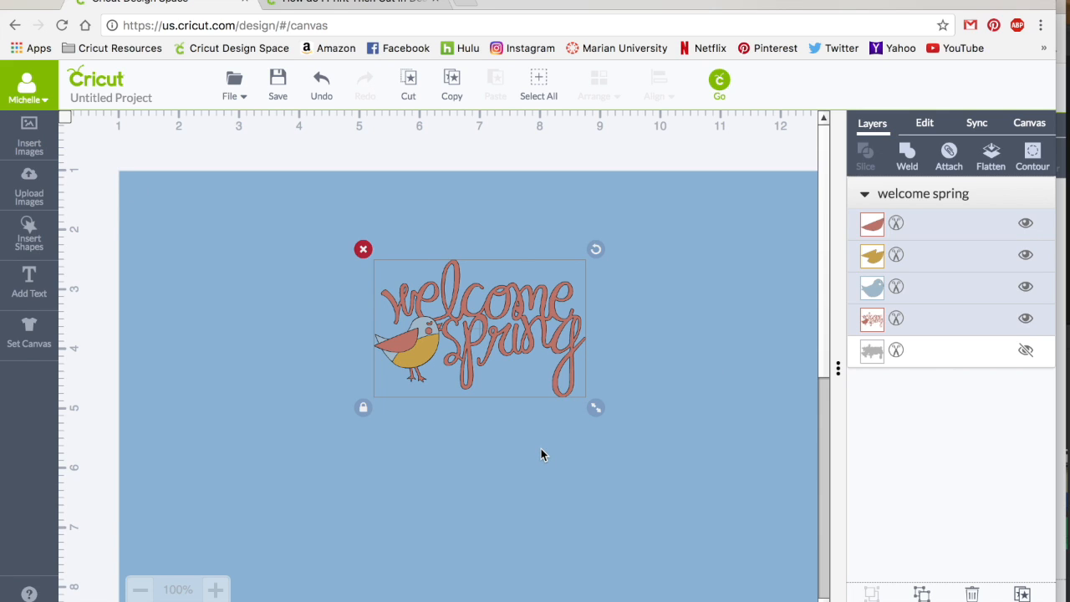
pyautogui.moveTo(500, 400)
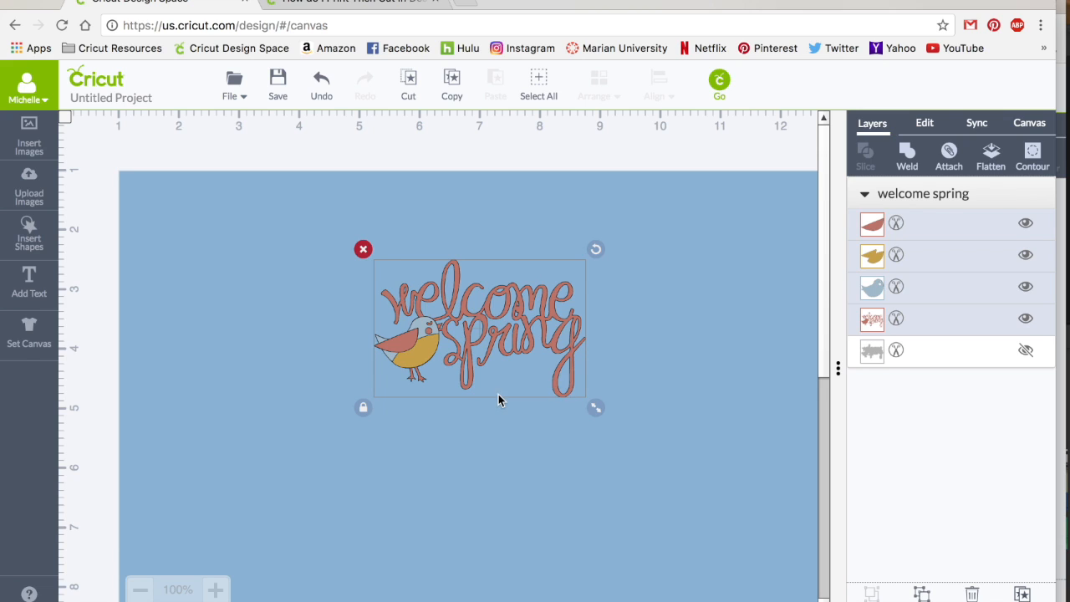
pyautogui.moveTo(896, 321)
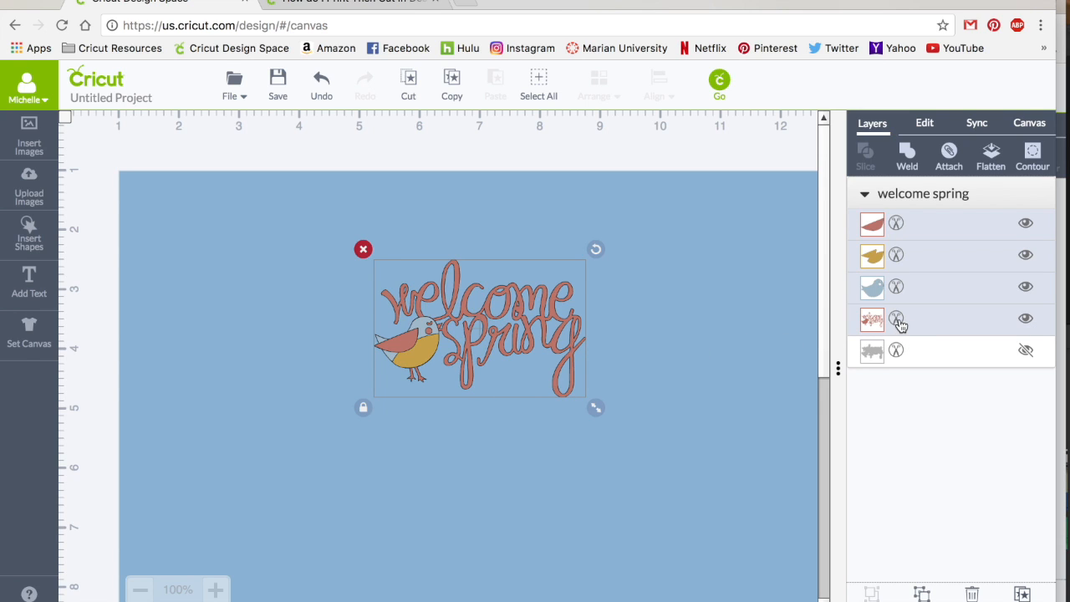
pyautogui.click(873, 319)
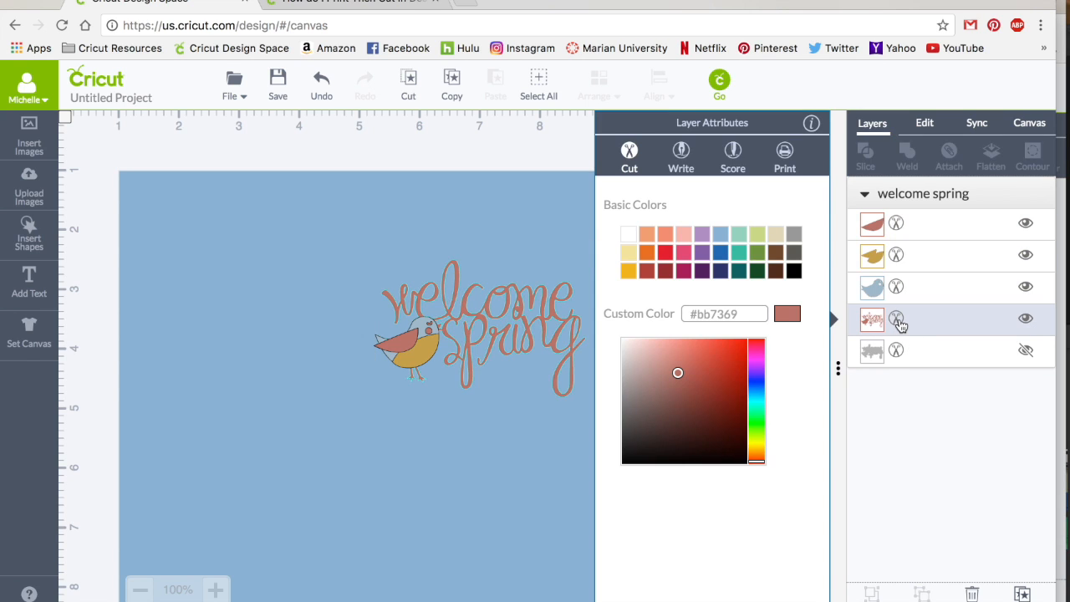
pyautogui.moveTo(629, 242)
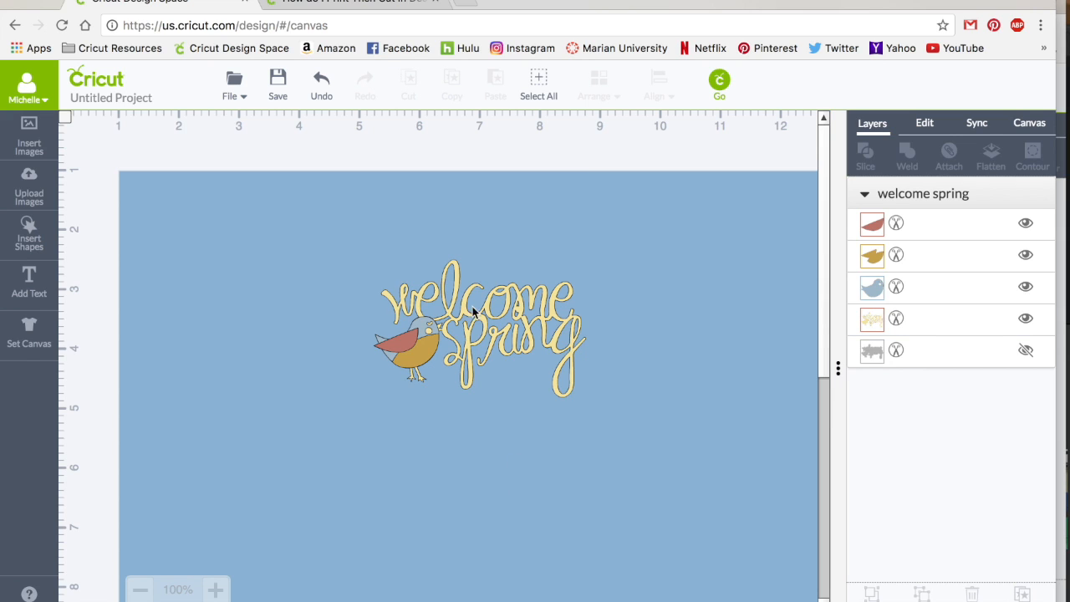
pyautogui.moveTo(897, 325)
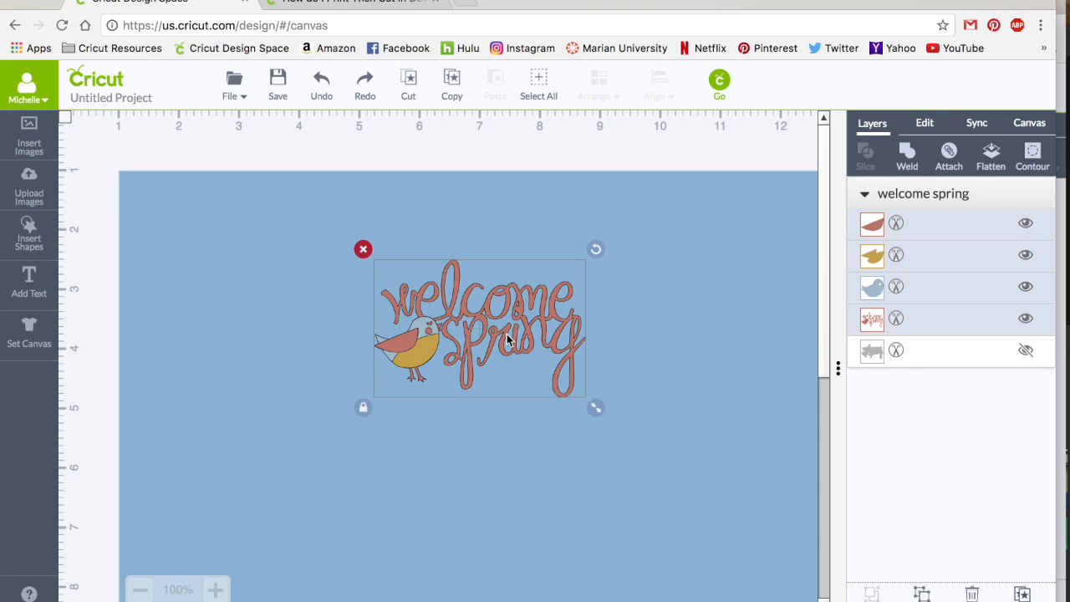
pyautogui.moveTo(515, 336)
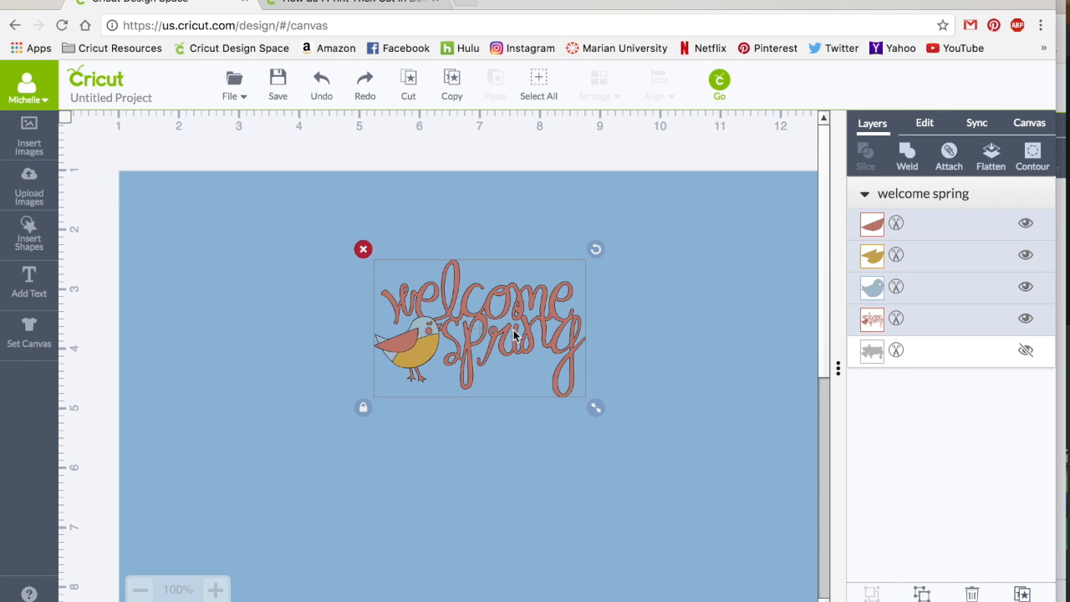
pyautogui.moveTo(502, 331)
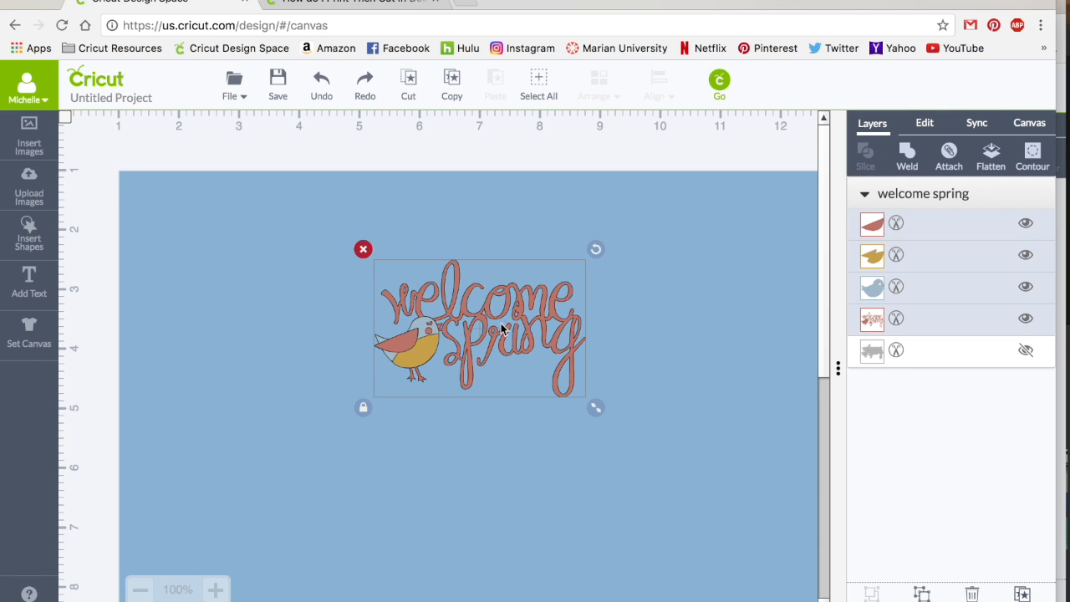
pyautogui.moveTo(609, 353)
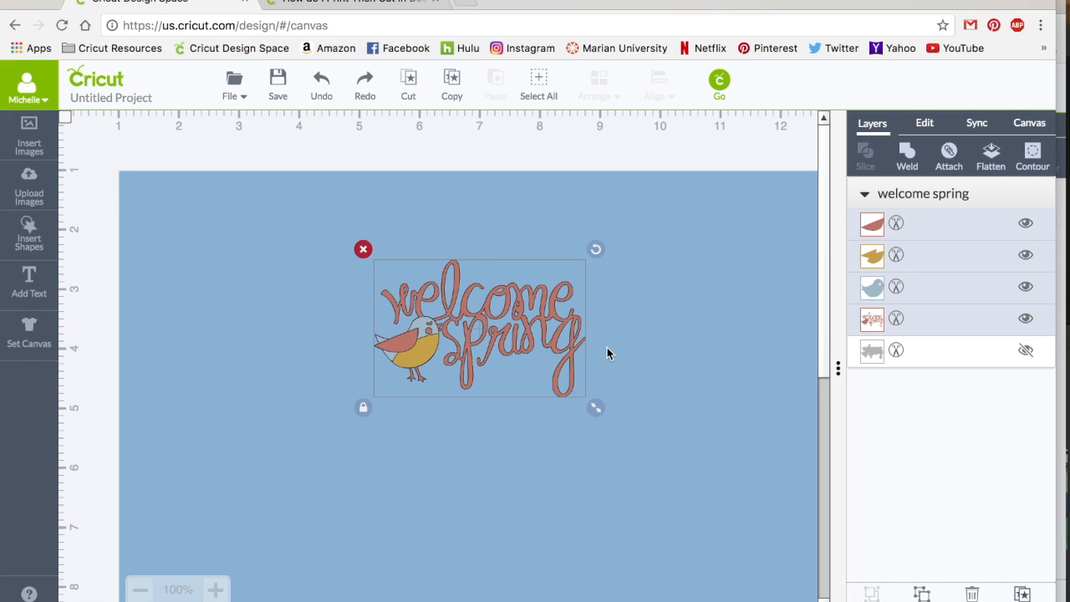
pyautogui.moveTo(692, 226)
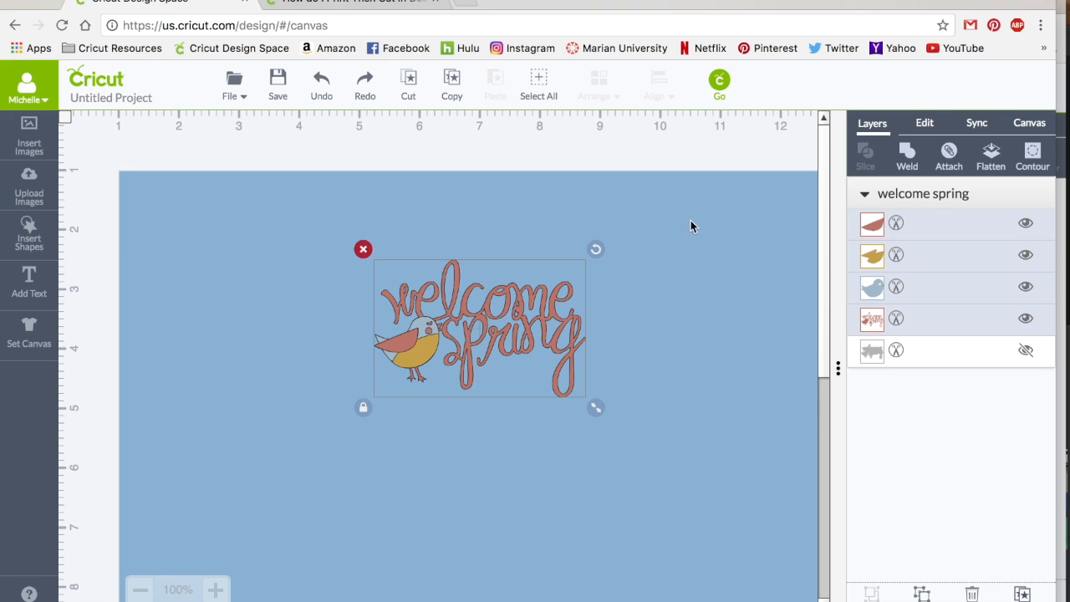
pyautogui.moveTo(479, 443)
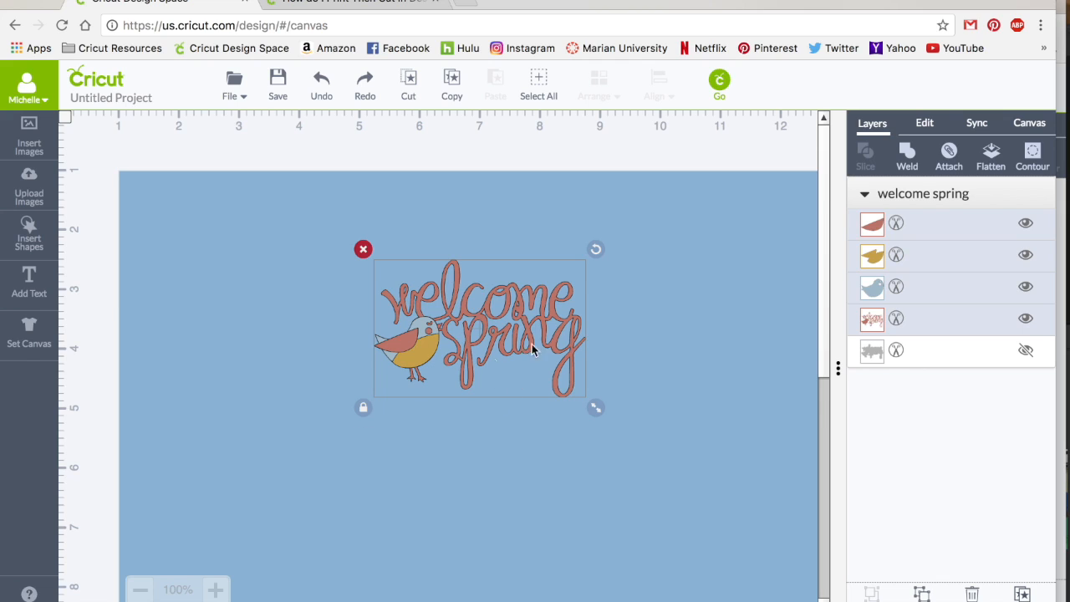
pyautogui.moveTo(606, 315)
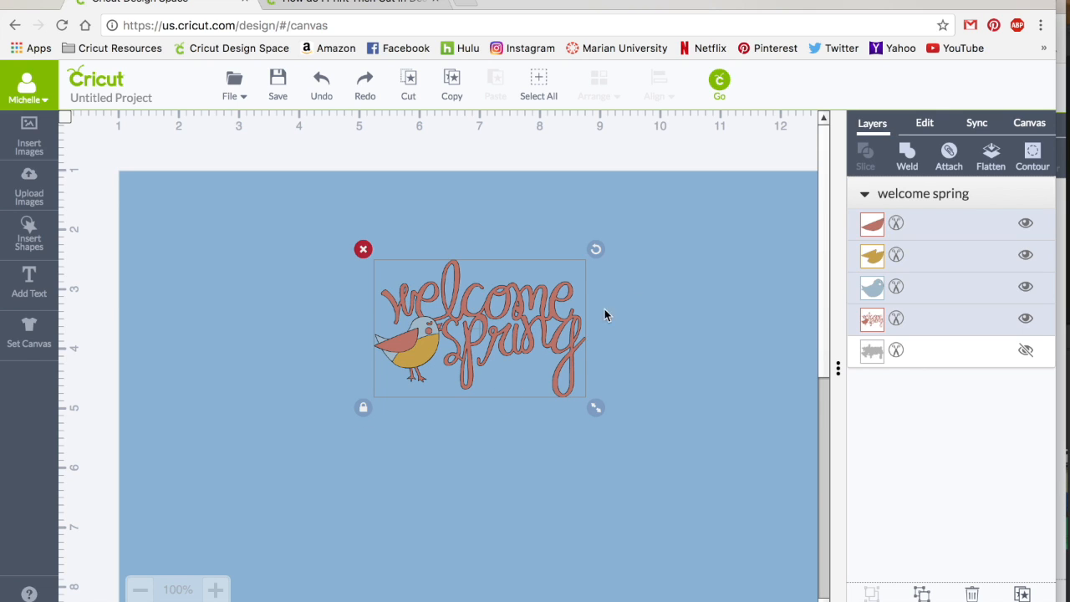
pyautogui.moveTo(990, 157)
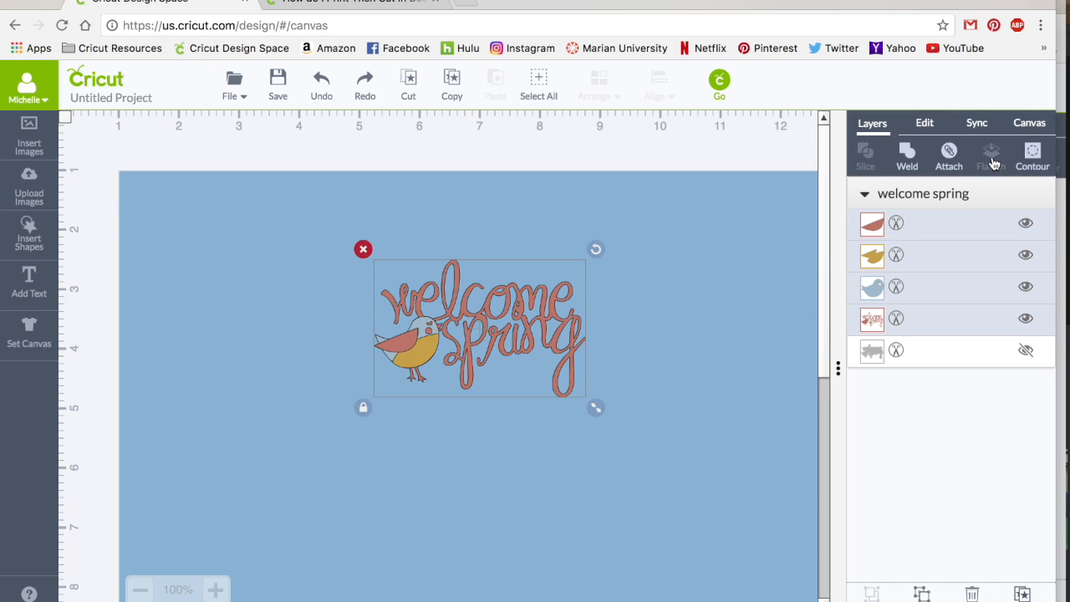
# Flatten the welcome spring bird layers into one printable layer and select it.
pyautogui.click(990, 157)
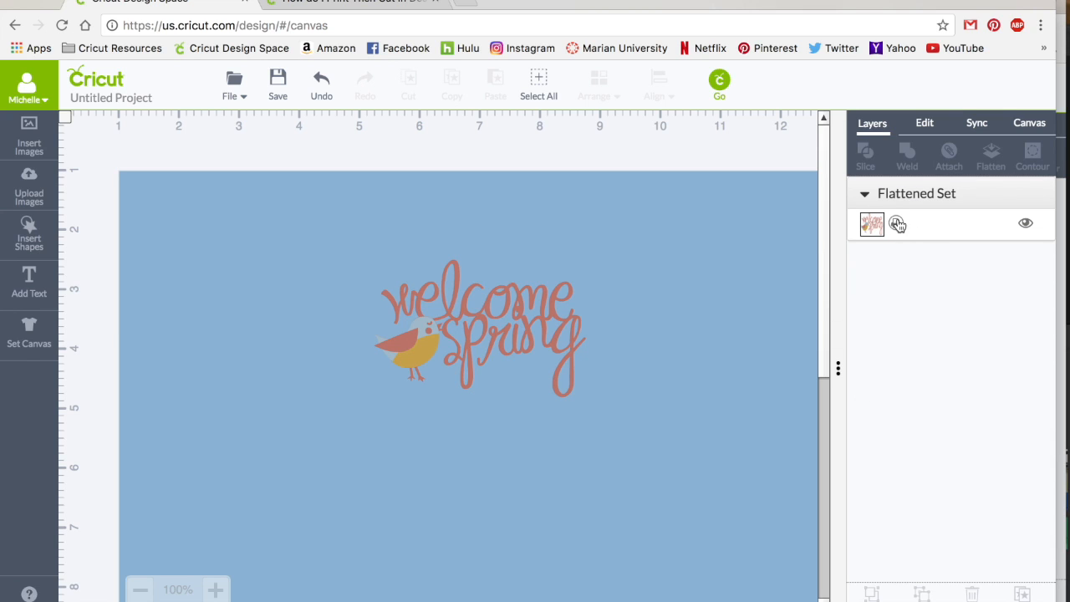
pyautogui.moveTo(873, 219)
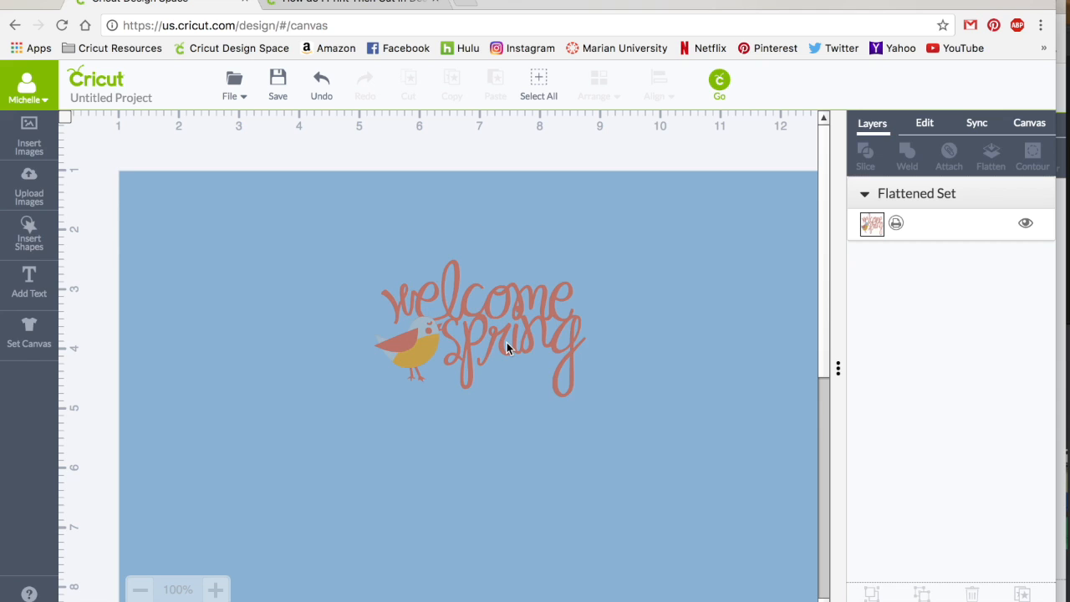
pyautogui.click(483, 335)
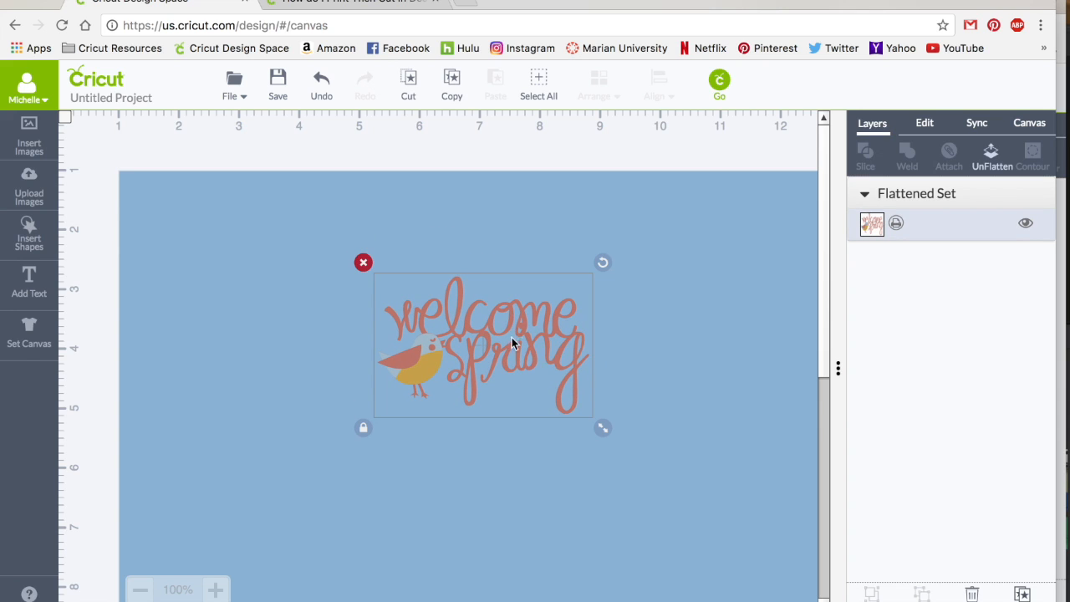
pyautogui.moveTo(562, 398)
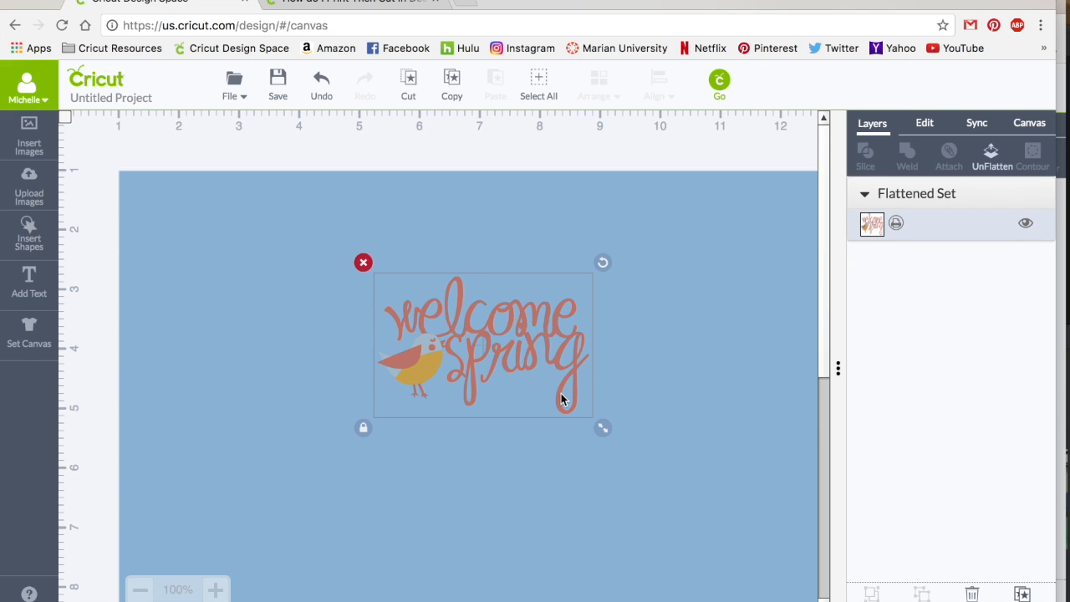
pyautogui.moveTo(505, 325)
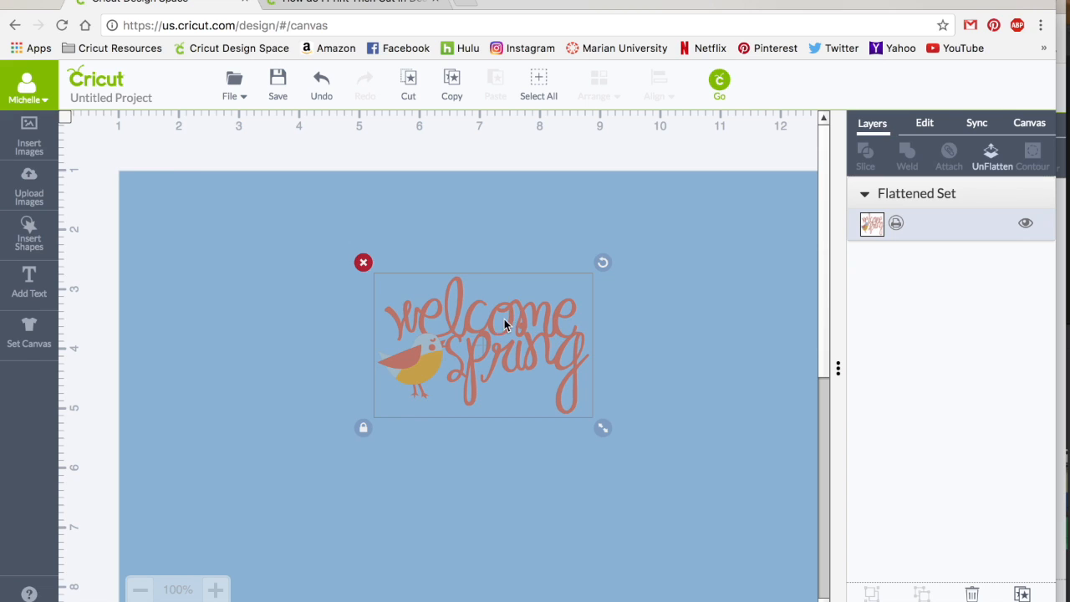
pyautogui.moveTo(431, 378)
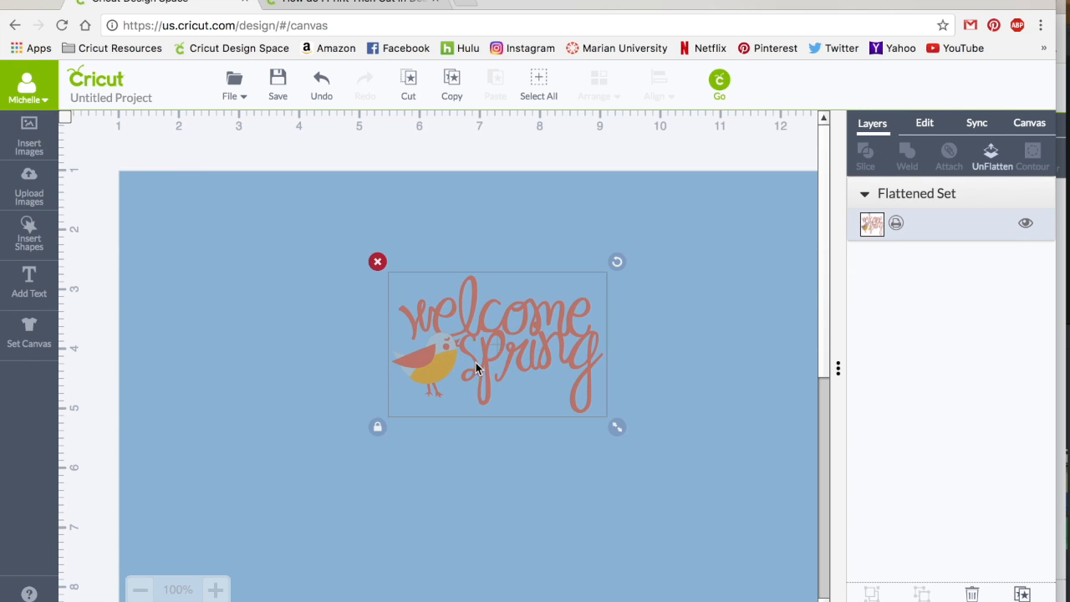
pyautogui.moveTo(479, 384)
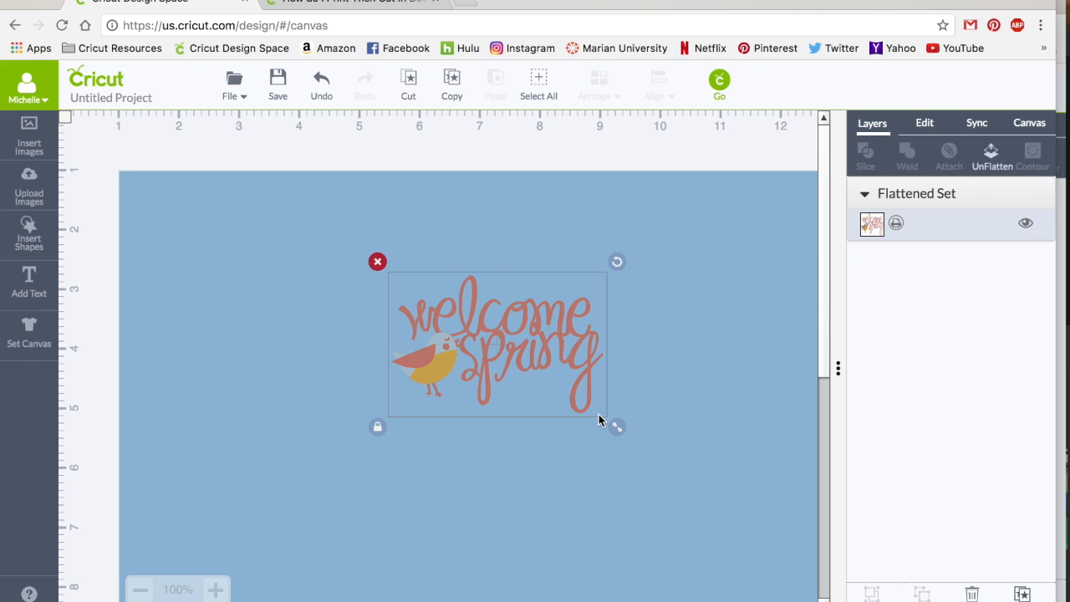
pyautogui.moveTo(534, 371)
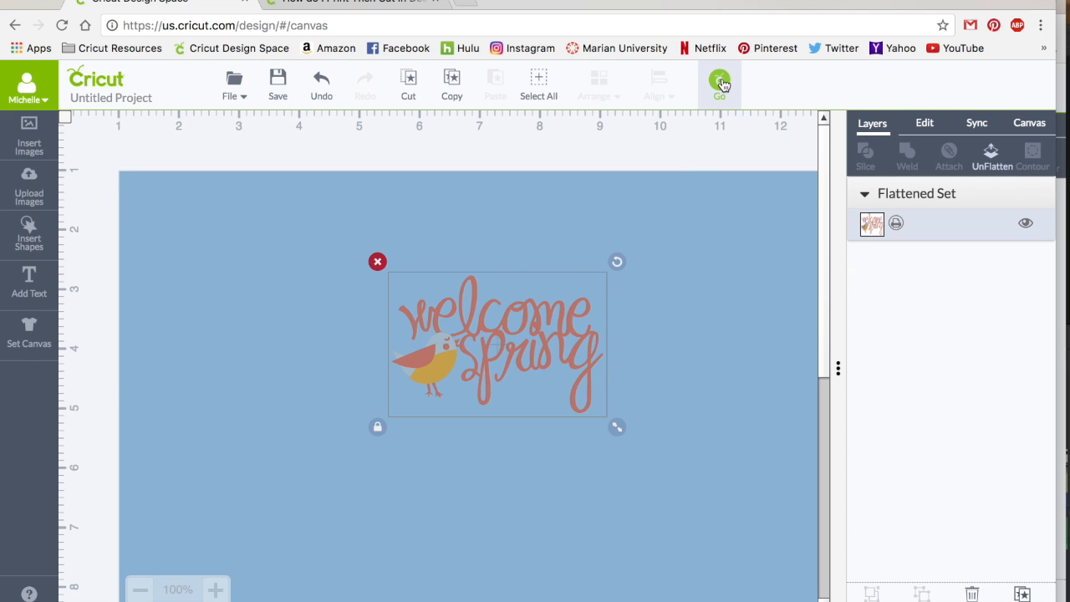
# Preview the flattened bird on the bleed-enabled mat, then close back to the canvas.
pyautogui.click(720, 81)
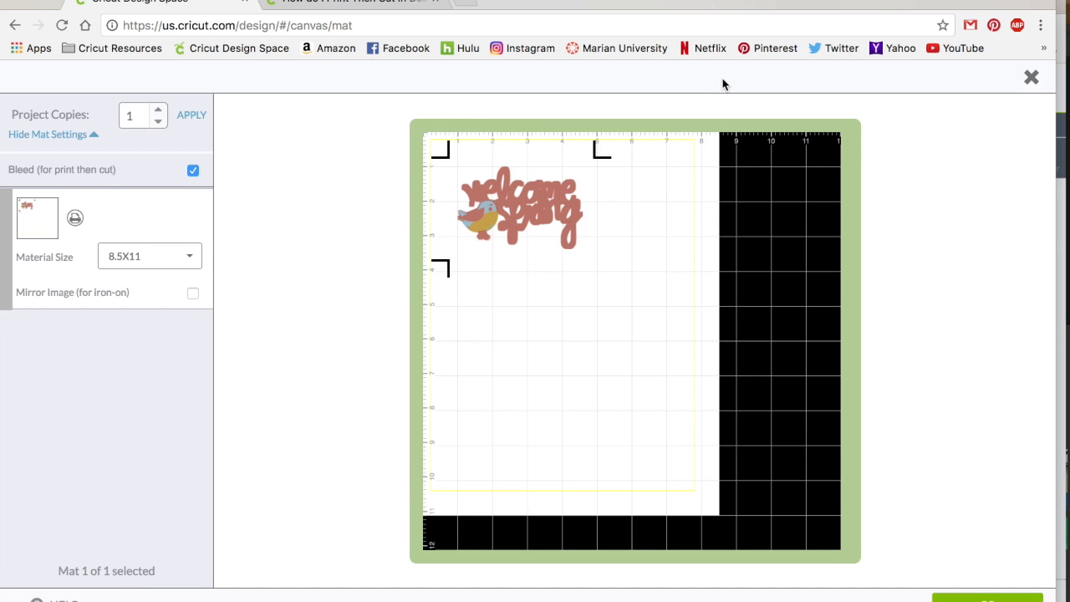
pyautogui.moveTo(601, 278)
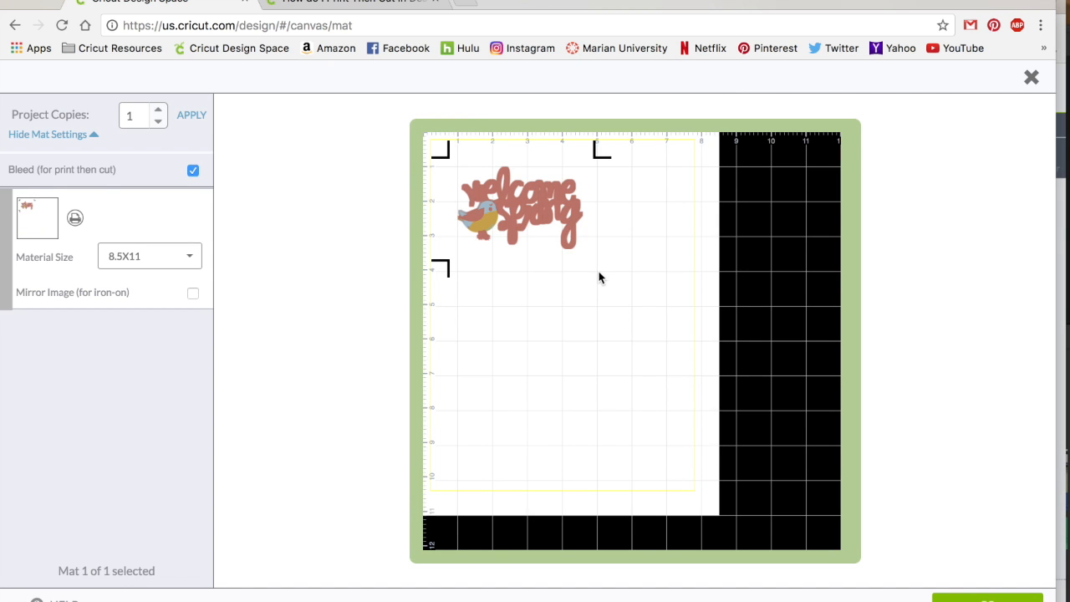
pyautogui.moveTo(527, 232)
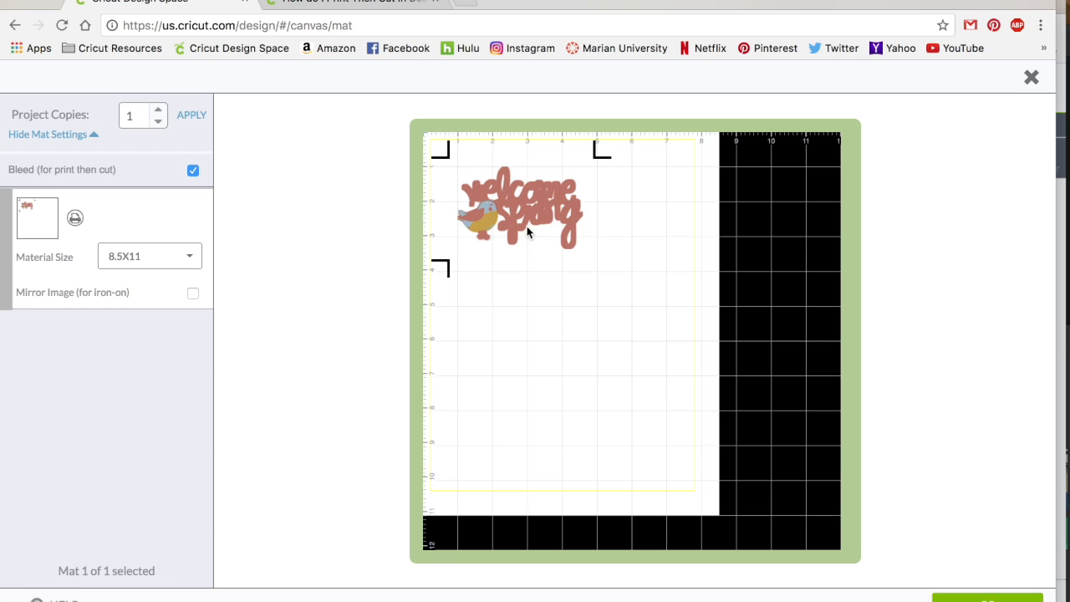
pyautogui.moveTo(519, 259)
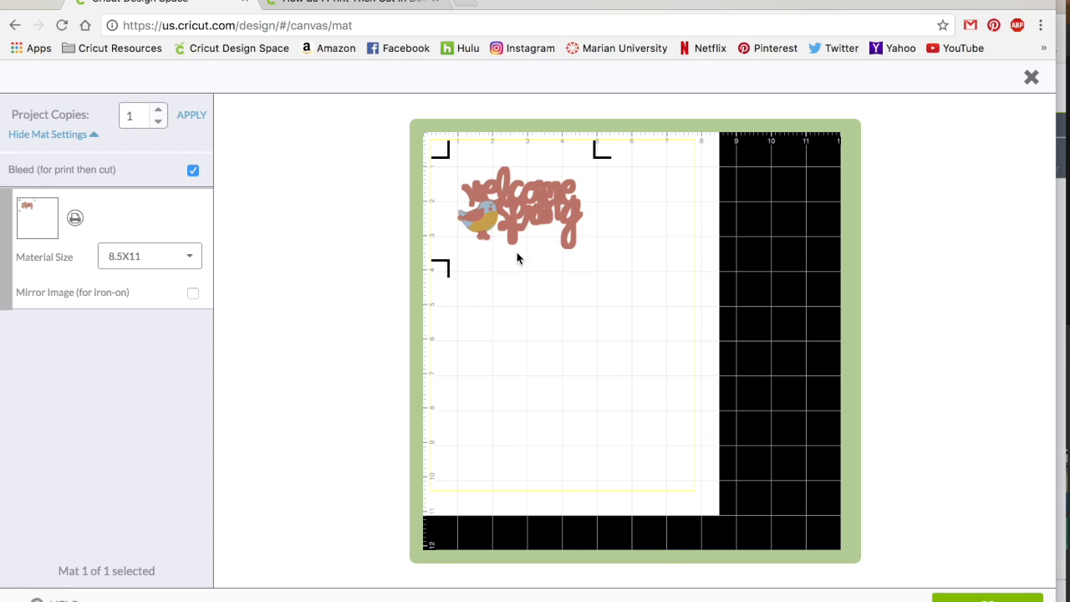
pyautogui.moveTo(527, 228)
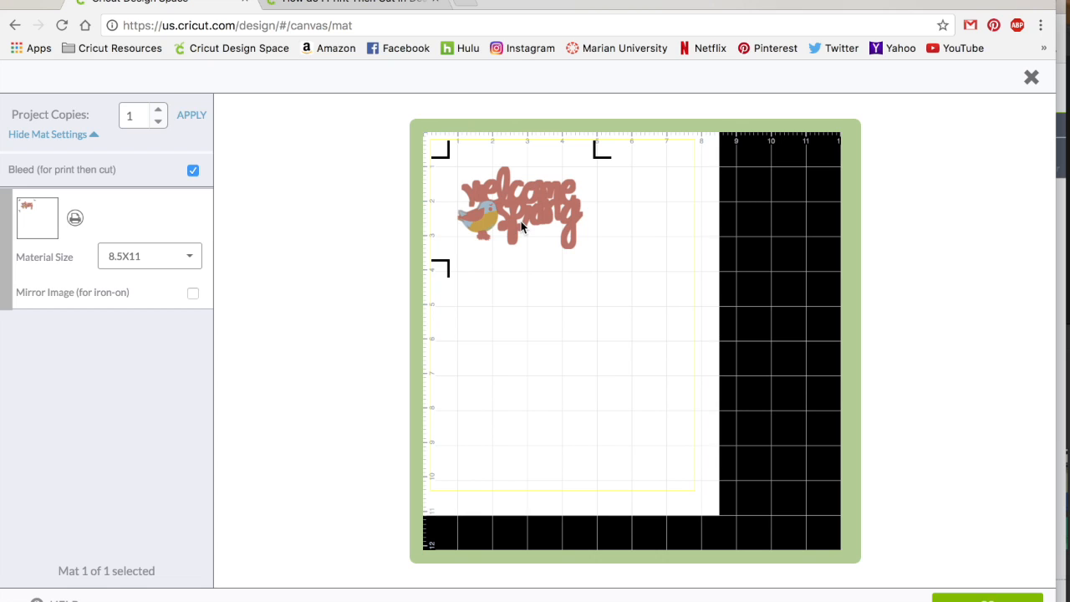
pyautogui.moveTo(499, 229)
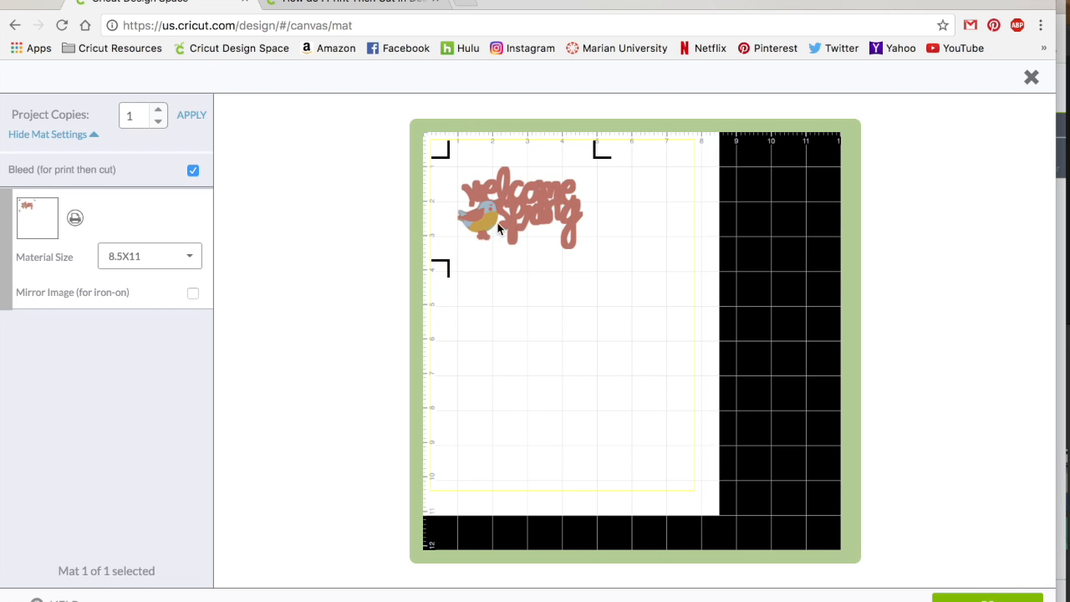
pyautogui.moveTo(505, 233)
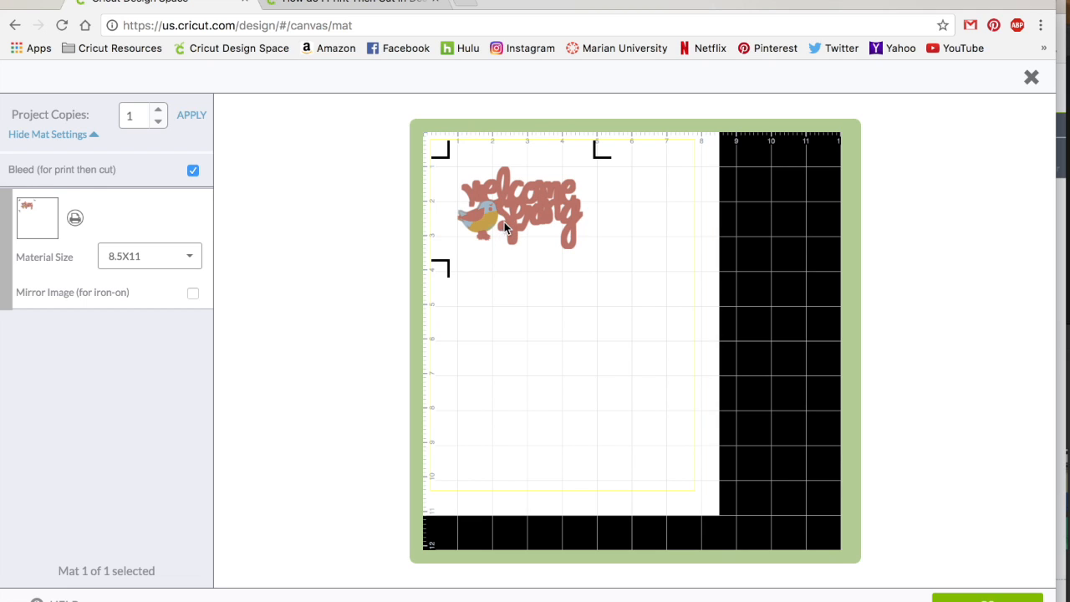
pyautogui.moveTo(518, 261)
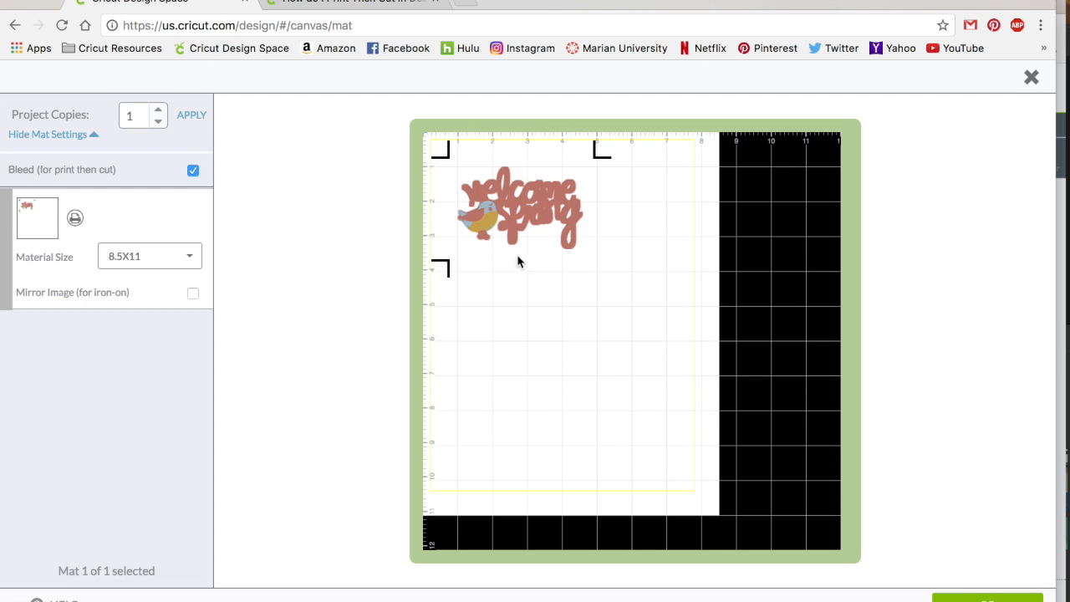
pyautogui.moveTo(582, 301)
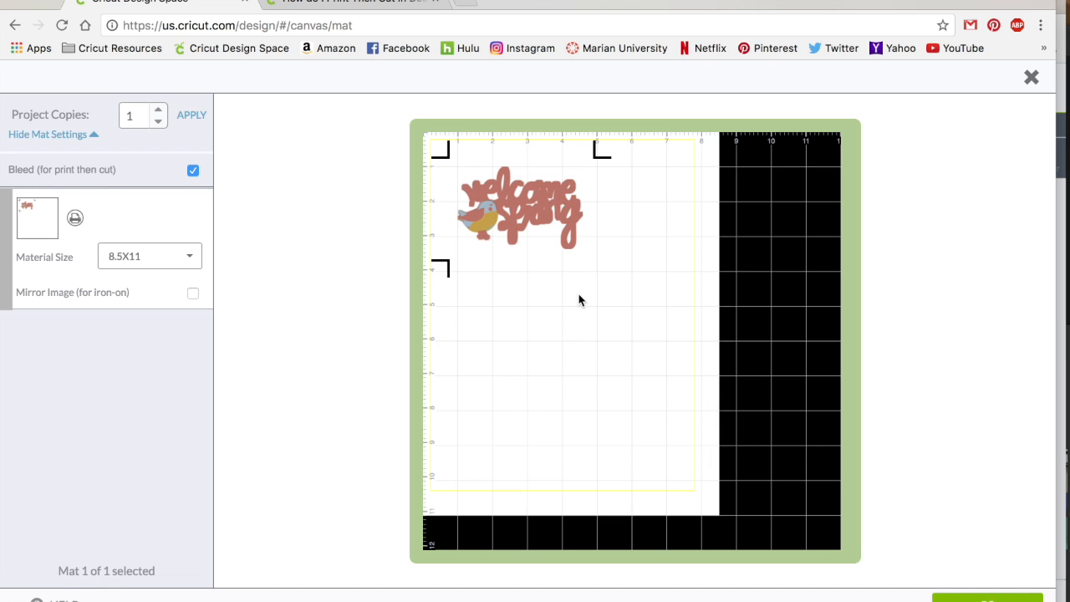
pyautogui.moveTo(532, 203)
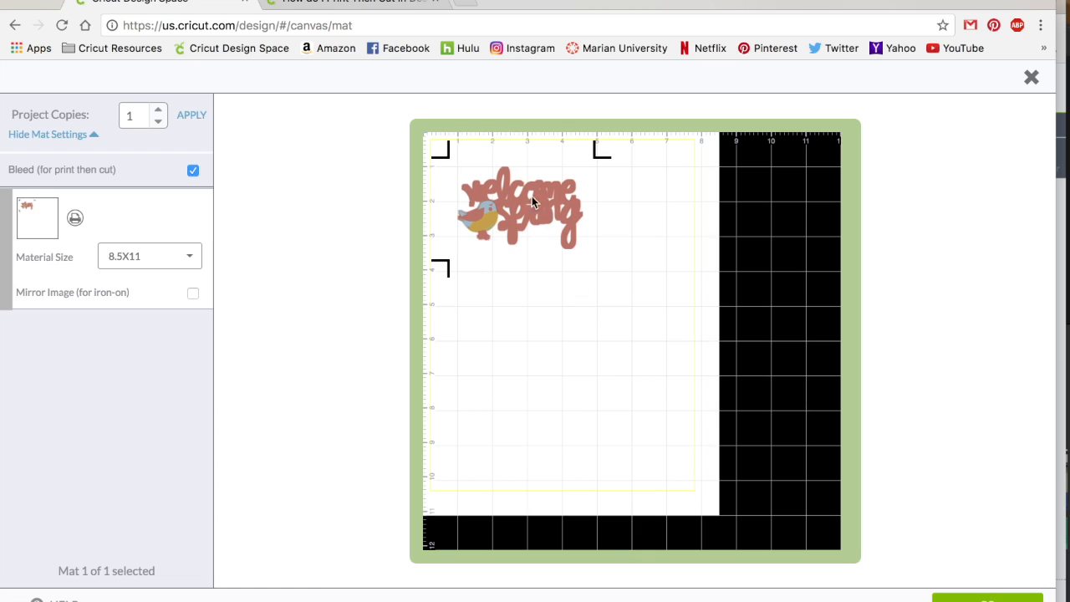
pyautogui.moveTo(638, 277)
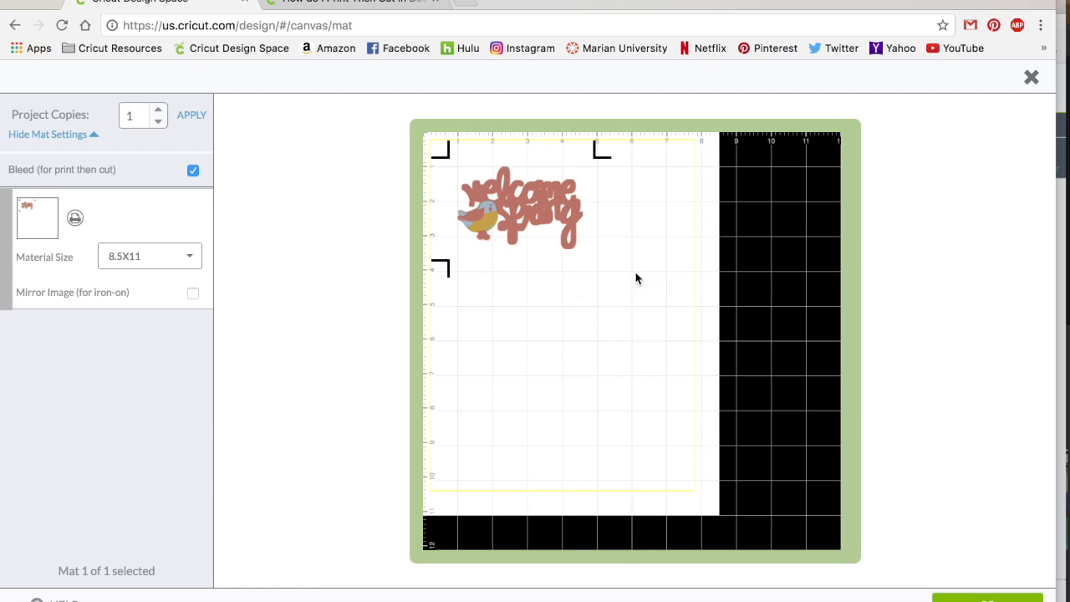
pyautogui.click(1032, 77)
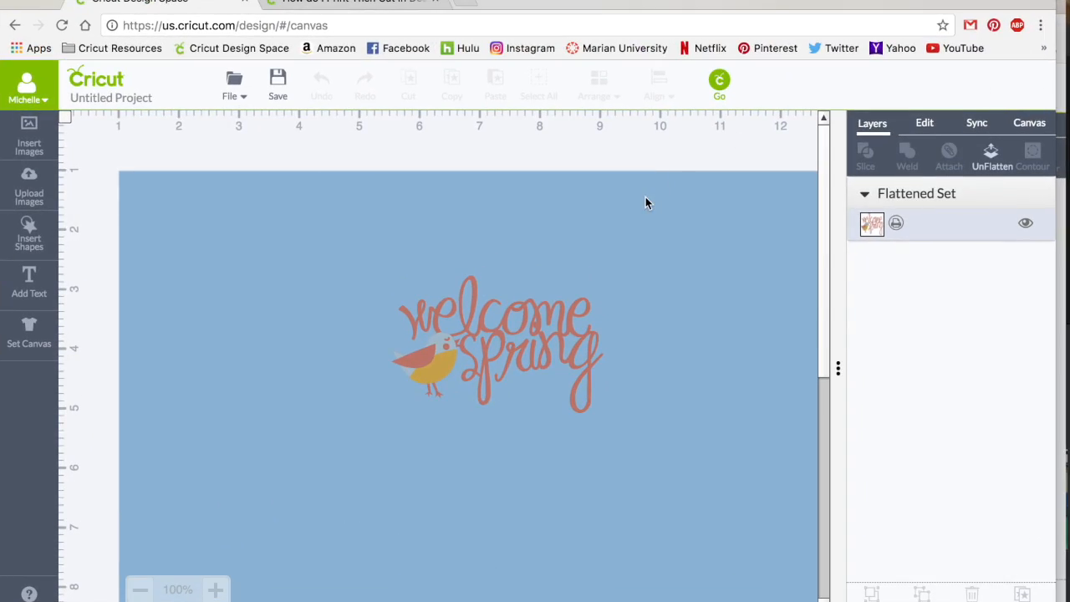
pyautogui.moveTo(611, 343)
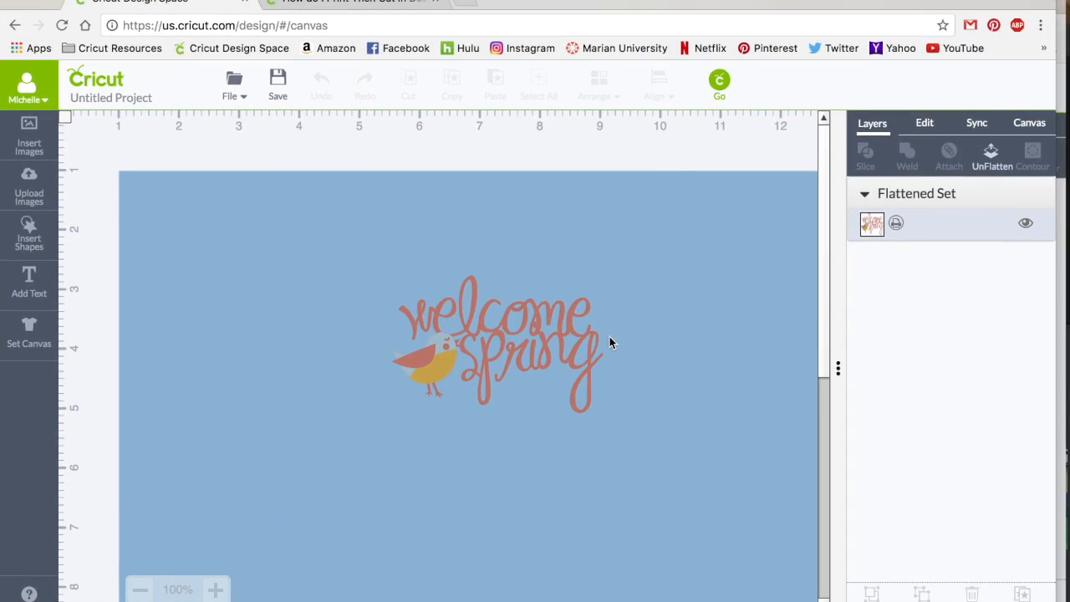
pyautogui.moveTo(527, 293)
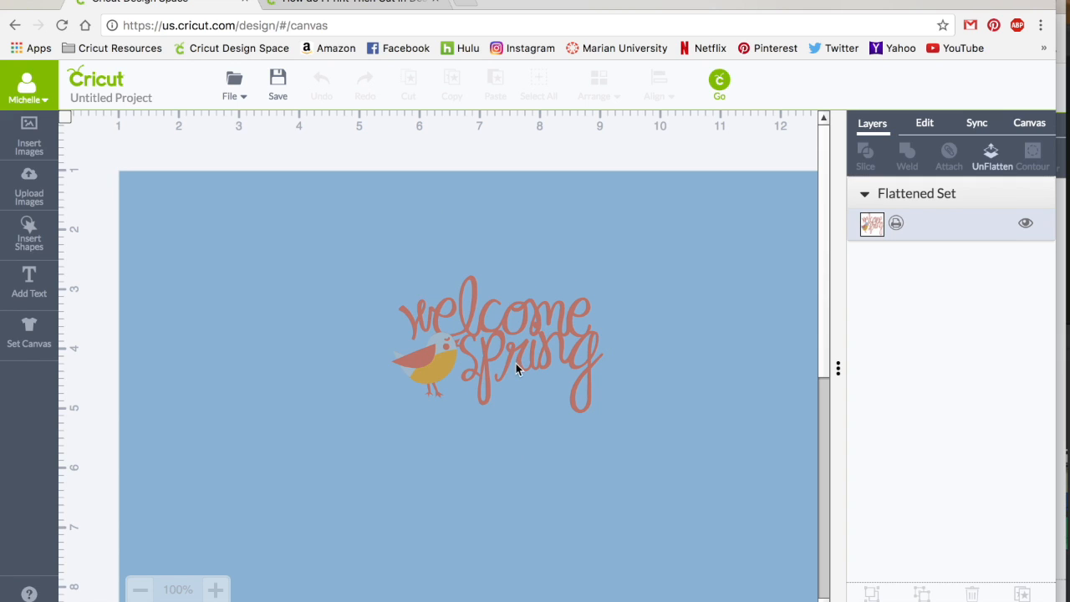
pyautogui.moveTo(371, 261)
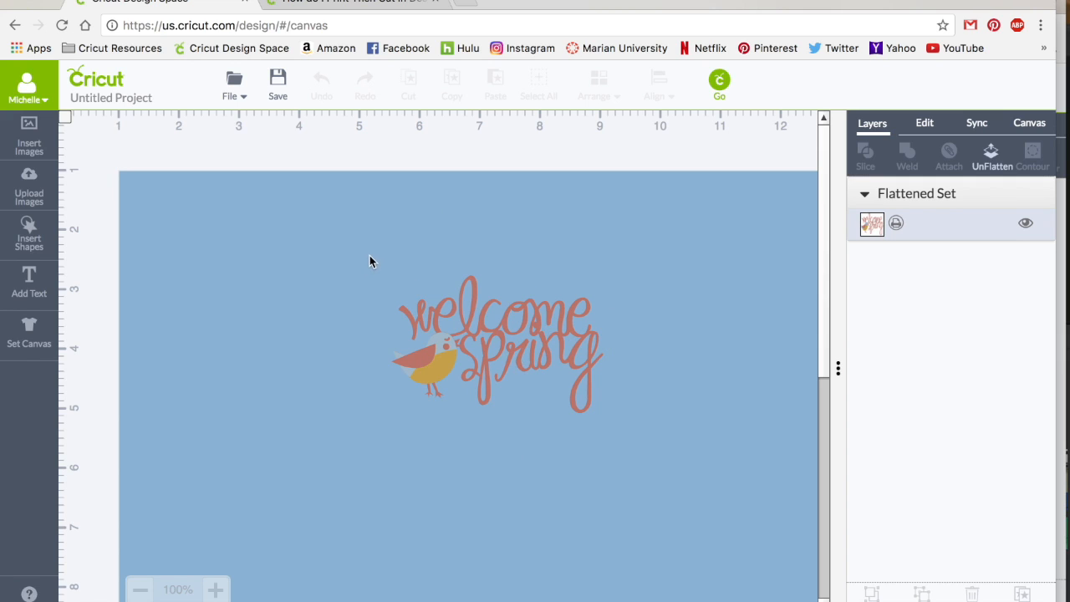
pyautogui.moveTo(462, 295)
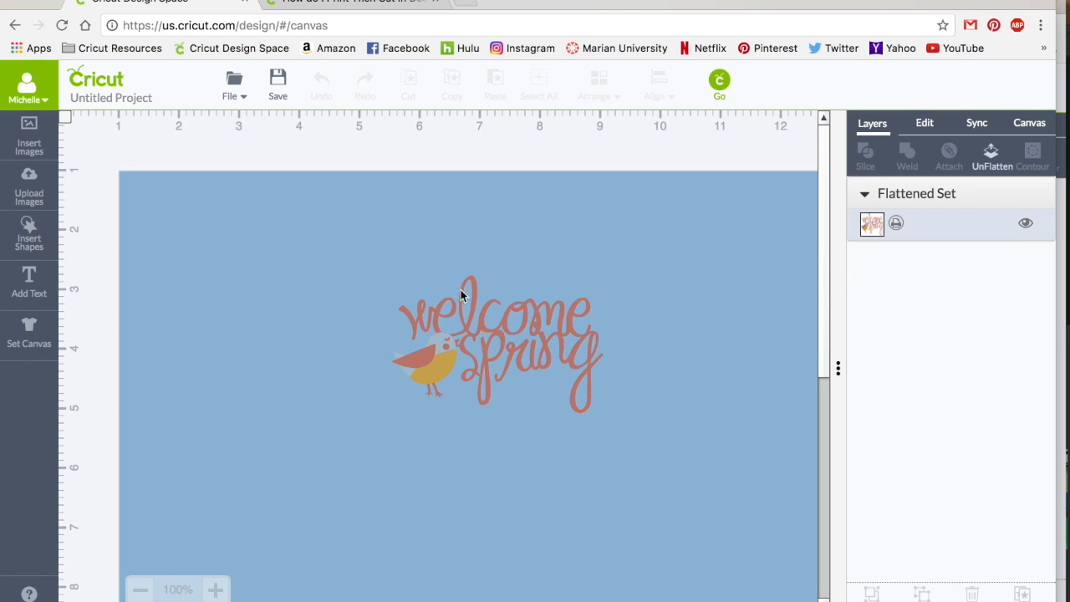
pyautogui.moveTo(433, 301)
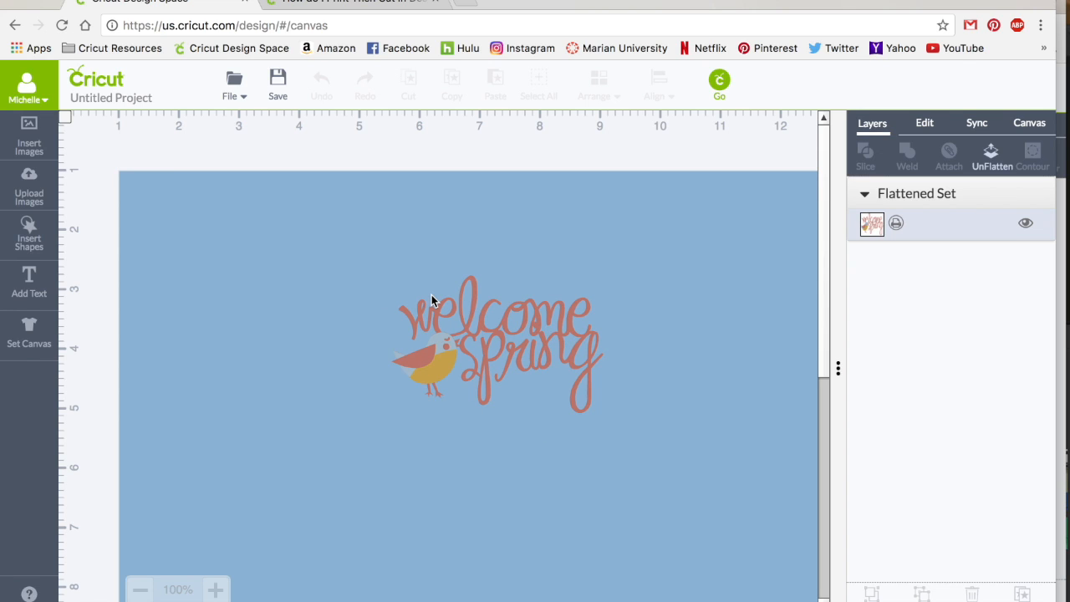
pyautogui.moveTo(30, 234)
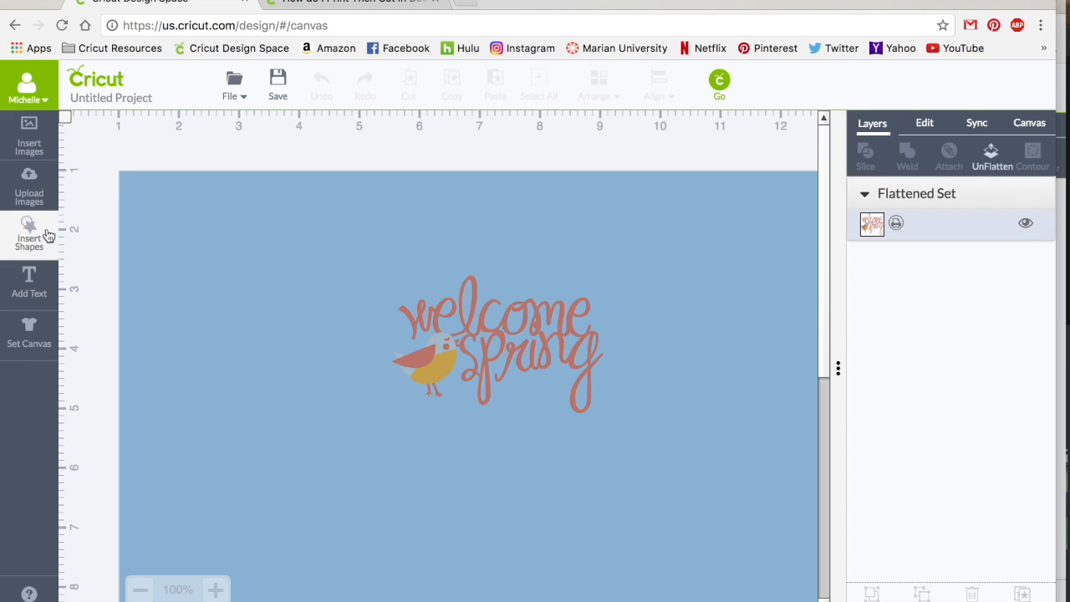
# Add a circle over the bird image and stretch it into a wide backing oval.
pyautogui.click(28, 234)
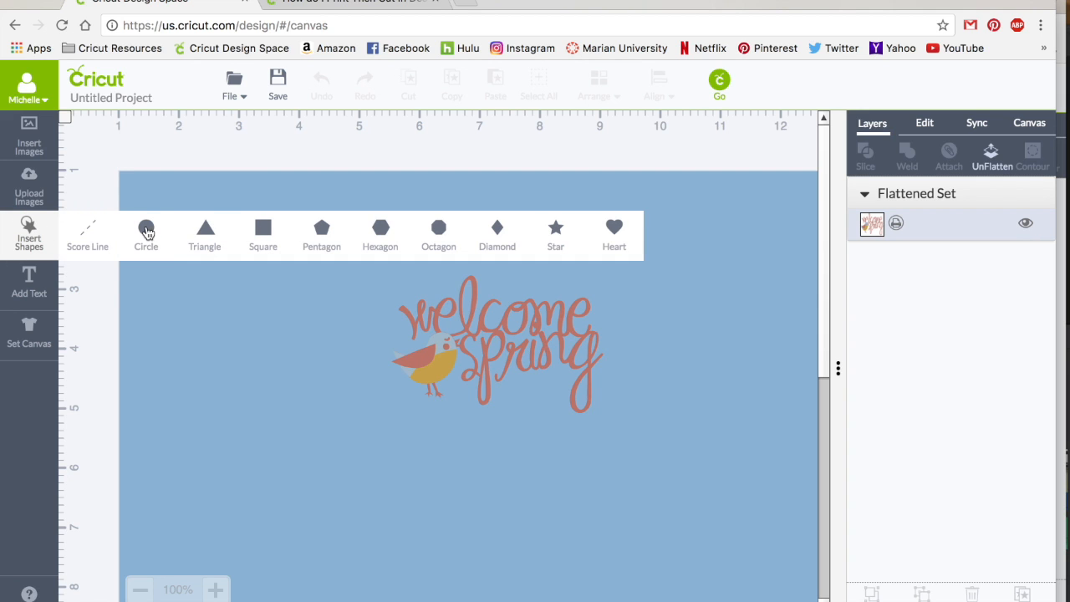
pyautogui.click(145, 232)
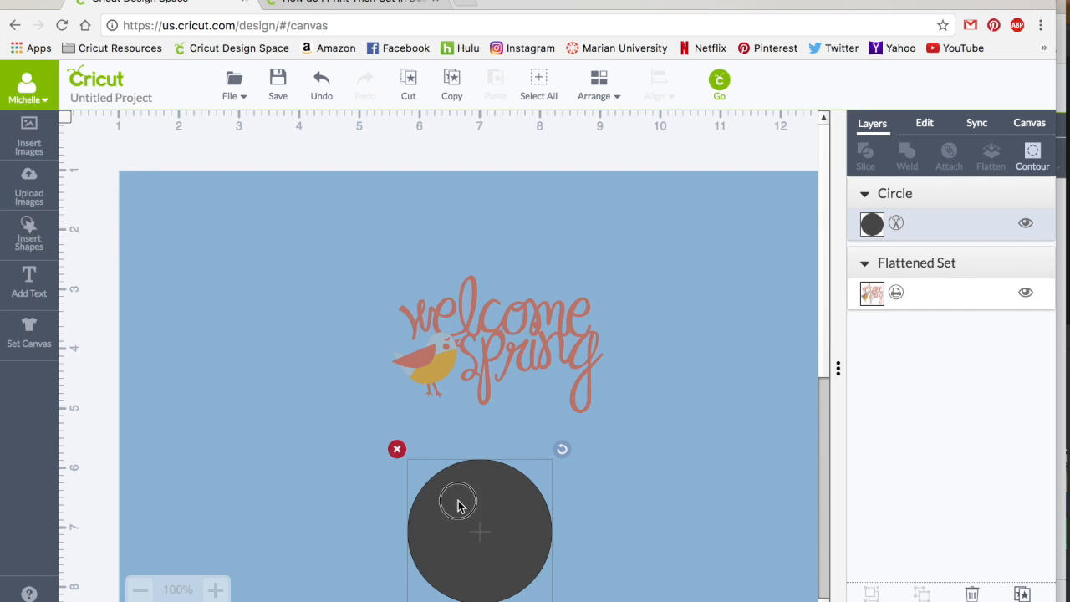
pyautogui.moveTo(480, 501); pyautogui.dragTo(383, 412)
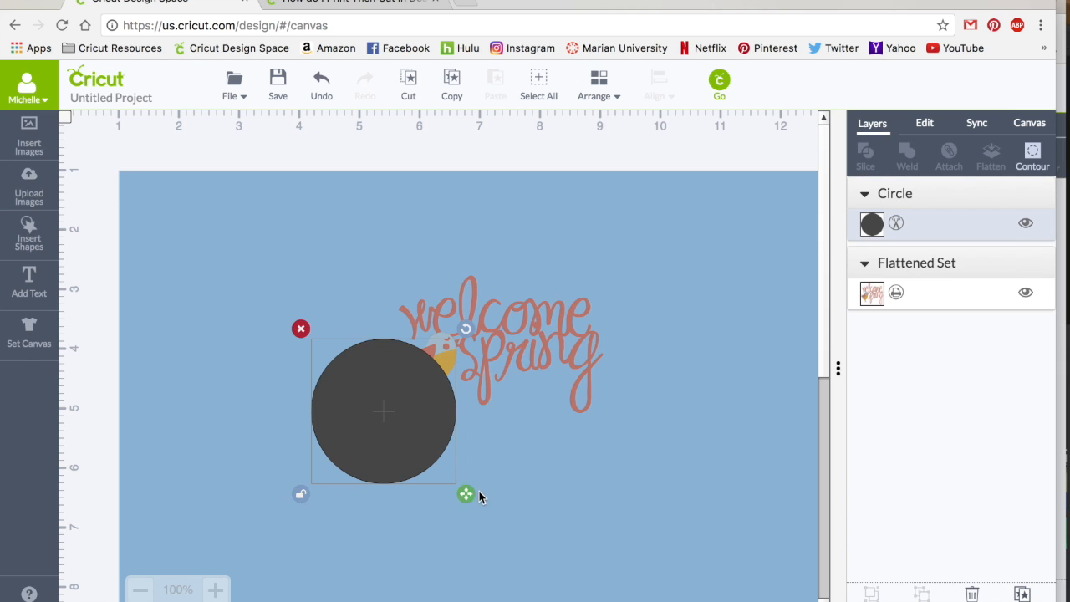
pyautogui.moveTo(465, 493); pyautogui.dragTo(651, 529)
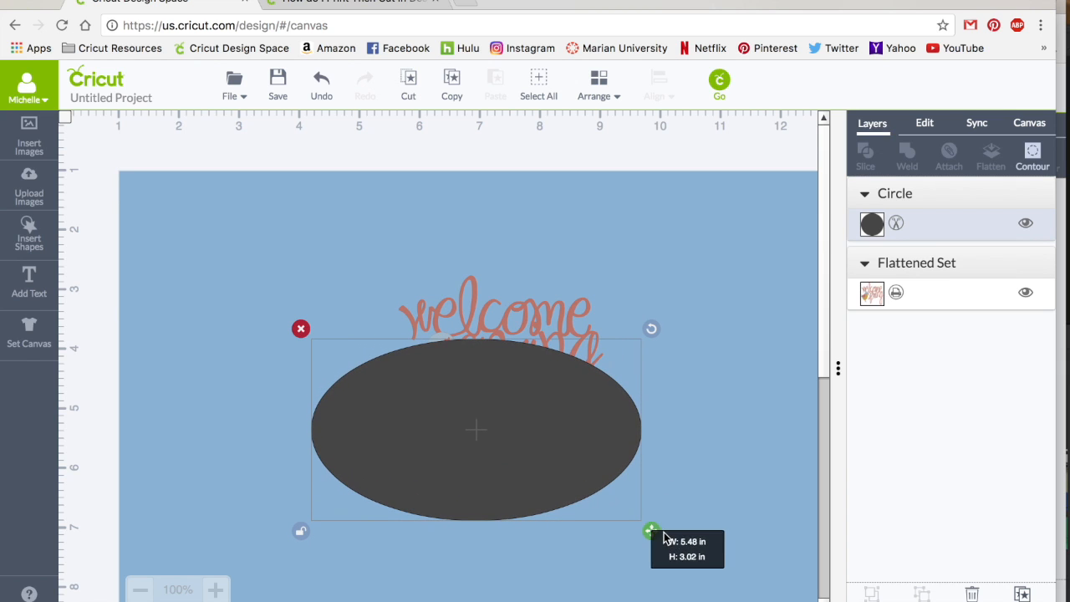
pyautogui.moveTo(521, 288)
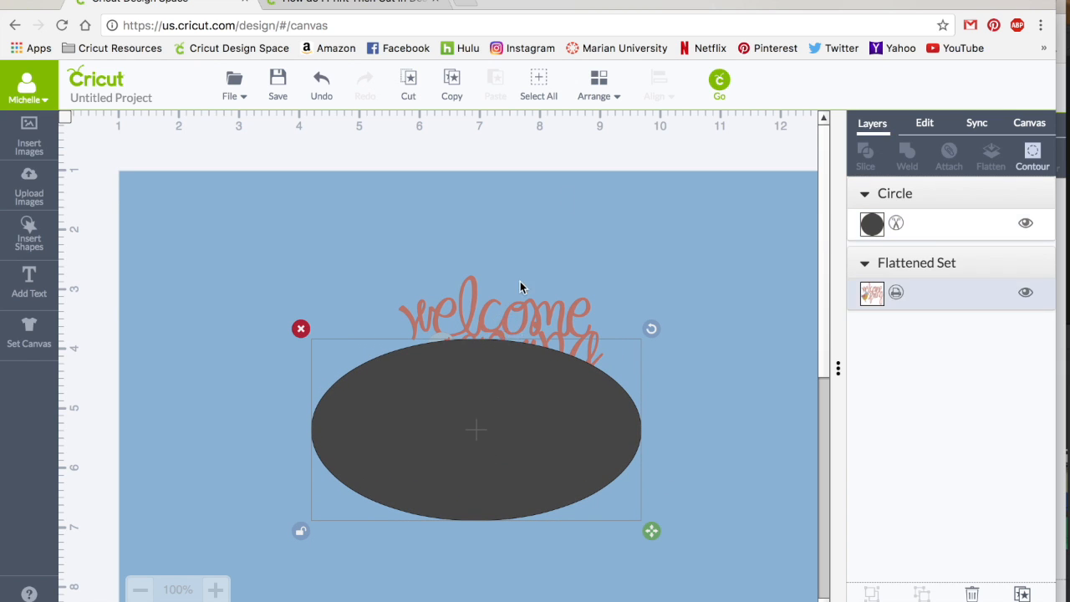
pyautogui.moveTo(609, 141)
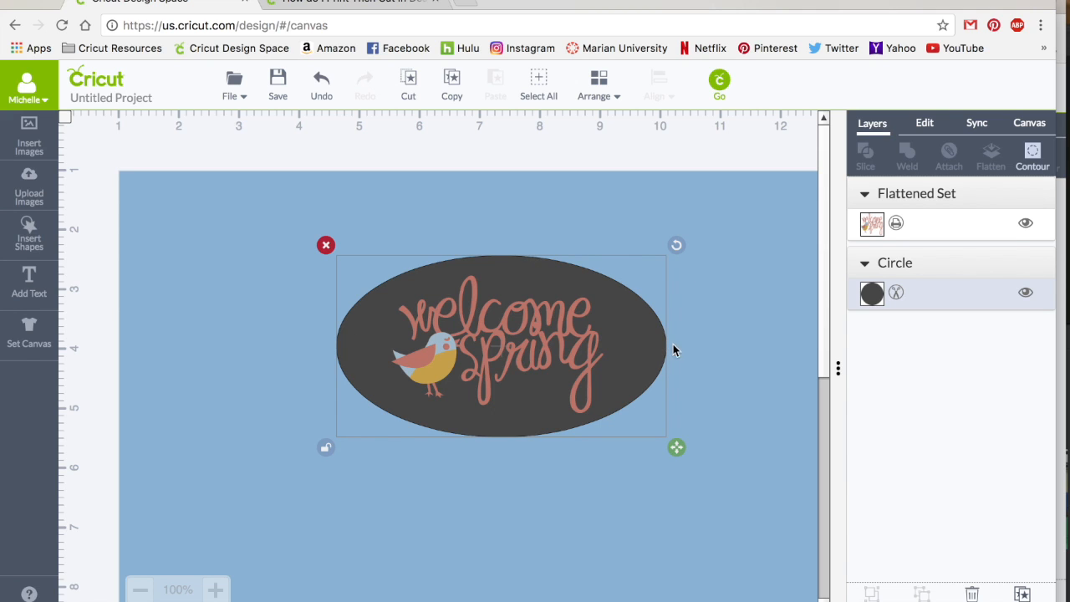
# Set the Circle layer behind the bird to white from Basic Colors.
pyautogui.click(873, 293)
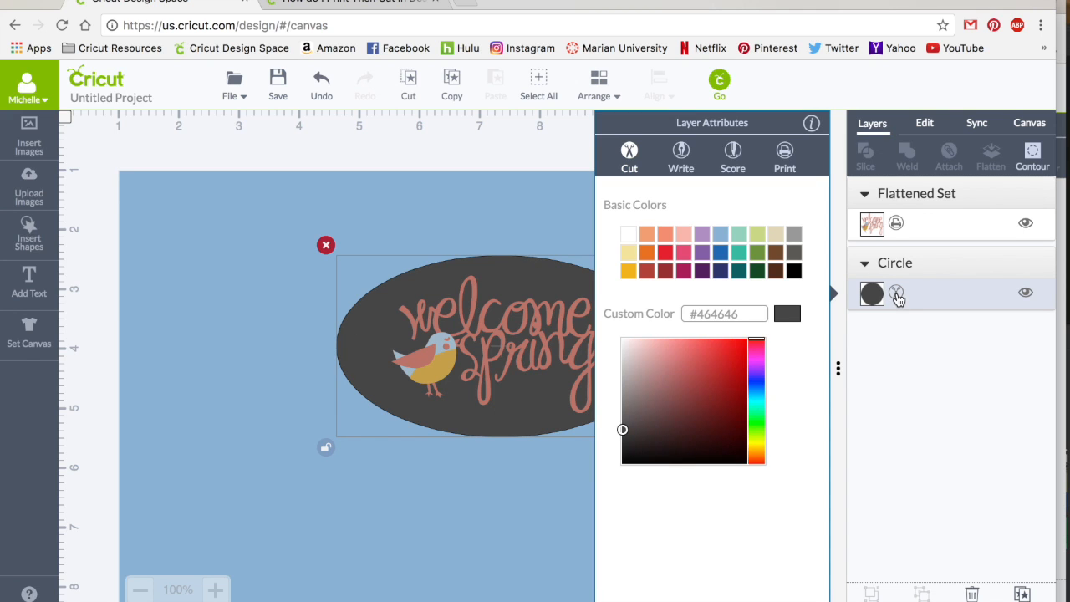
pyautogui.click(629, 234)
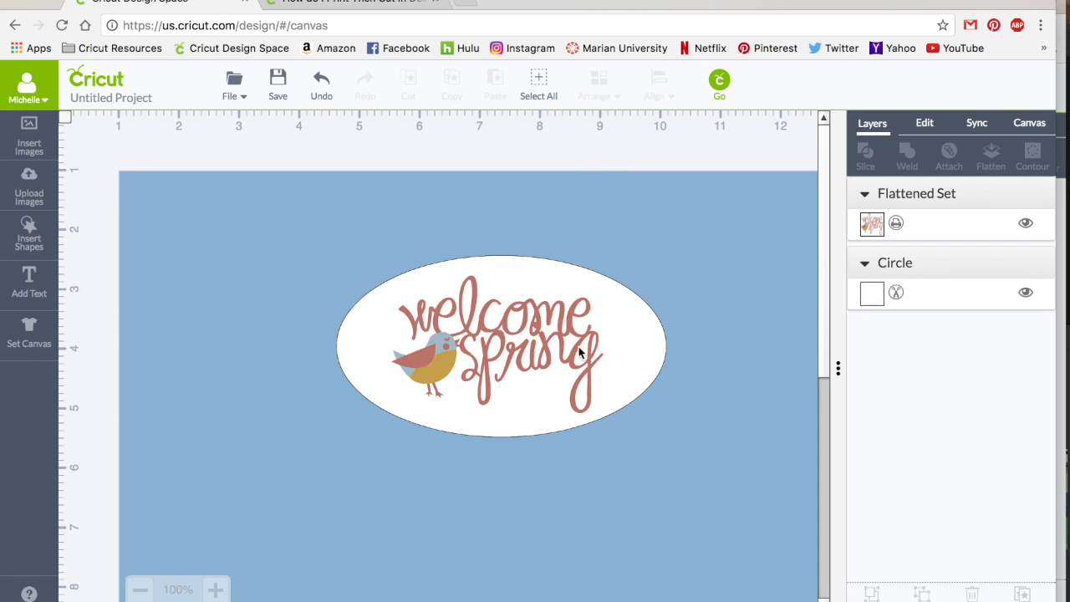
pyautogui.moveTo(897, 201)
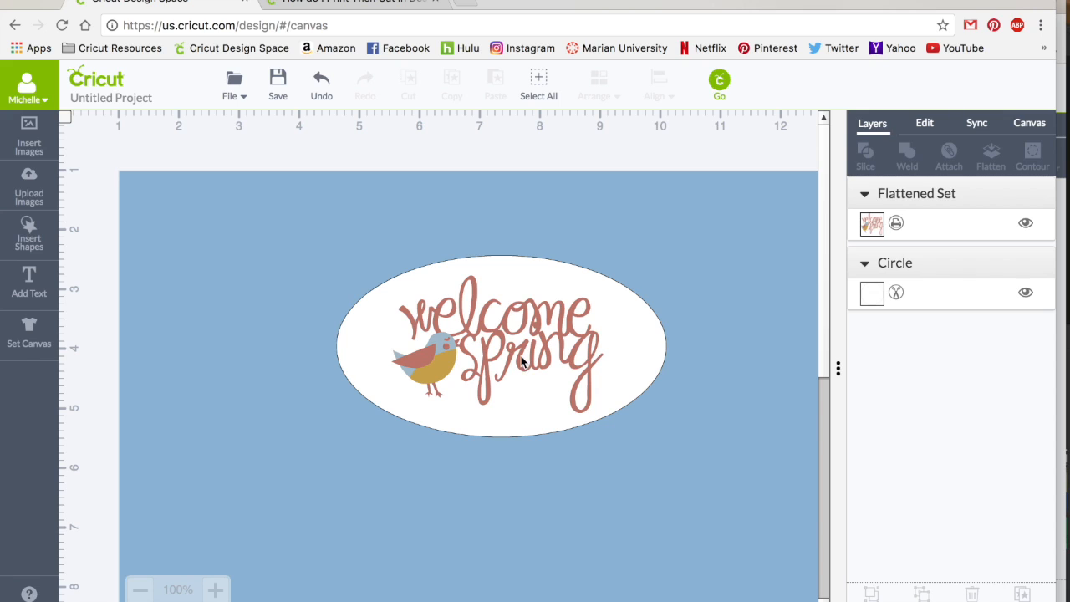
pyautogui.moveTo(869, 284)
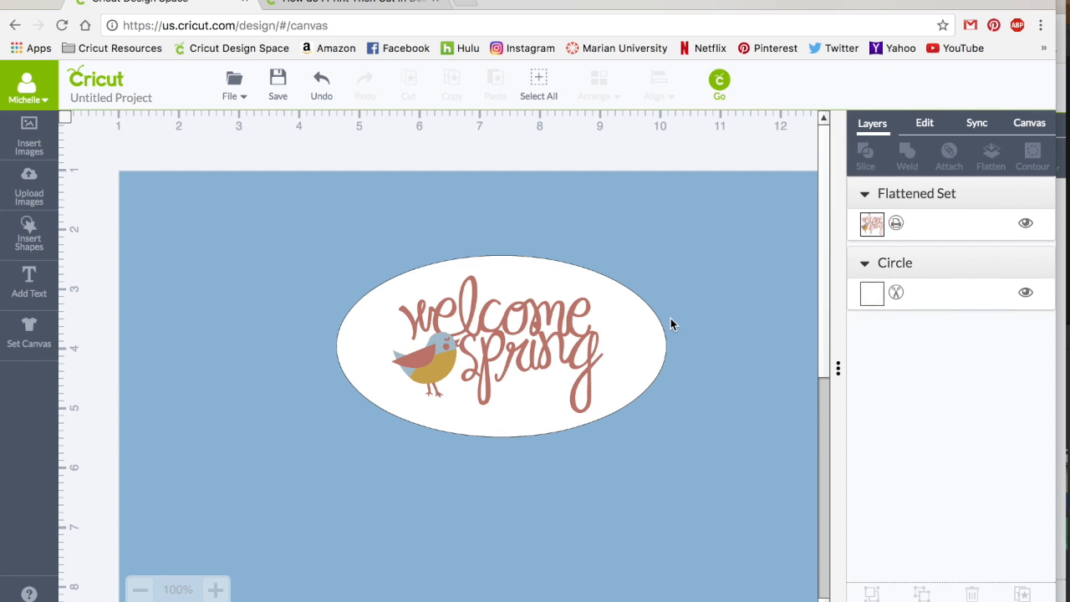
pyautogui.moveTo(476, 261)
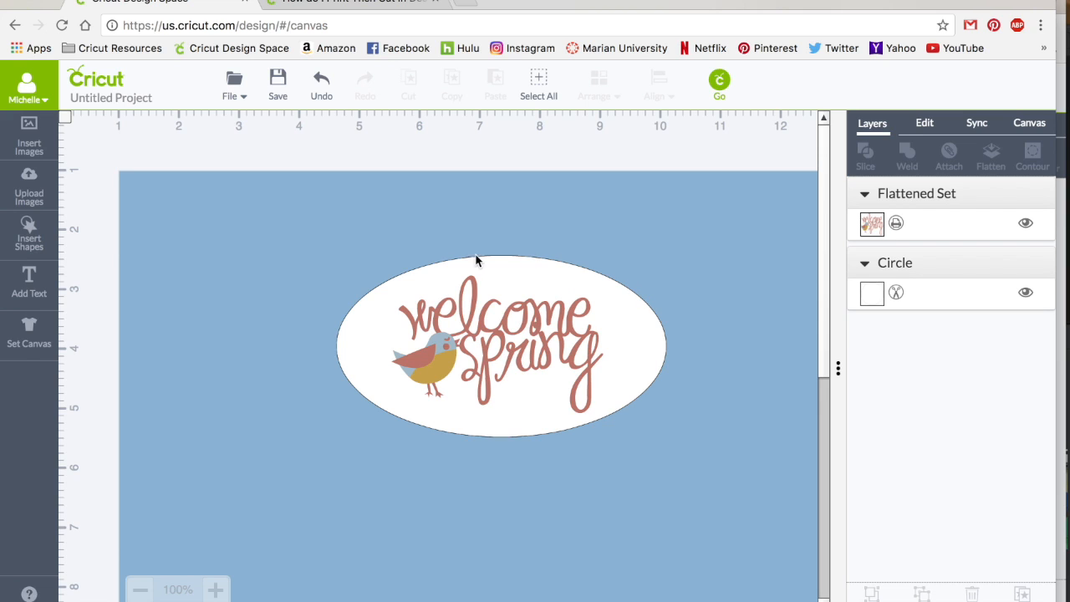
pyautogui.moveTo(308, 229)
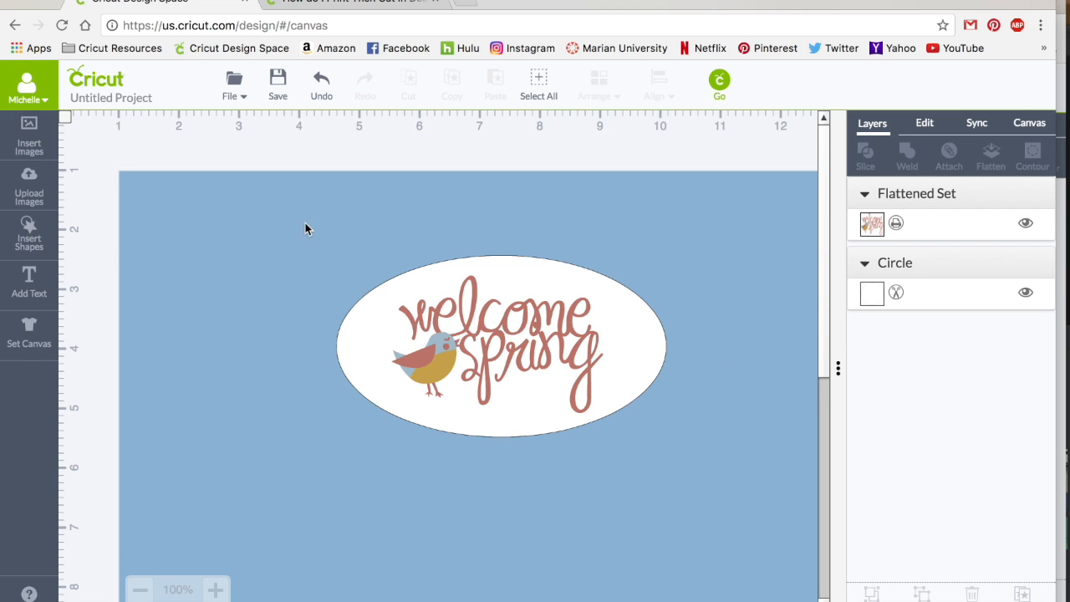
# Flatten the bird image and white oval into one printable layer, then deselect.
pyautogui.click(502, 346)
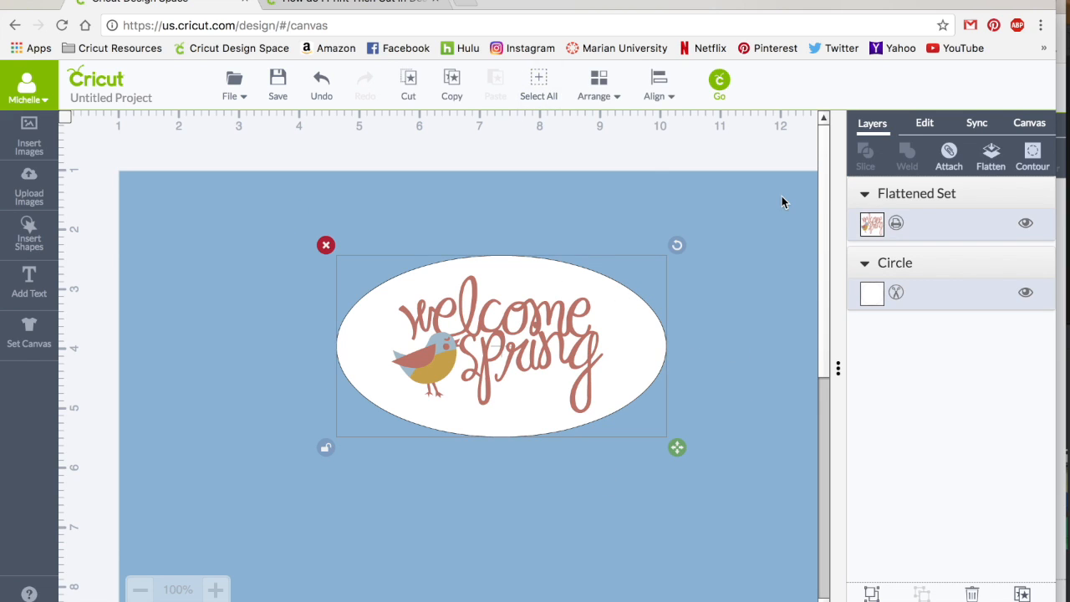
pyautogui.moveTo(990, 154)
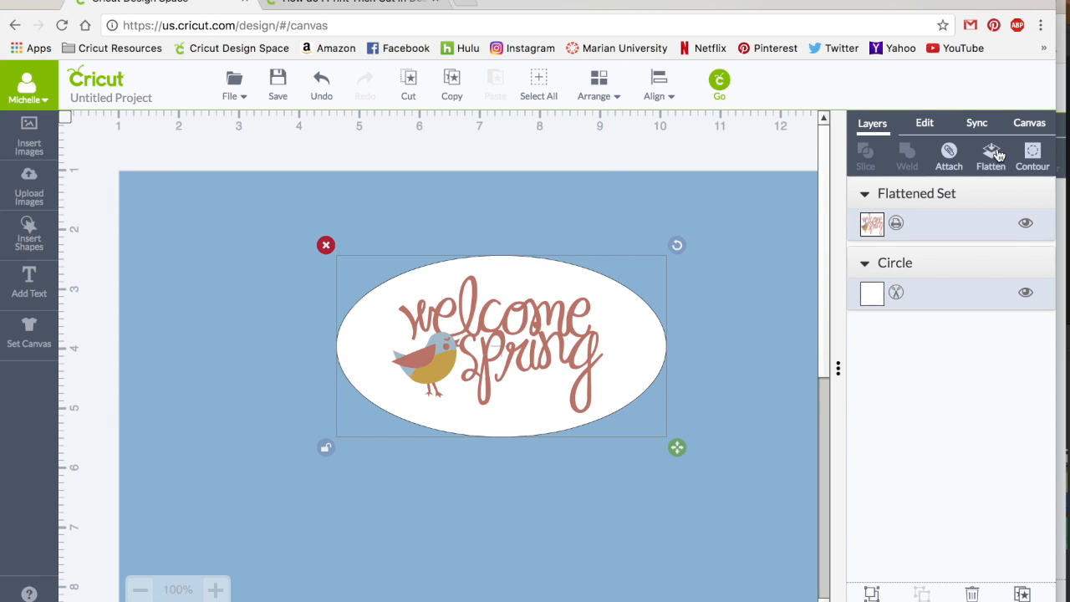
pyautogui.moveTo(532, 244)
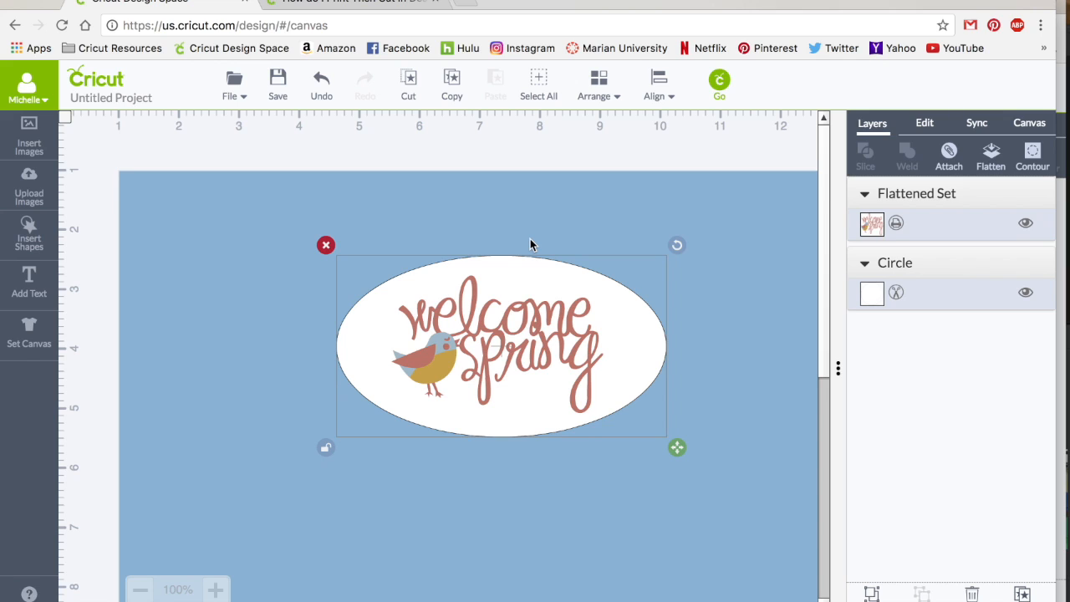
pyautogui.moveTo(990, 159)
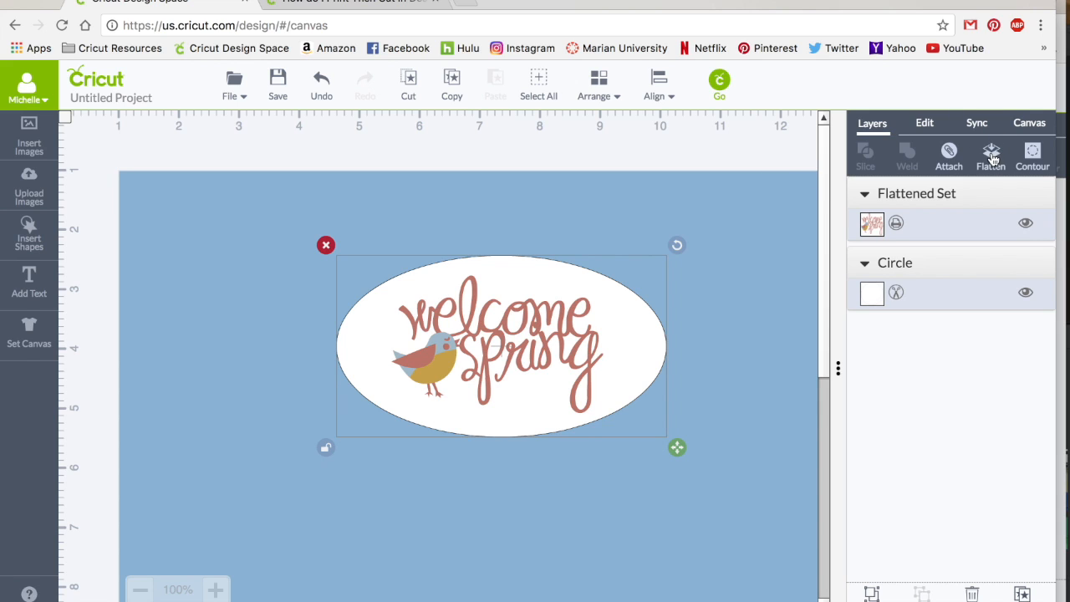
pyautogui.click(990, 154)
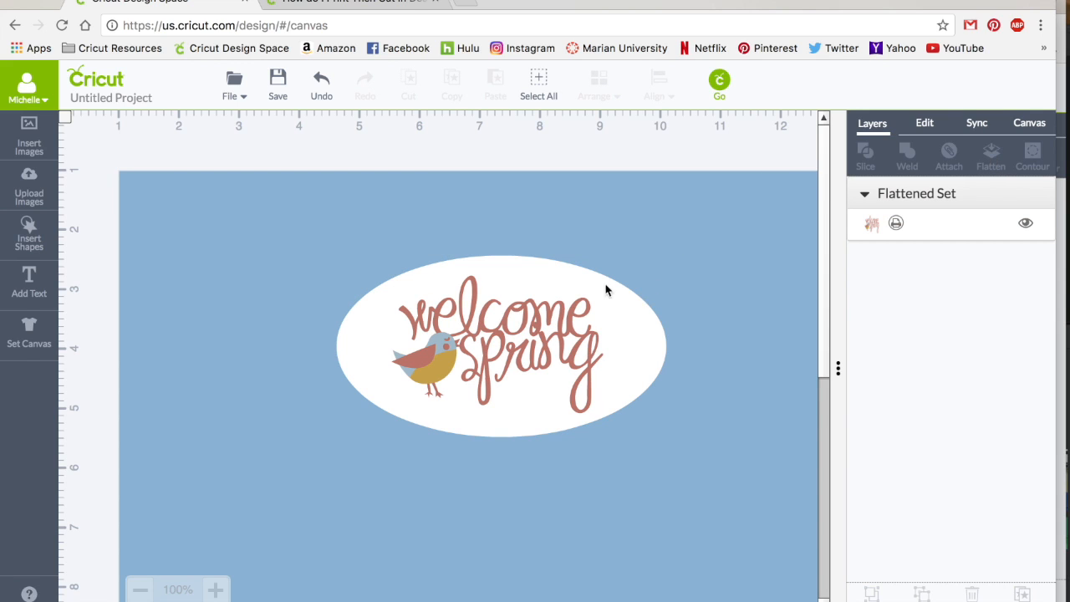
pyautogui.moveTo(666, 274)
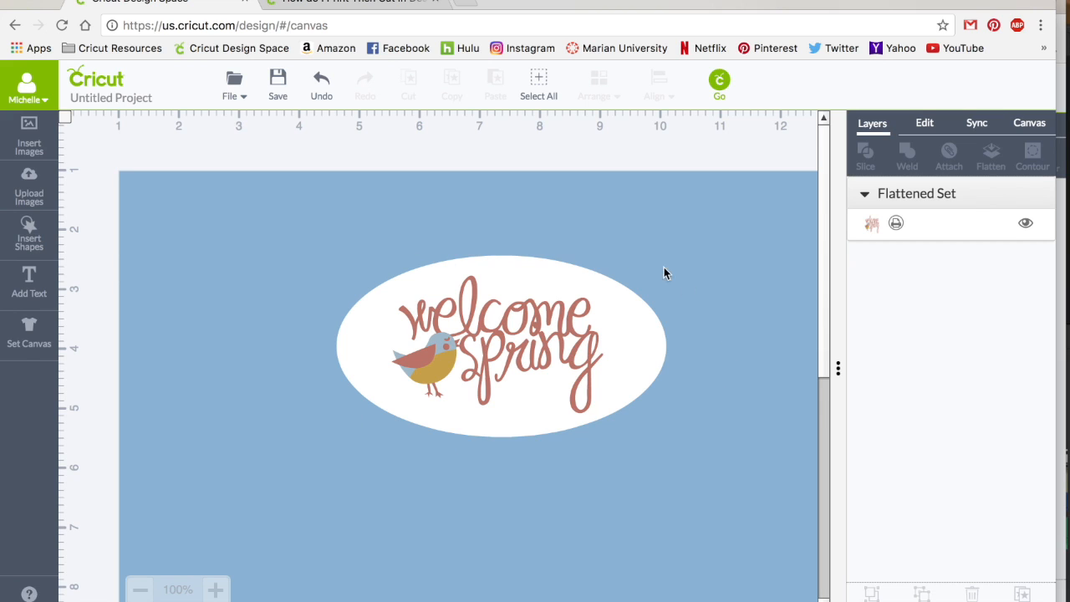
pyautogui.moveTo(929, 207)
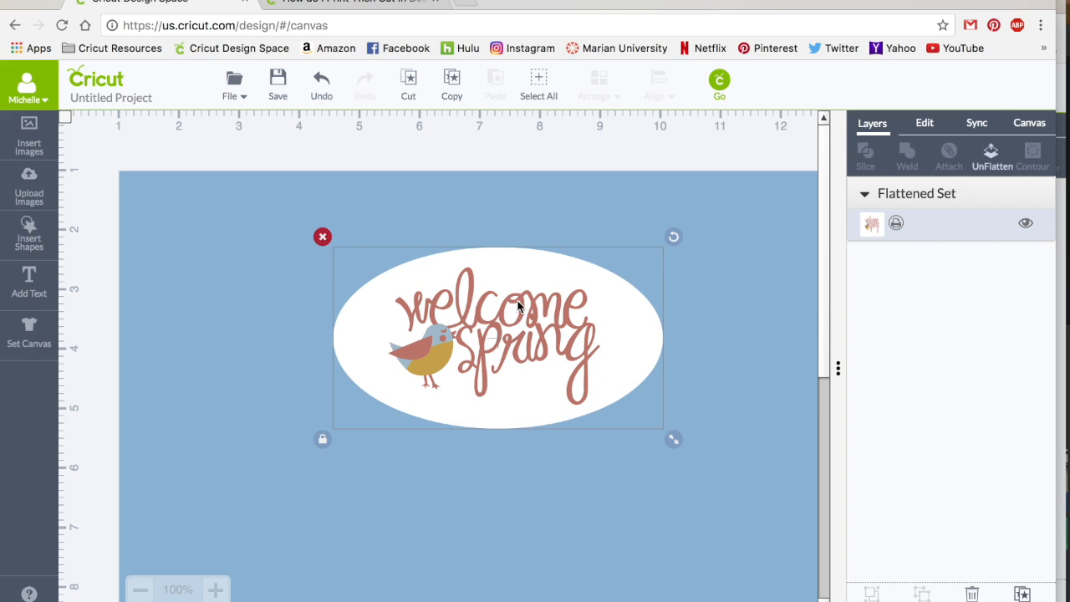
pyautogui.moveTo(585, 349)
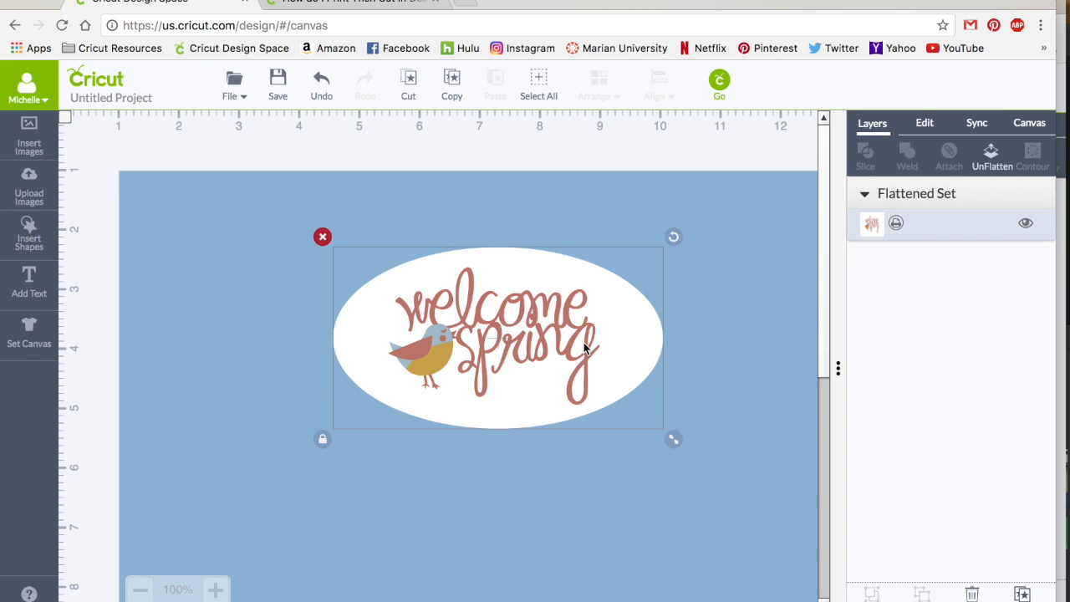
pyautogui.moveTo(383, 282)
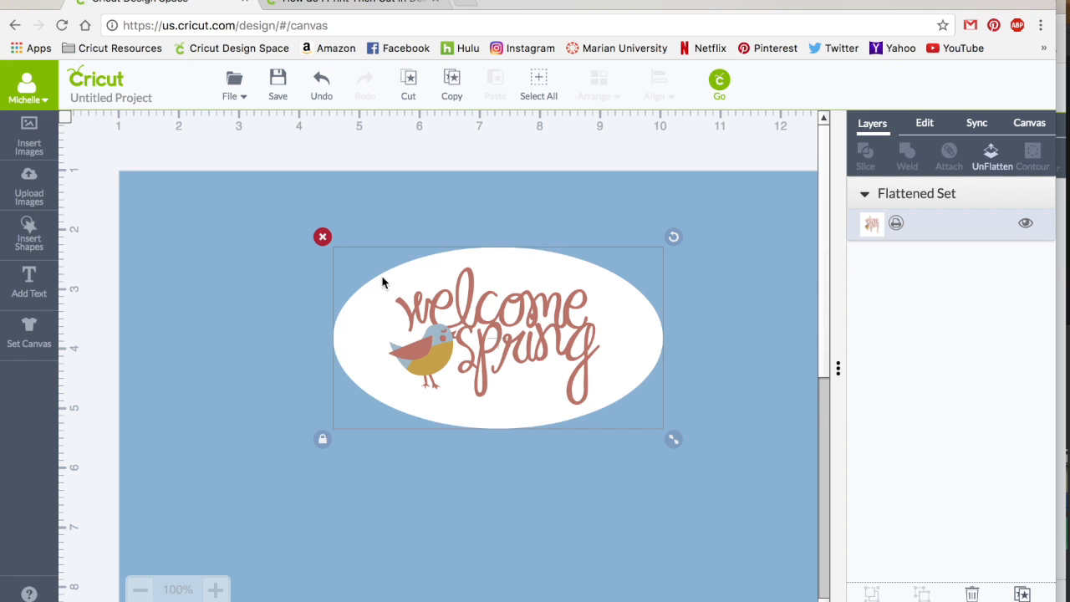
pyautogui.moveTo(726, 291)
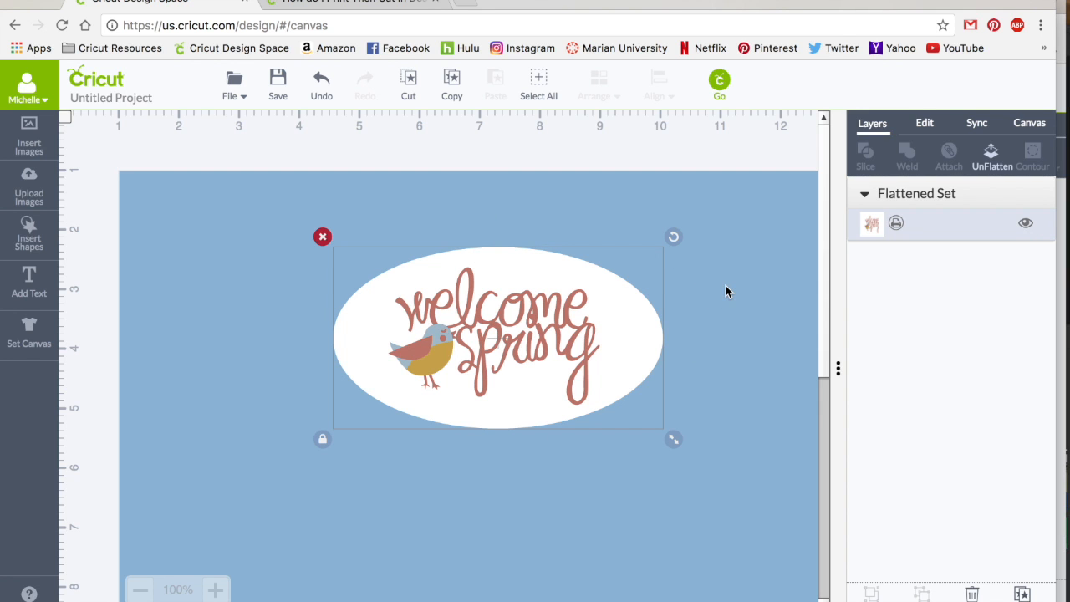
pyautogui.click(727, 289)
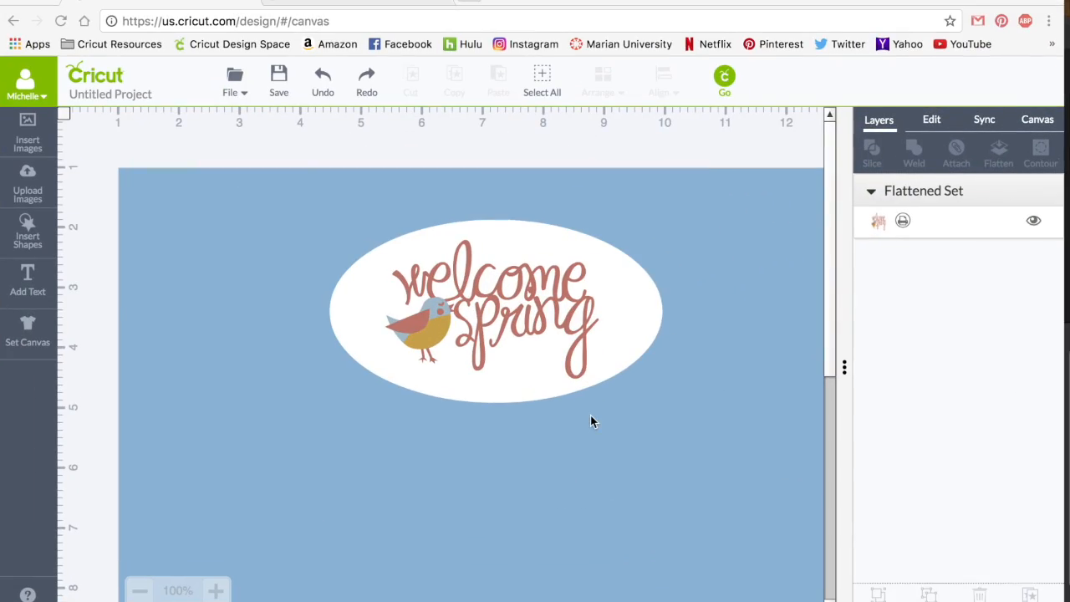
pyautogui.moveTo(515, 309)
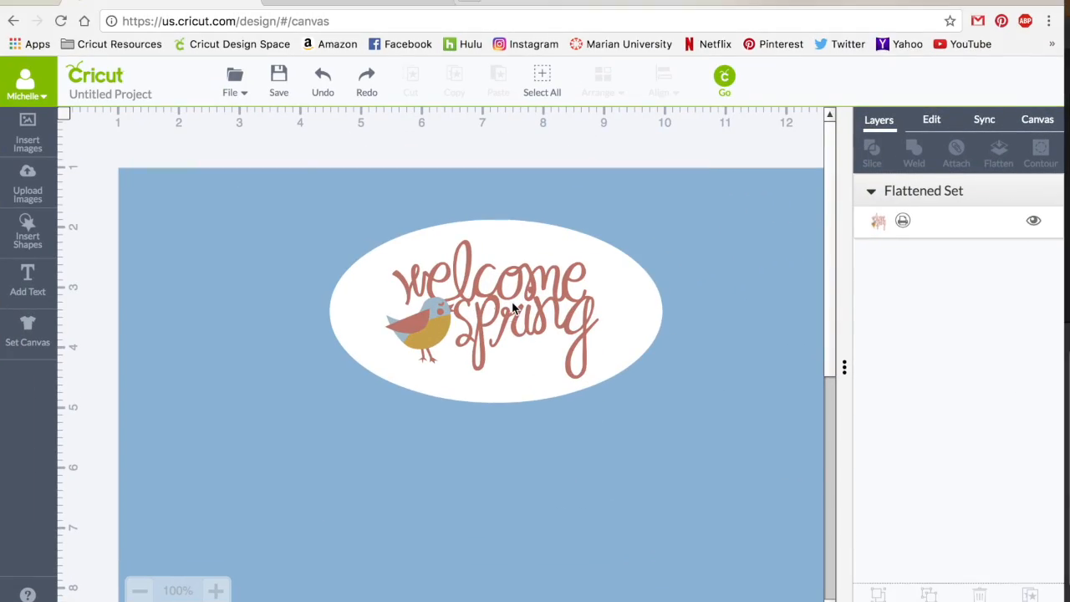
# Select the welcome spring oval design to separate it from the bird.
pyautogui.click(495, 309)
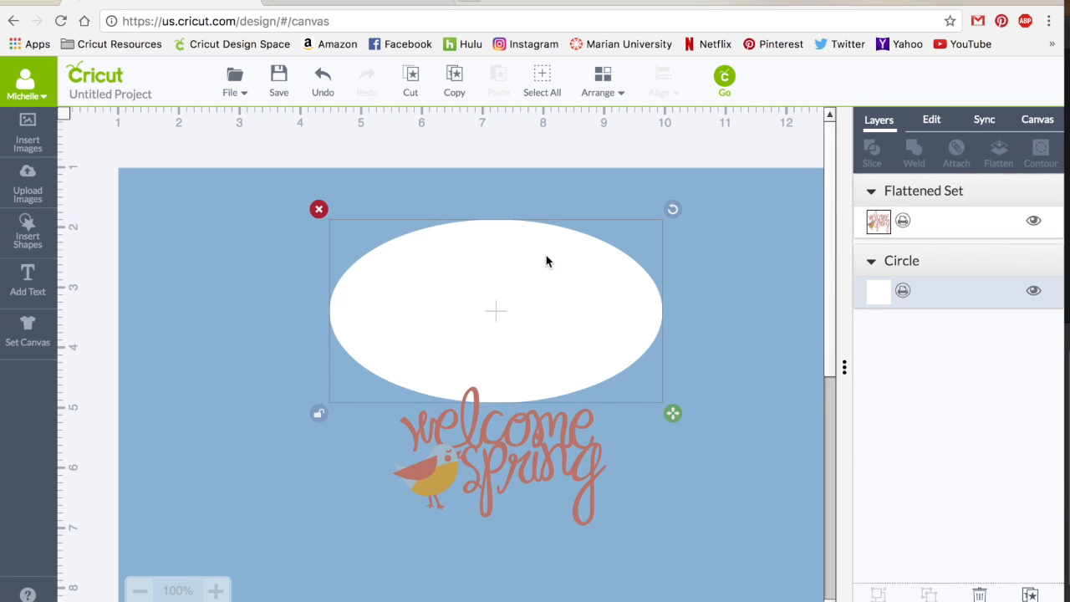
pyautogui.moveTo(317, 209)
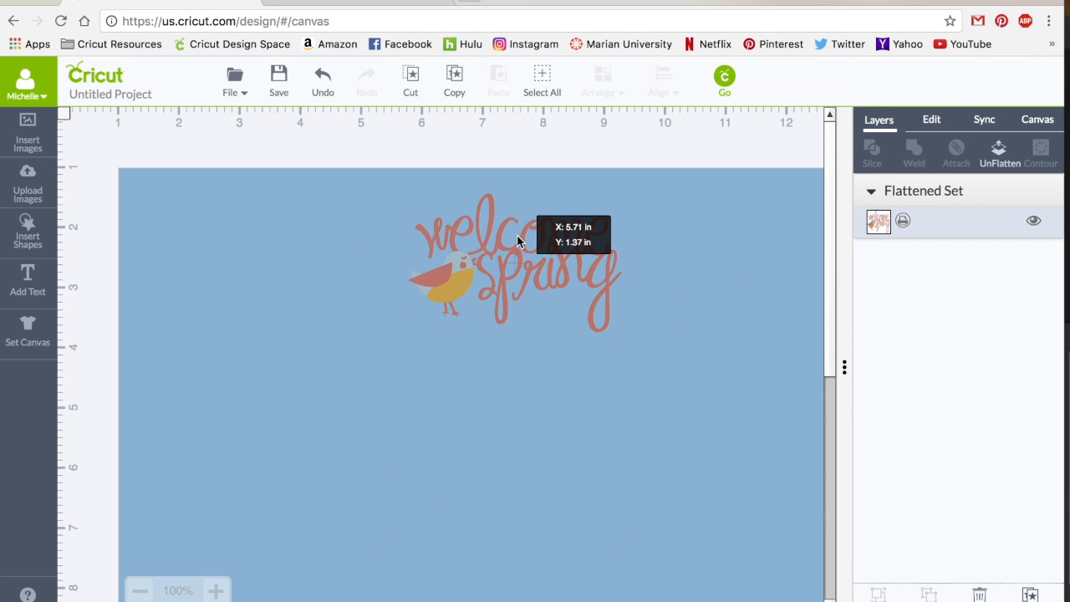
# Unflatten the welcome spring image back into its separate layers.
pyautogui.click(515, 242)
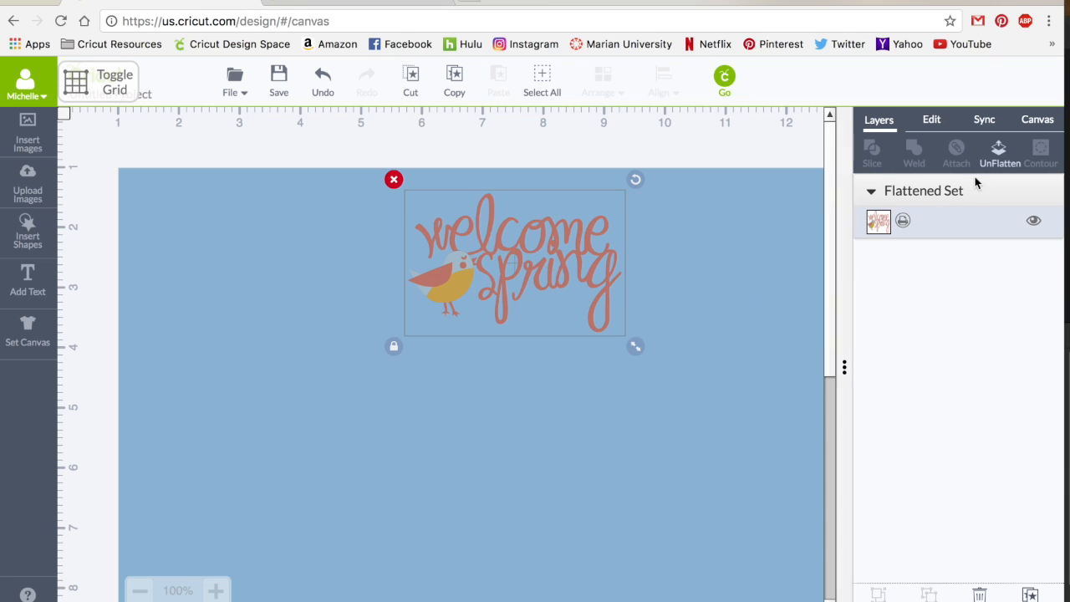
pyautogui.click(999, 154)
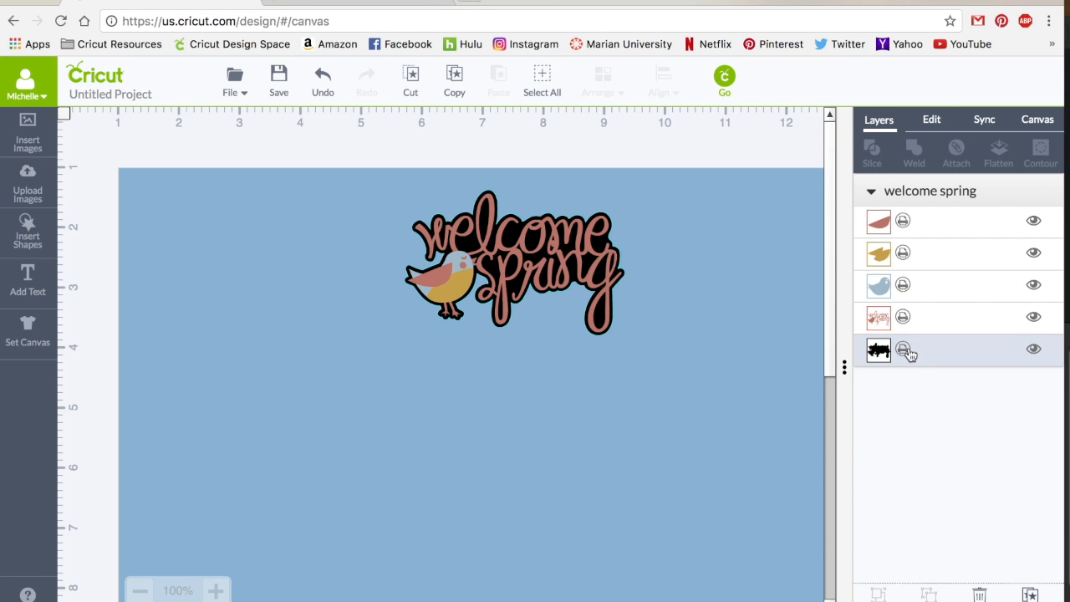
# Set the shadow layer to white, briefly trying jade before returning to white.
pyautogui.click(880, 350)
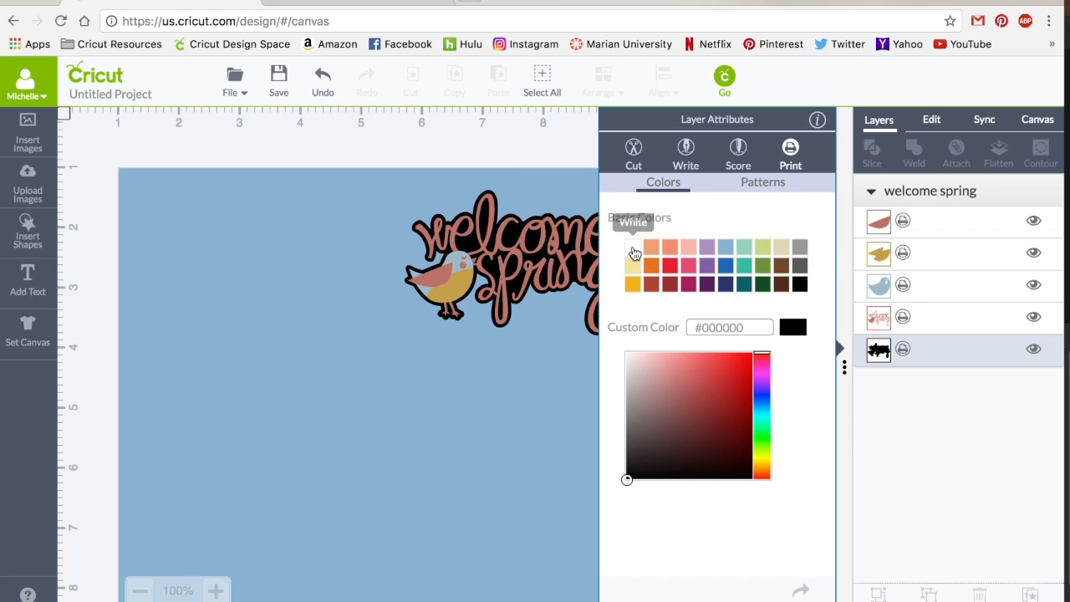
pyautogui.click(632, 247)
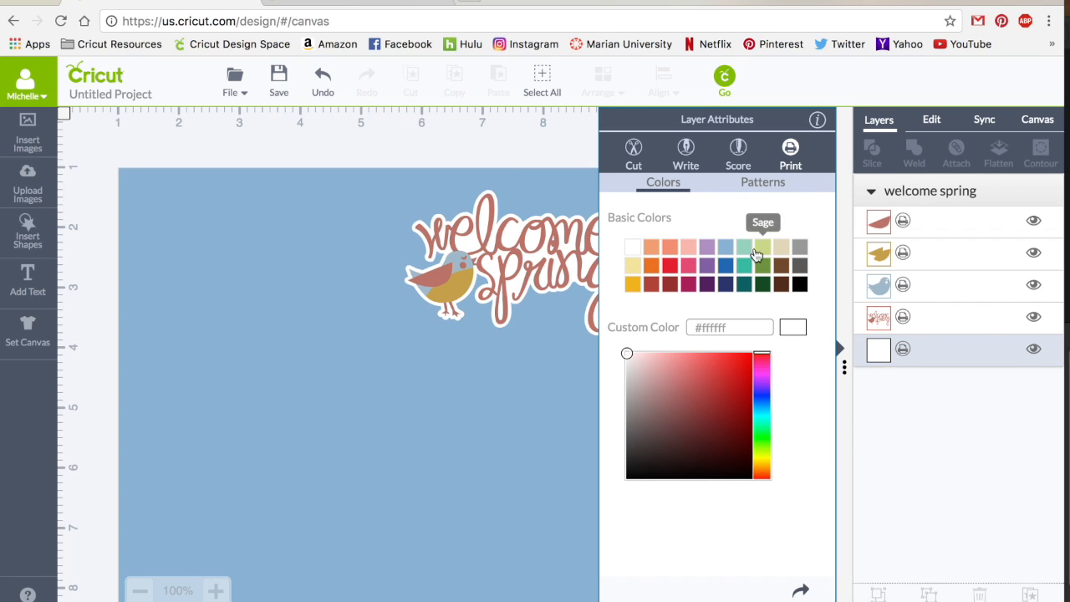
pyautogui.click(744, 247)
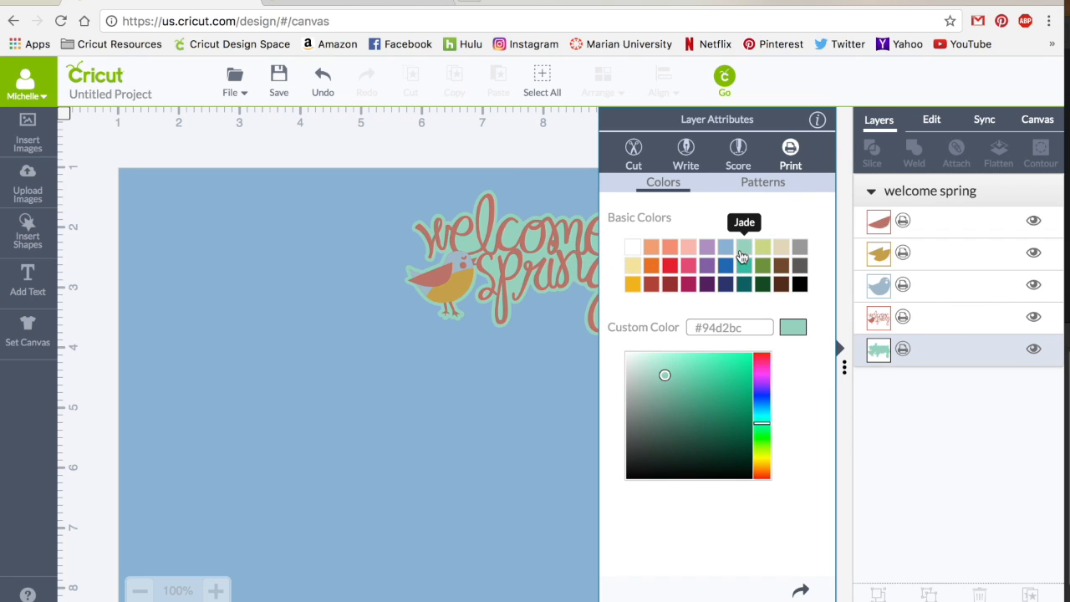
pyautogui.click(632, 246)
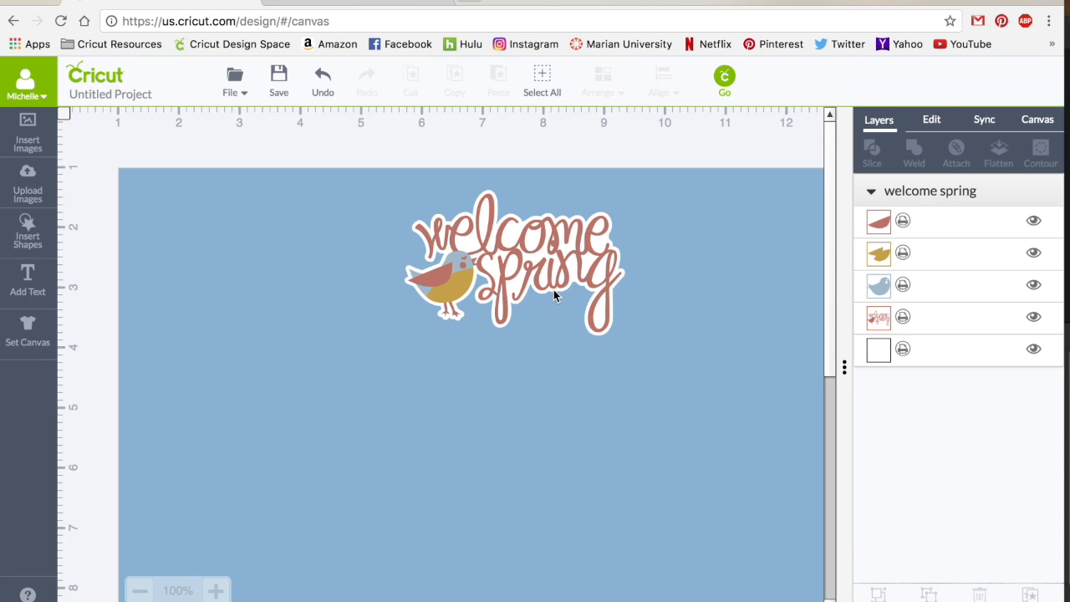
# Flatten the bird, lettering and white shadow layers into one print-then-cut image.
pyautogui.click(515, 259)
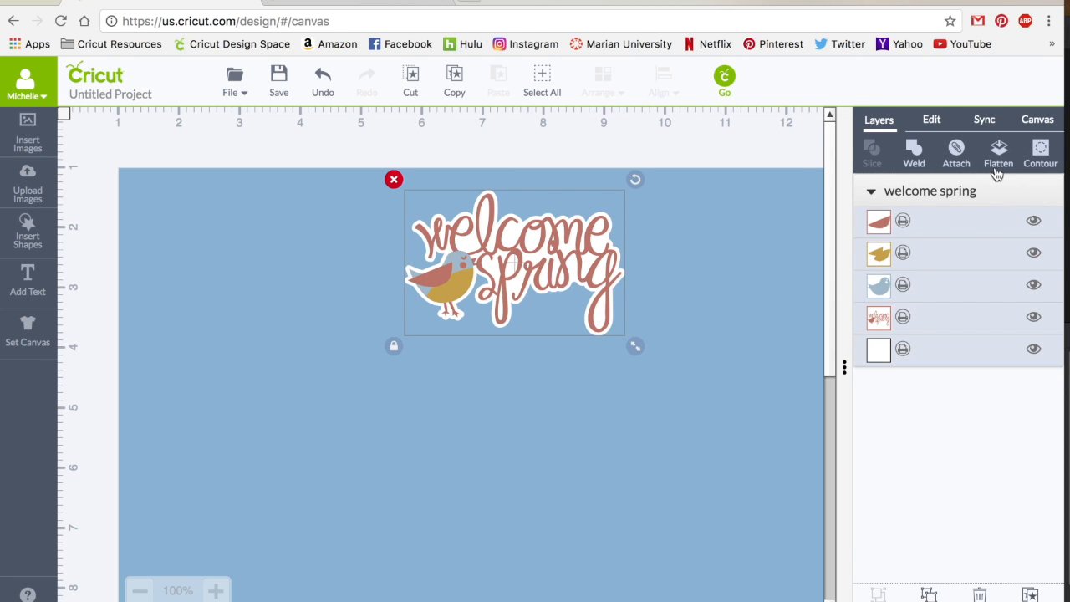
pyautogui.click(998, 154)
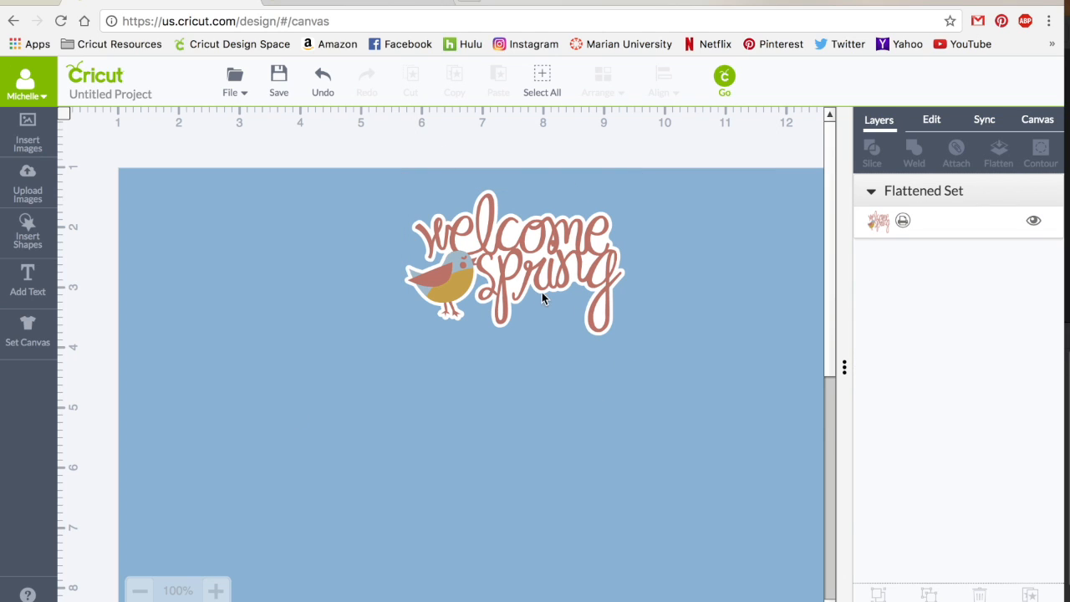
pyautogui.moveTo(442, 295)
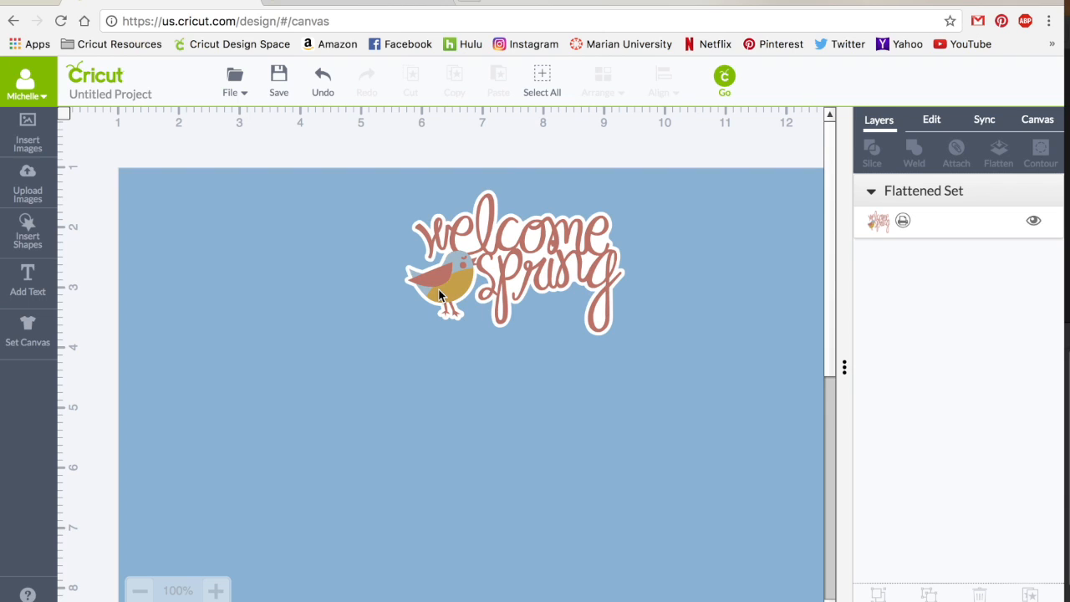
pyautogui.moveTo(451, 277)
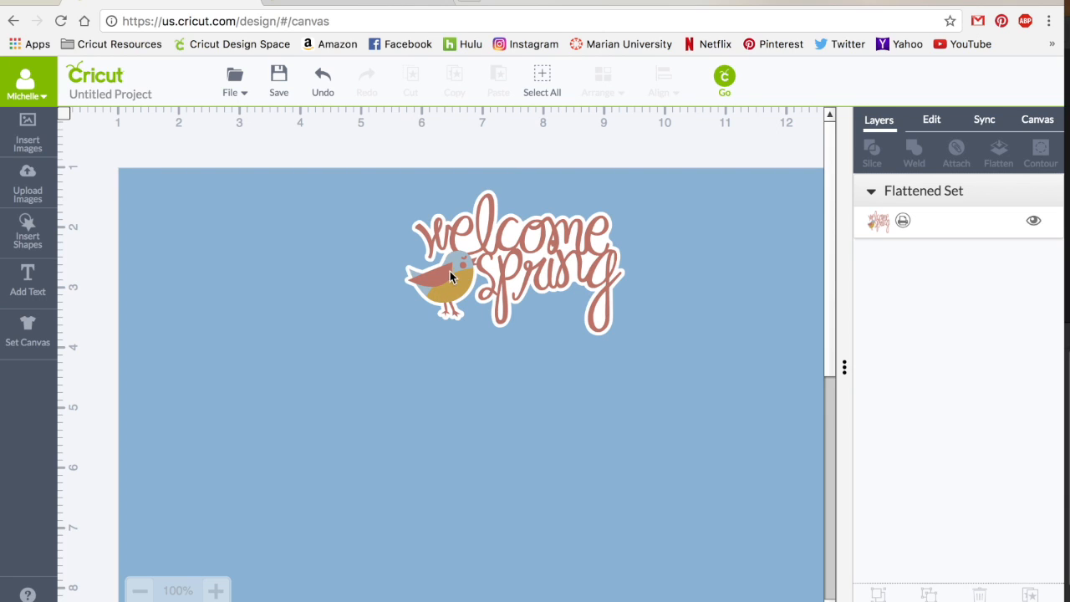
pyautogui.moveTo(502, 269)
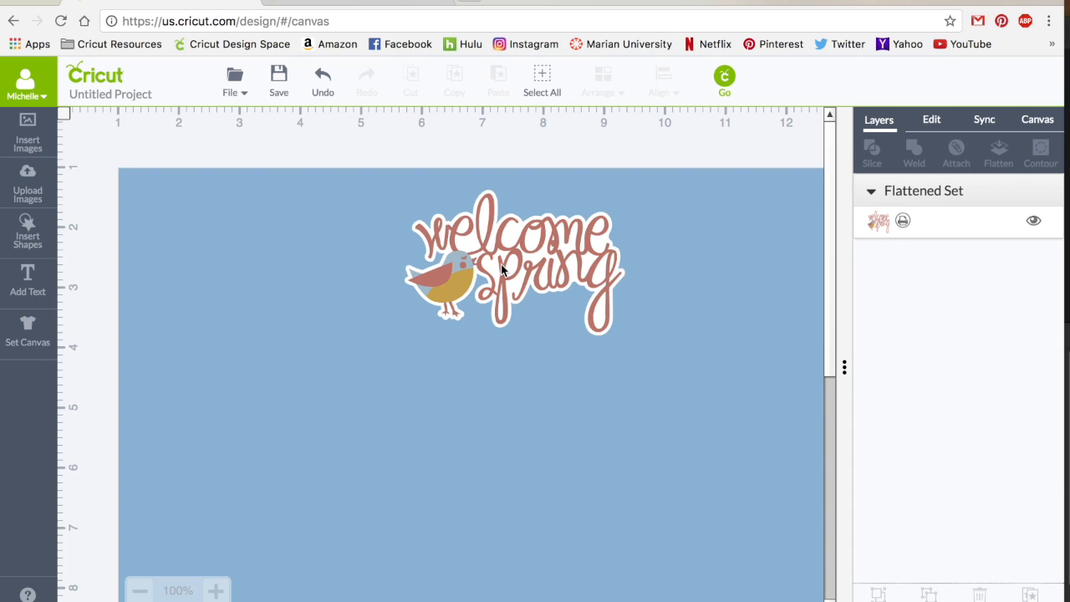
pyautogui.moveTo(766, 385)
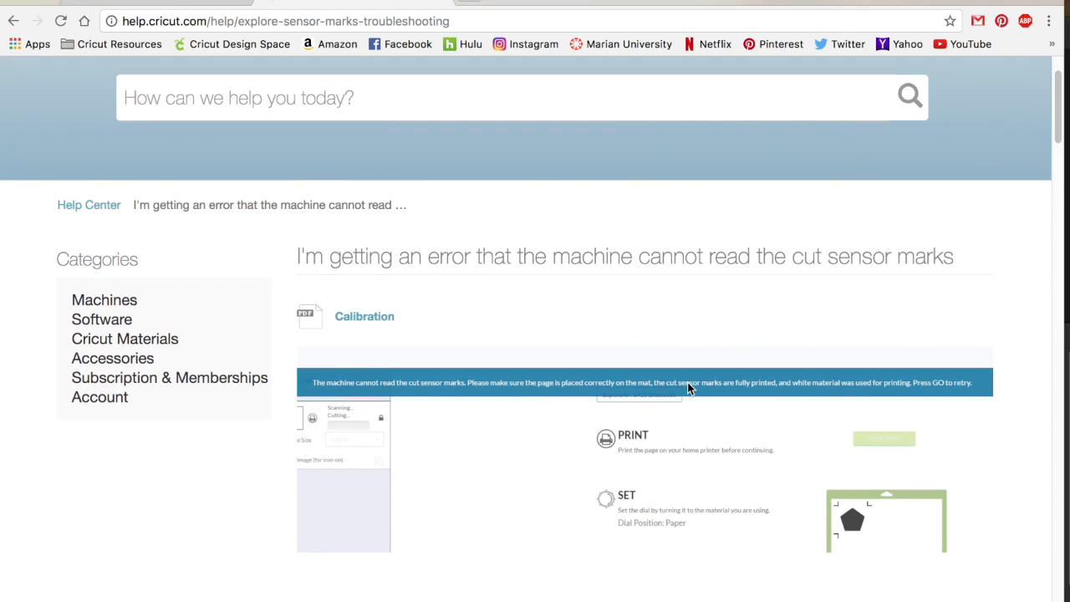
pyautogui.moveTo(709, 401)
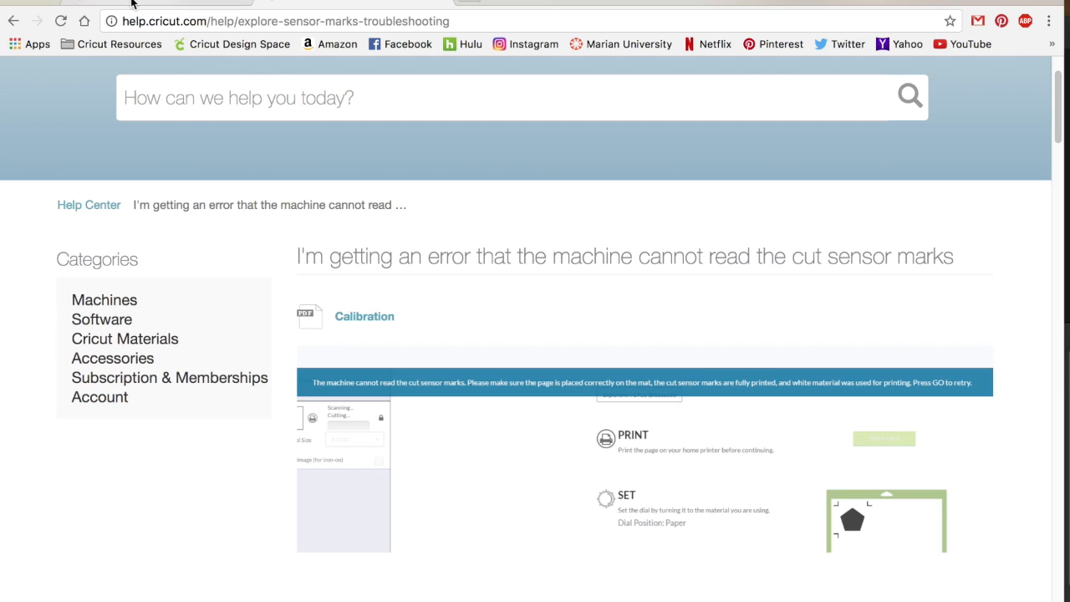
pyautogui.moveTo(214, 4)
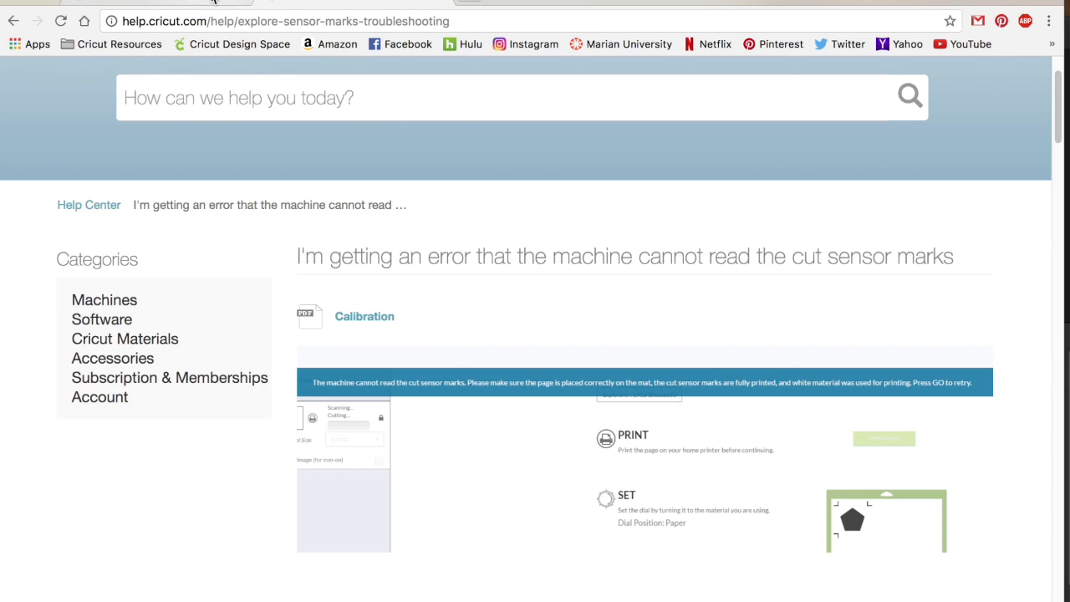